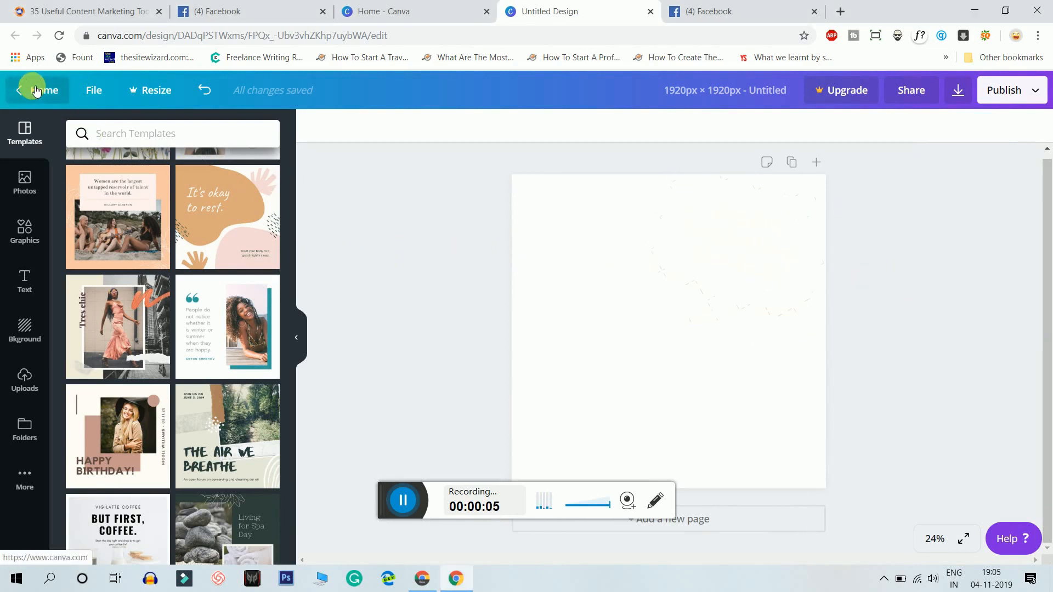
From the Canva home page, create a blank custom design of 1920 × 1920 px.
{"action": "left_click", "coordinate": [38, 90]}
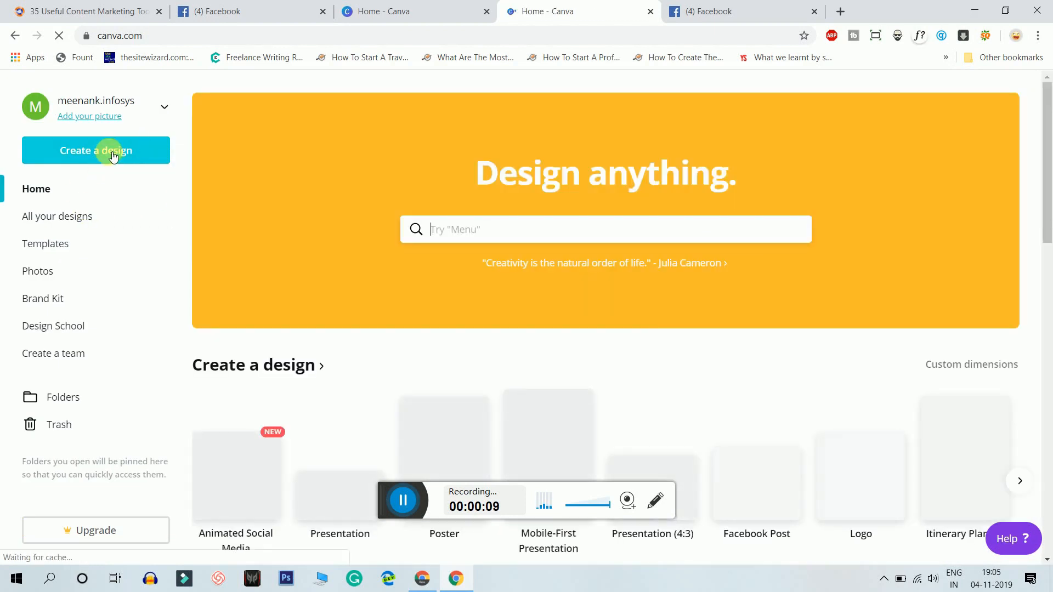
{"action": "left_click", "coordinate": [96, 150]}
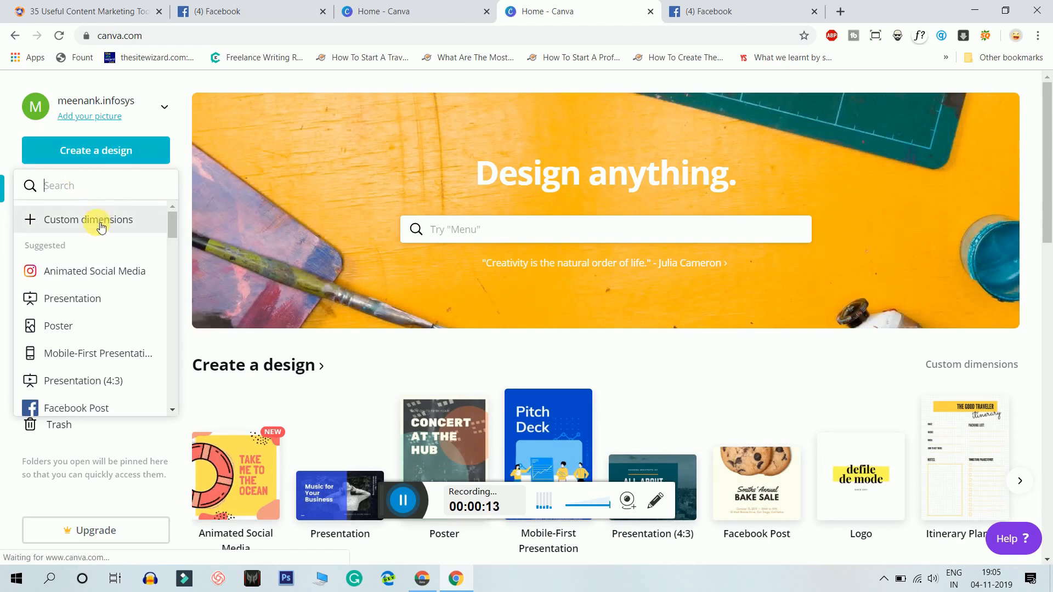
{"action": "left_click", "coordinate": [88, 219]}
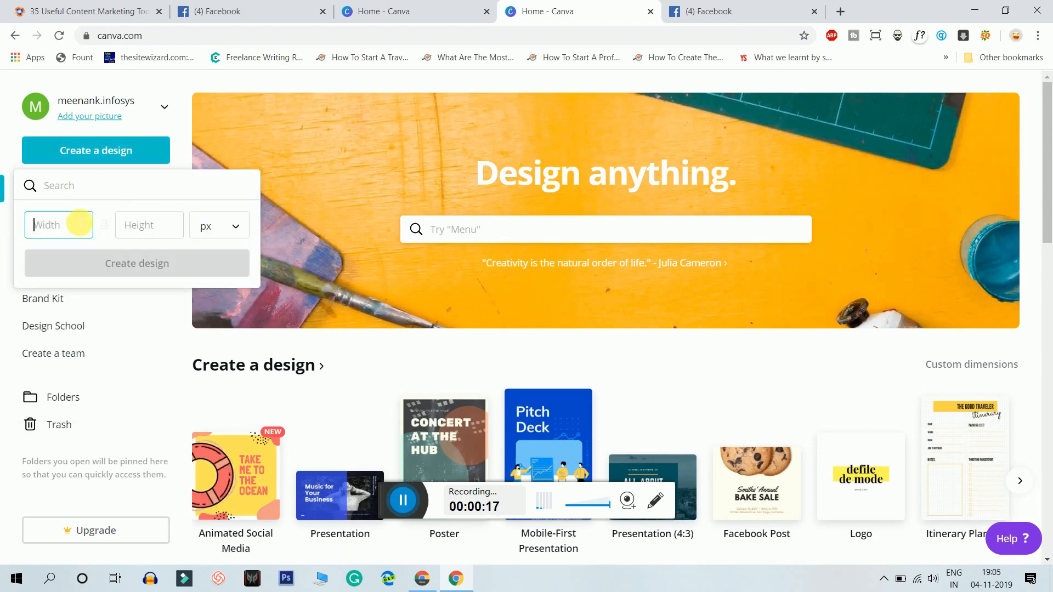
{"action": "type", "text": "1920"}
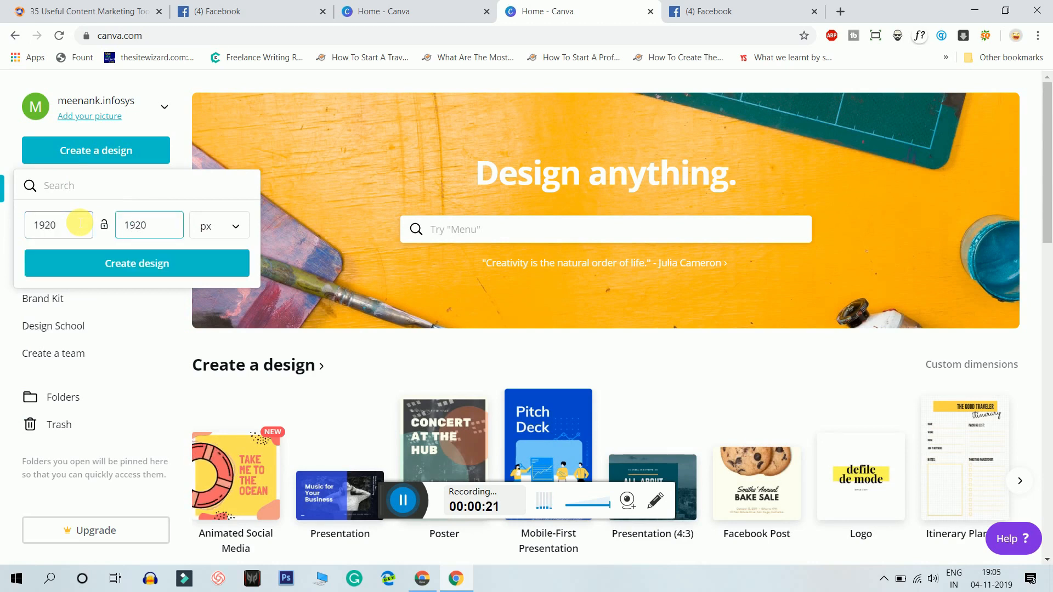
{"action": "left_click", "coordinate": [137, 262]}
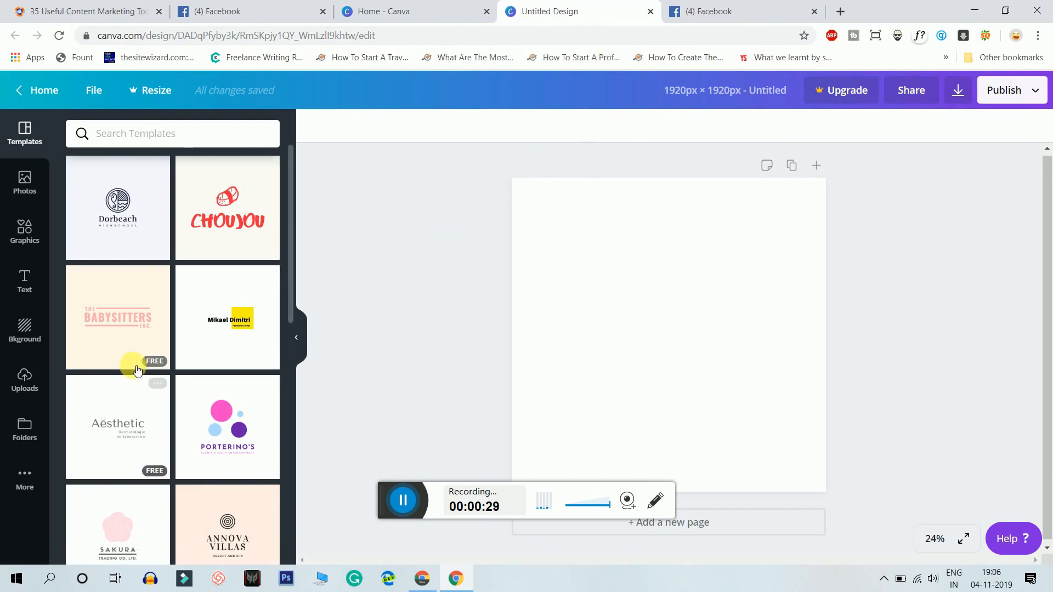
{"action": "scroll", "scroll_direction": "down", "scroll_amount": 3}
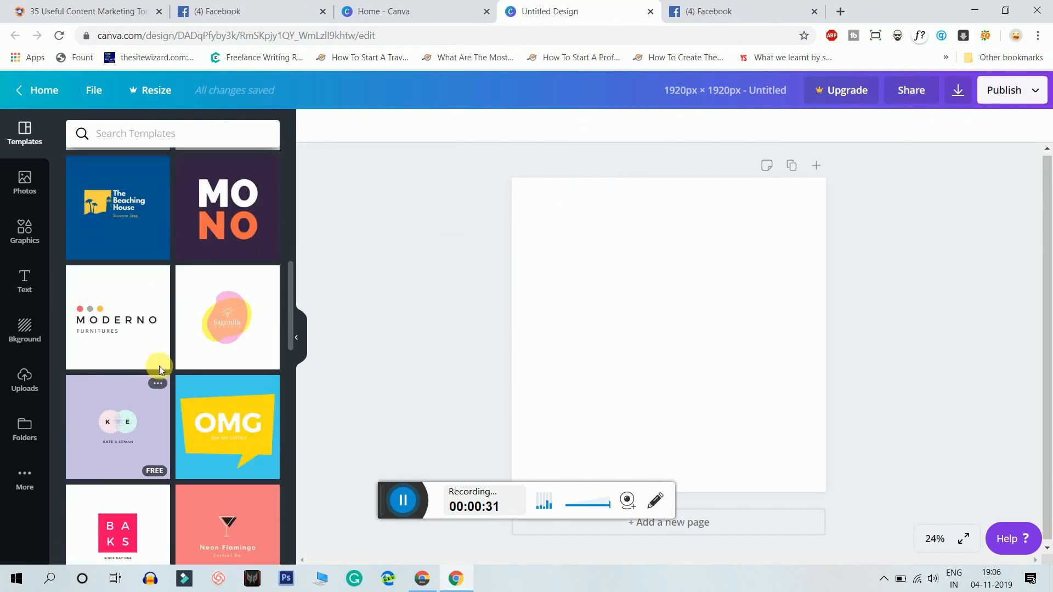
{"action": "scroll", "scroll_direction": "down", "scroll_amount": 3}
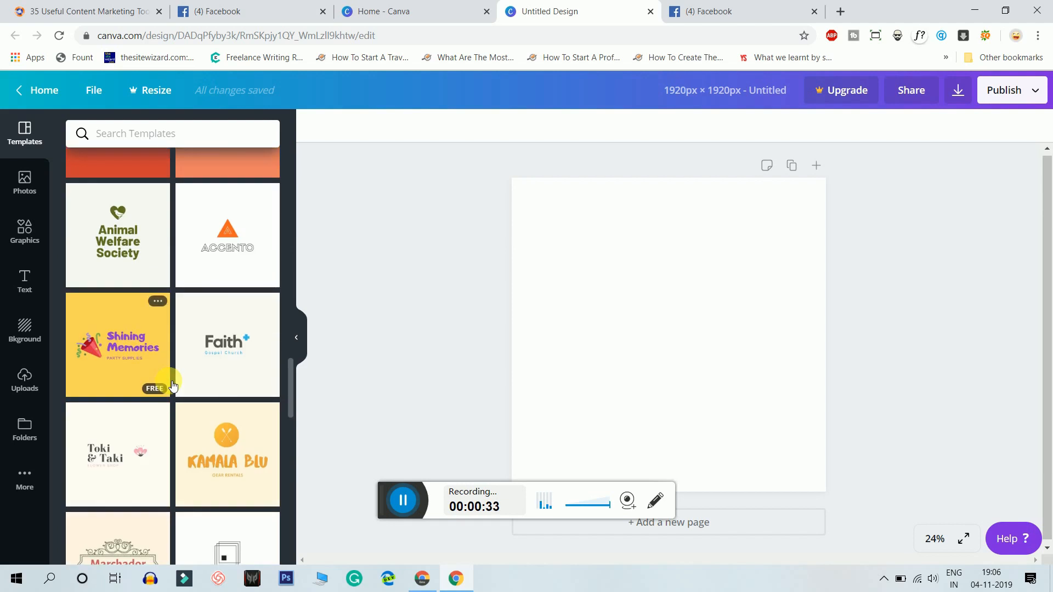
{"action": "scroll", "scroll_direction": "down", "scroll_amount": 3}
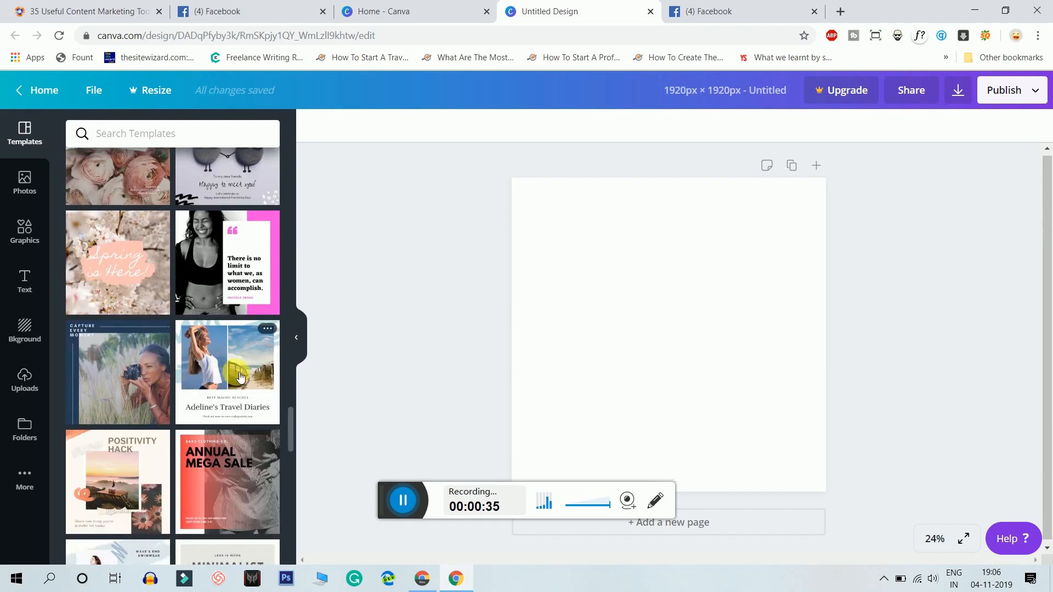
{"action": "scroll", "scroll_direction": "down", "scroll_amount": 3}
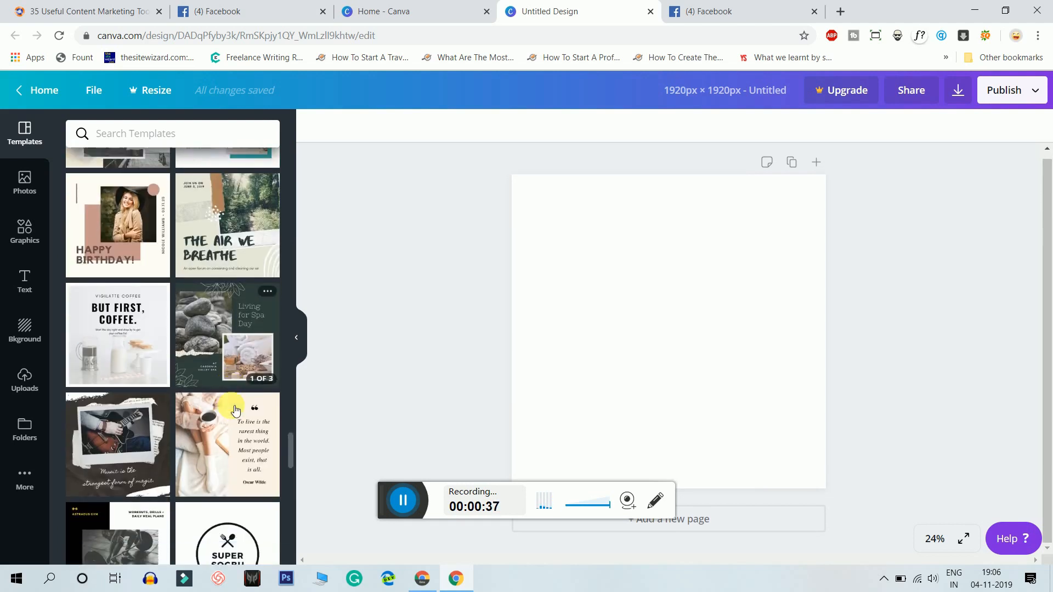
{"action": "scroll", "scroll_direction": "down", "scroll_amount": 3}
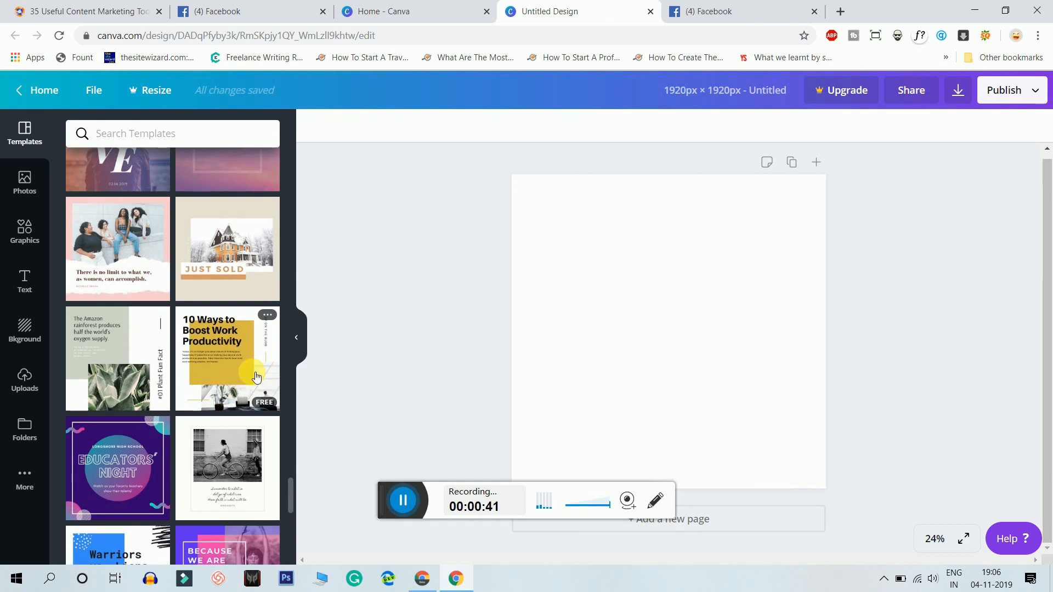
{"action": "scroll", "scroll_direction": "down", "scroll_amount": 3}
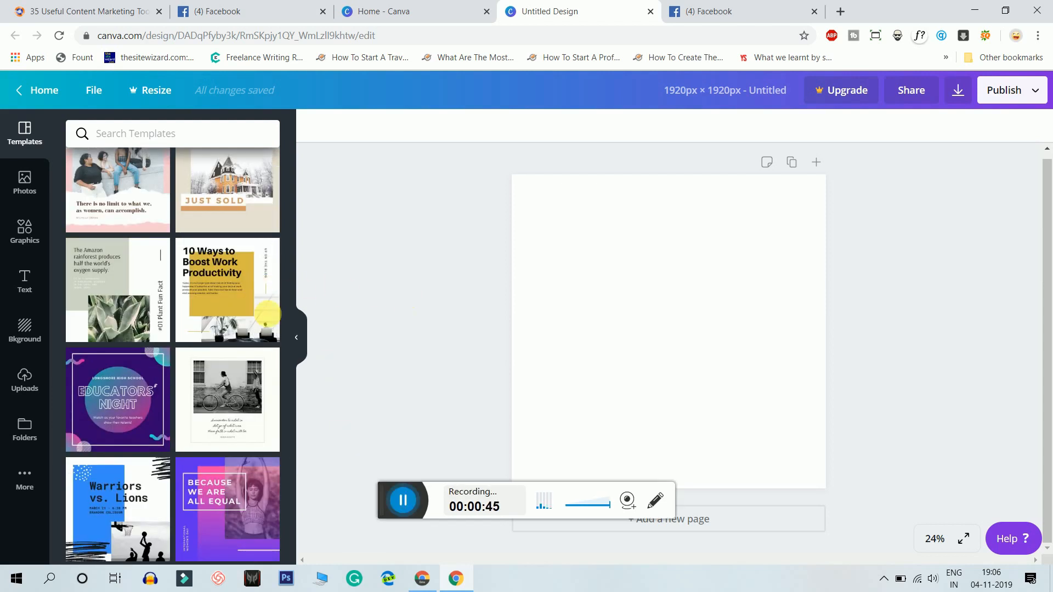
{"action": "mouse_move", "coordinate": [254, 308]}
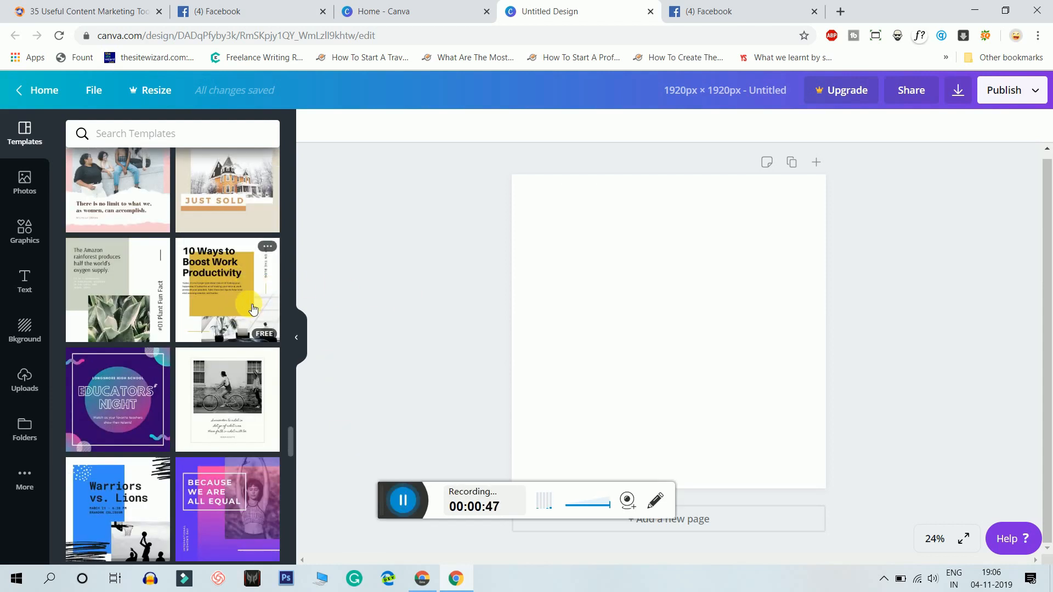
Apply the '10 Ways to Boost Work Productivity' template and retitle it 'How to Schedule your day for success!'.
{"action": "left_click", "coordinate": [227, 290]}
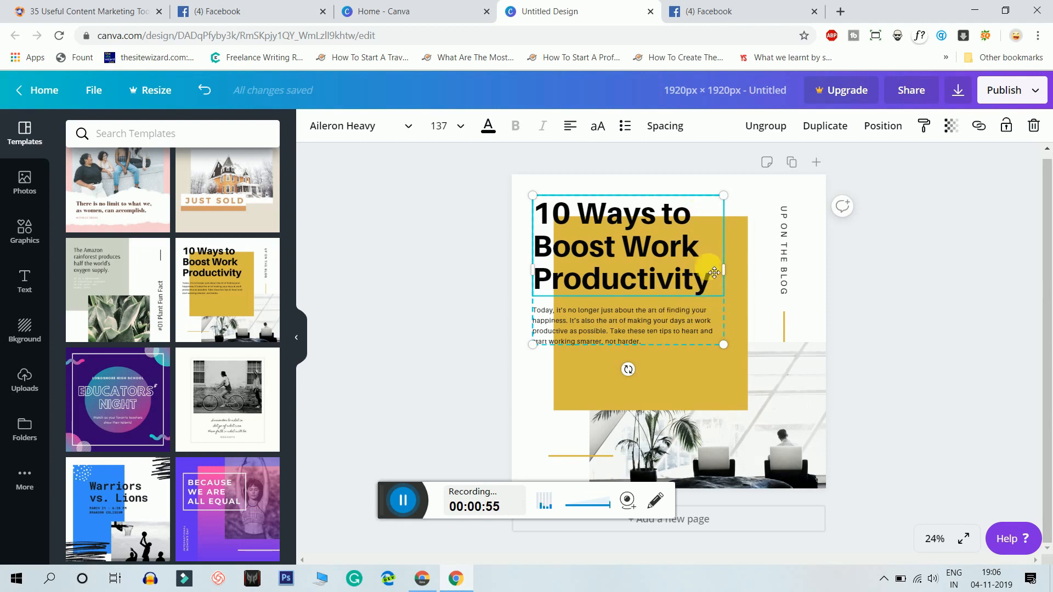
{"action": "double_click", "coordinate": [618, 278]}
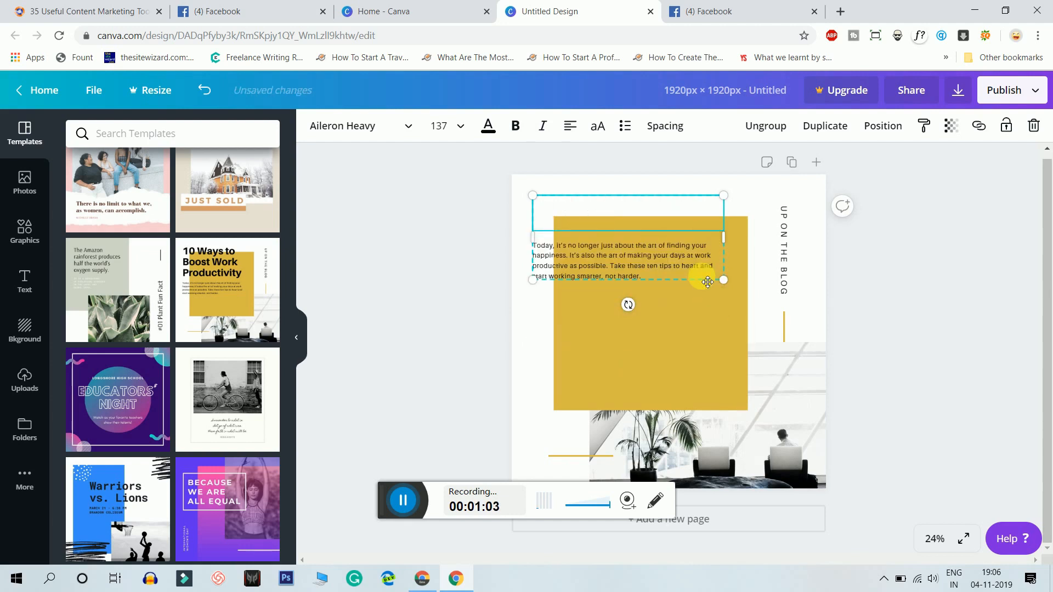
{"action": "type", "text": "How to Sche"}
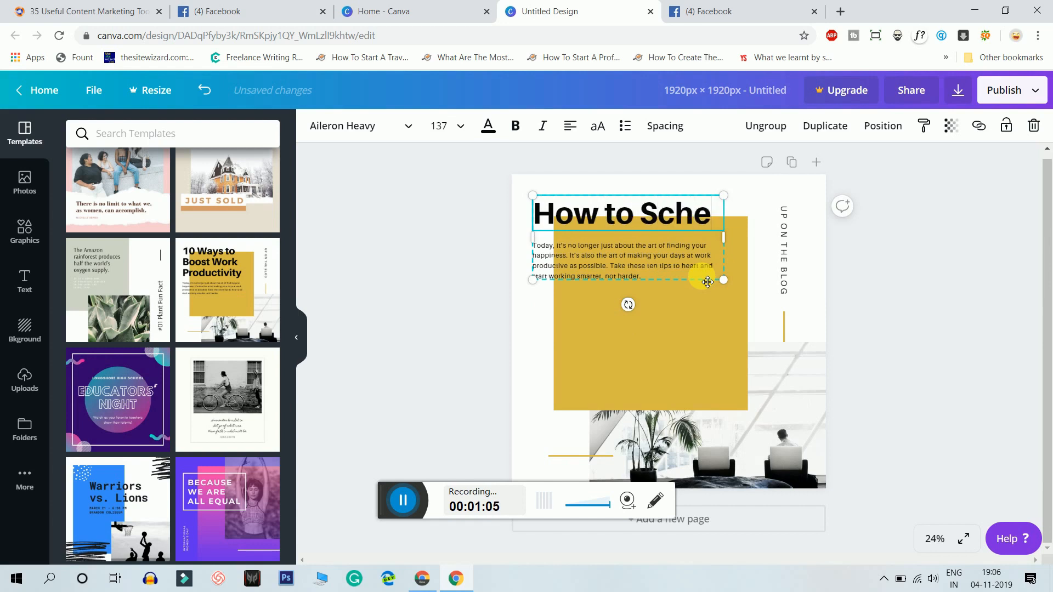
{"action": "type", "text": "Schedule your"}
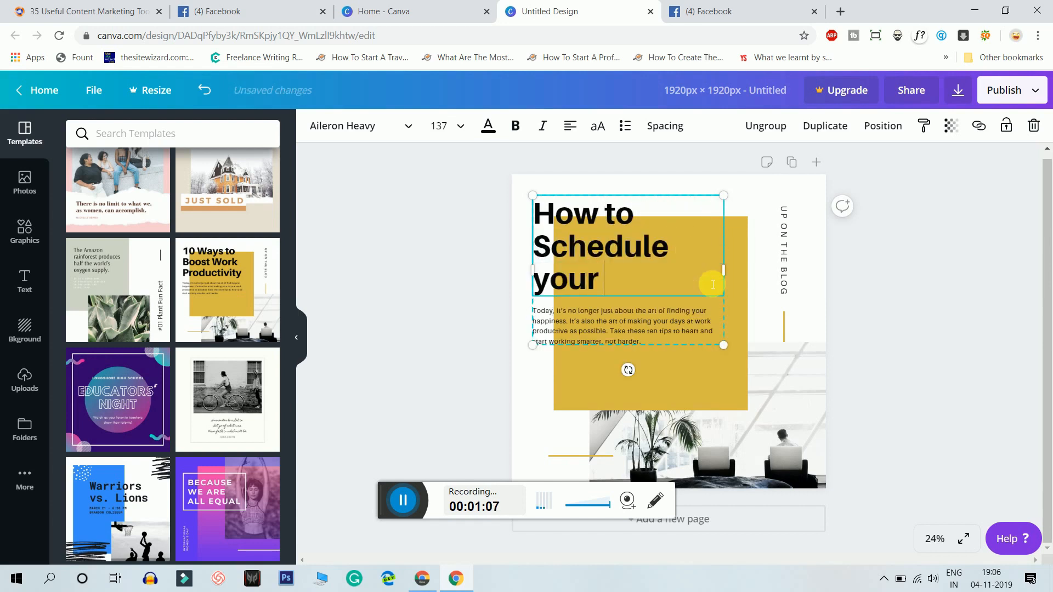
{"action": "type", "text": "day"}
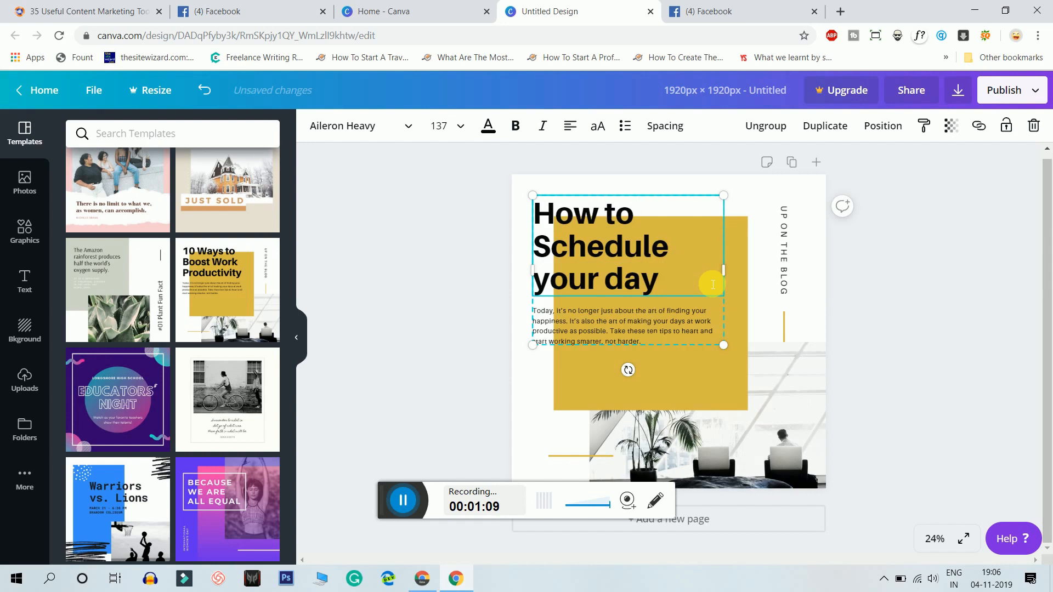
{"action": "type", "text": "for success"}
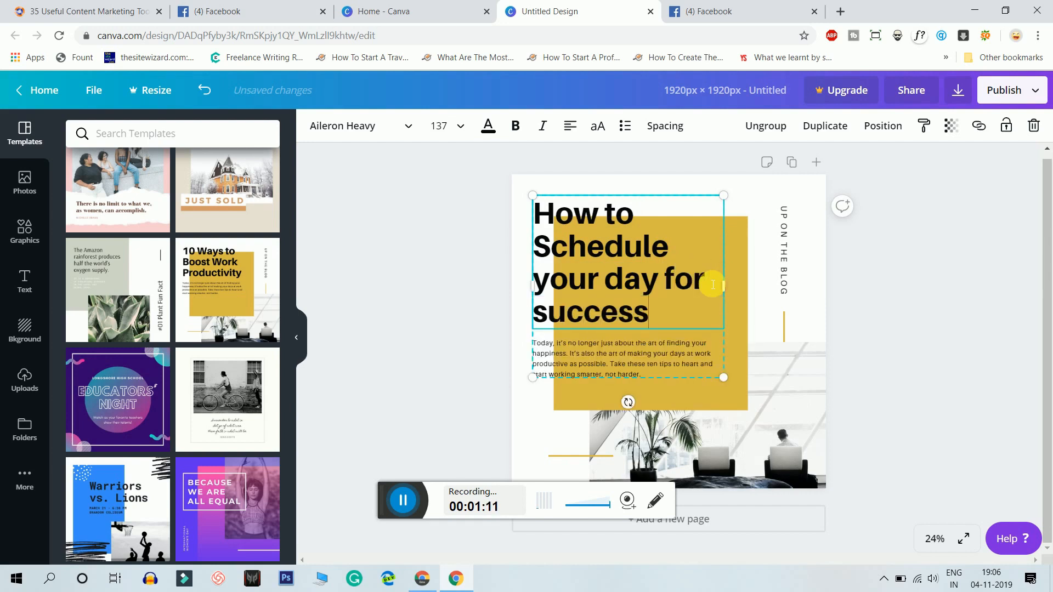
{"action": "type", "text": "!"}
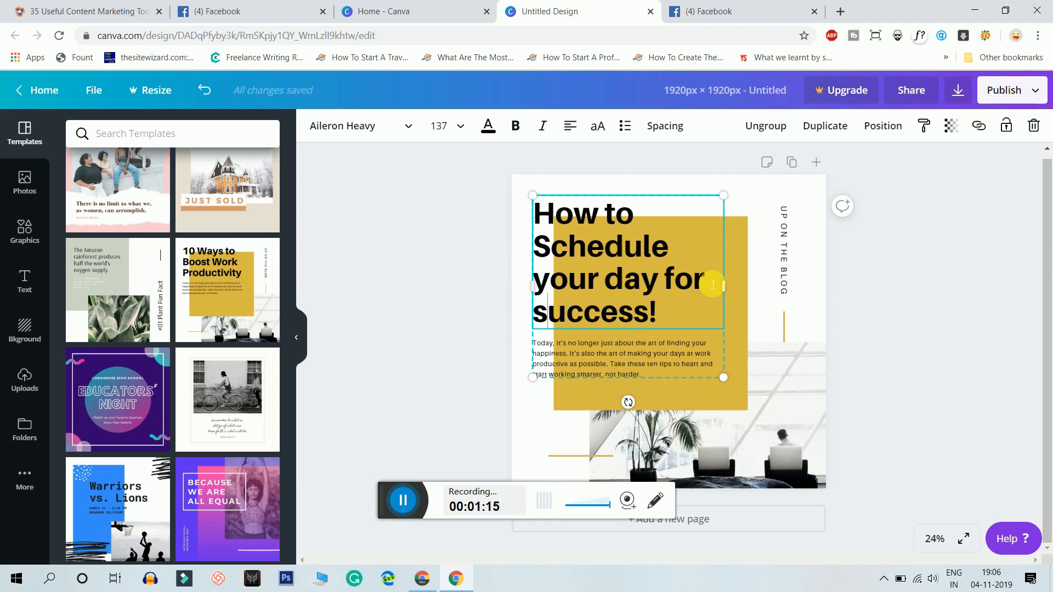
{"action": "type", "text": "max"}
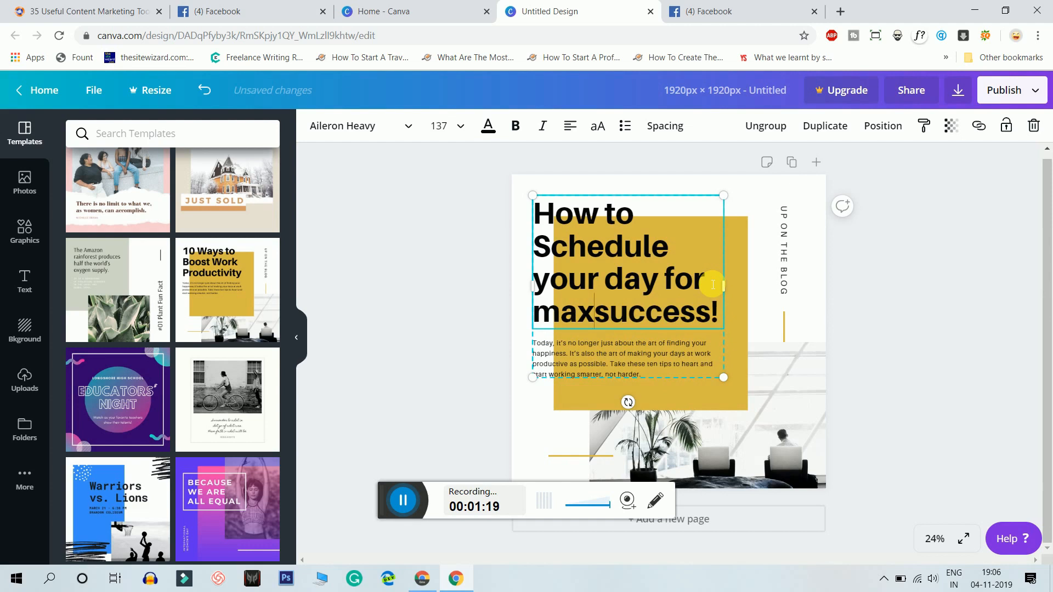
{"action": "key", "text": "Backspace"}
{"action": "type", "text": "Everyone wants s"}
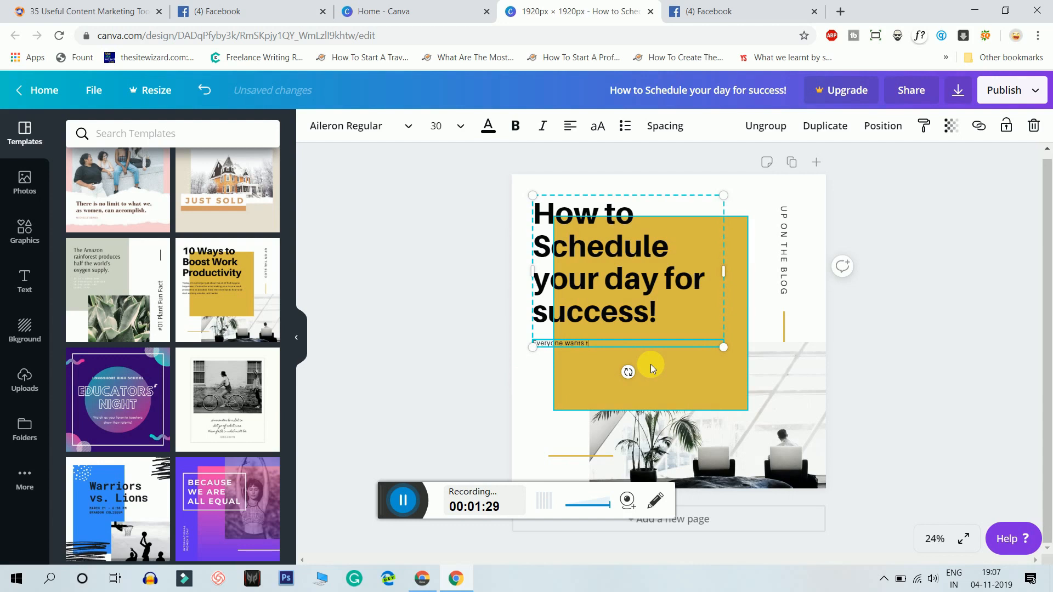
Type the intro 'Everyone wants to be successful…' over the placeholder body paragraph.
{"action": "type", "text": "o be successful, but only few"}
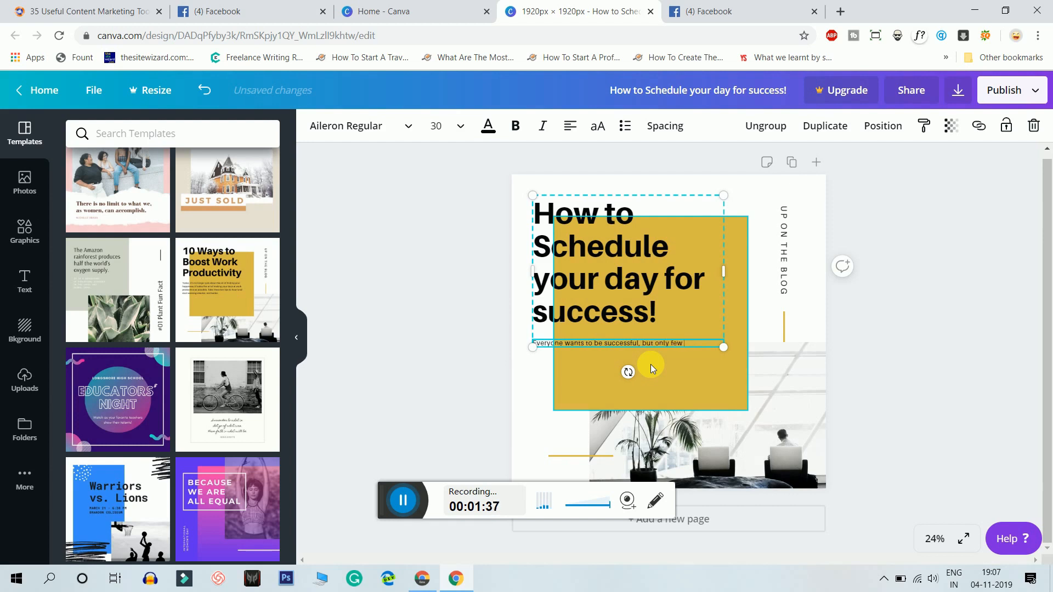
{"action": "type", "text": "people are"}
{"action": "left_click", "coordinate": [784, 250]}
{"action": "type", "text": "SWIPE TO READ"}
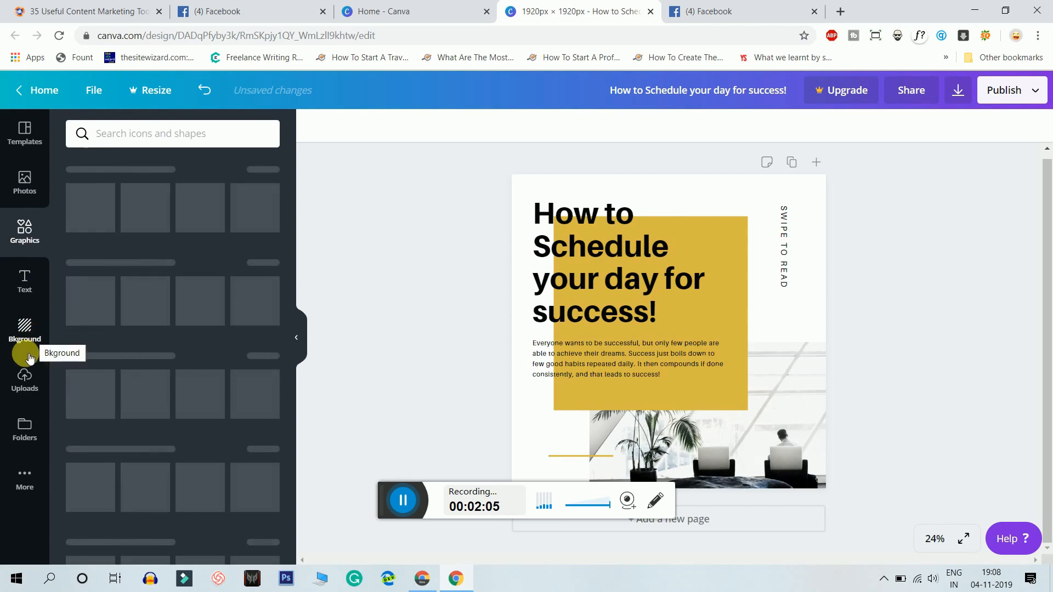
Place the uploaded hand-swipe icon just beneath the vertical 'SWIPE TO READ' label.
{"action": "left_click", "coordinate": [24, 380]}
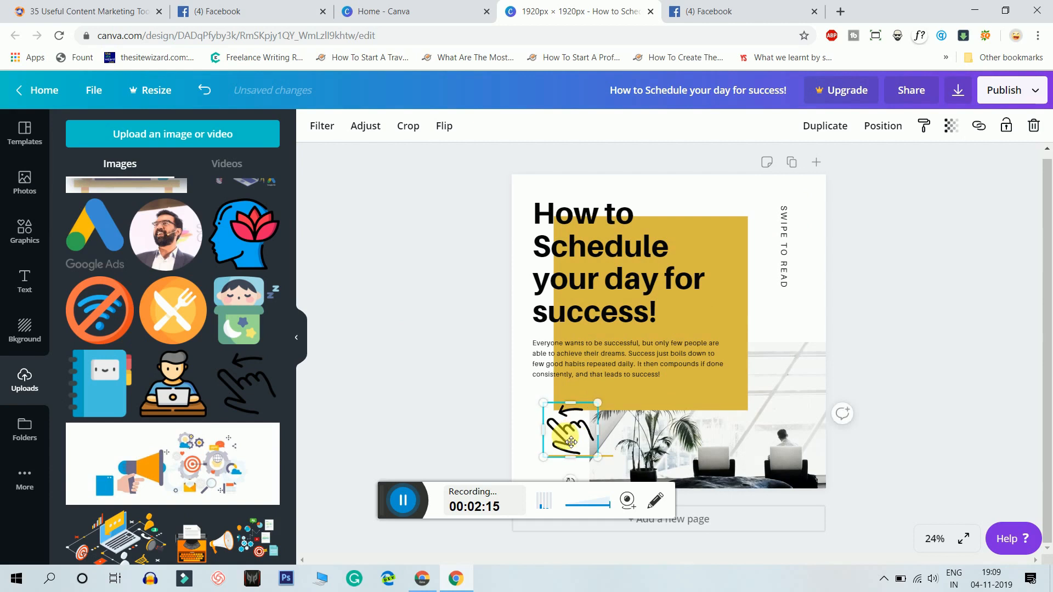
{"action": "left_click_drag", "start_coordinate": [570, 430], "coordinate": [784, 326]}
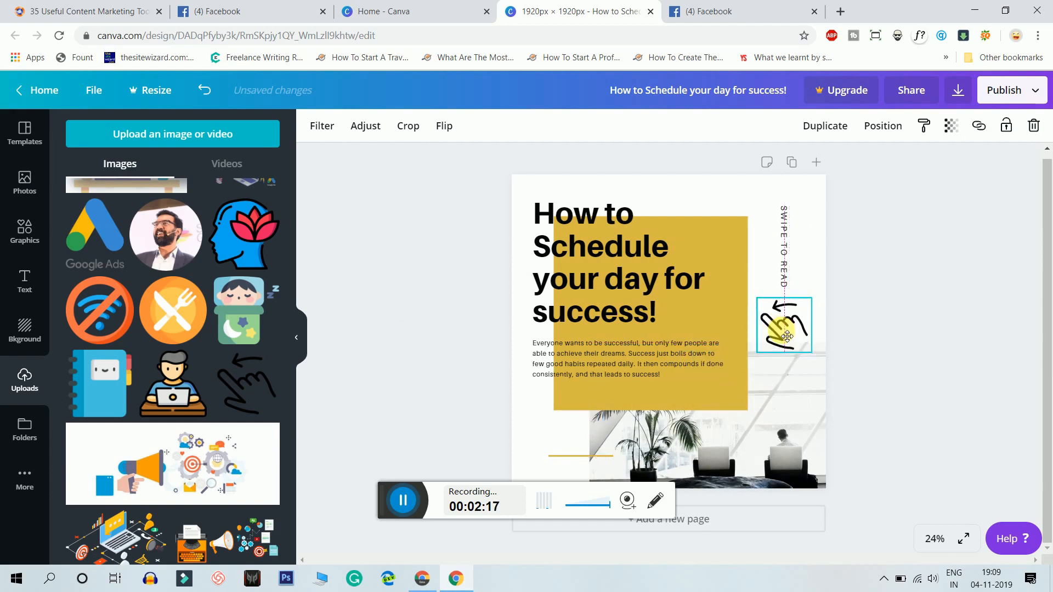
{"action": "left_click_drag", "start_coordinate": [810, 350], "coordinate": [804, 313]}
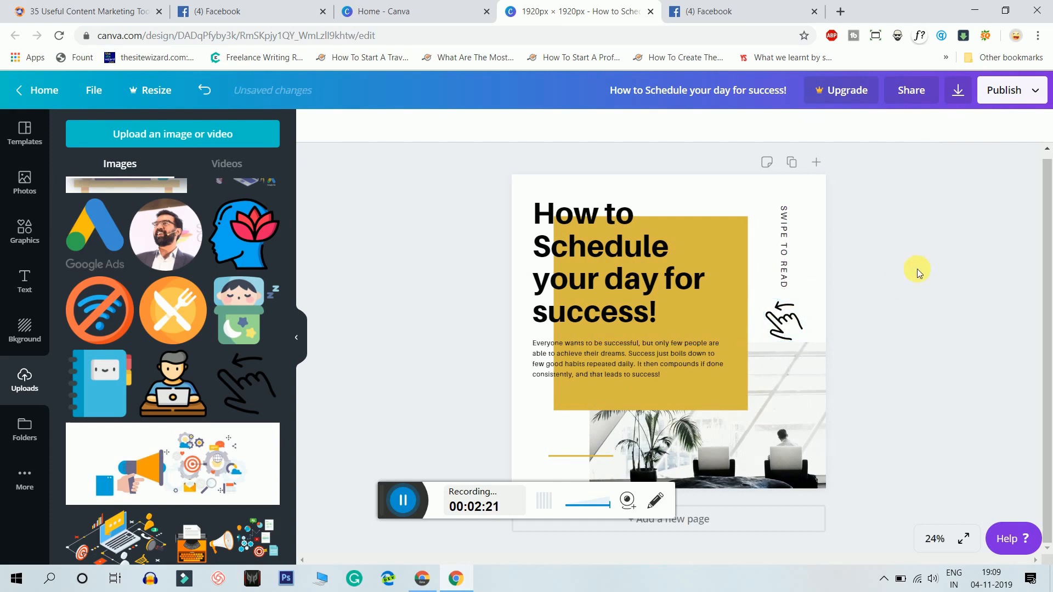
{"action": "mouse_move", "coordinate": [900, 302]}
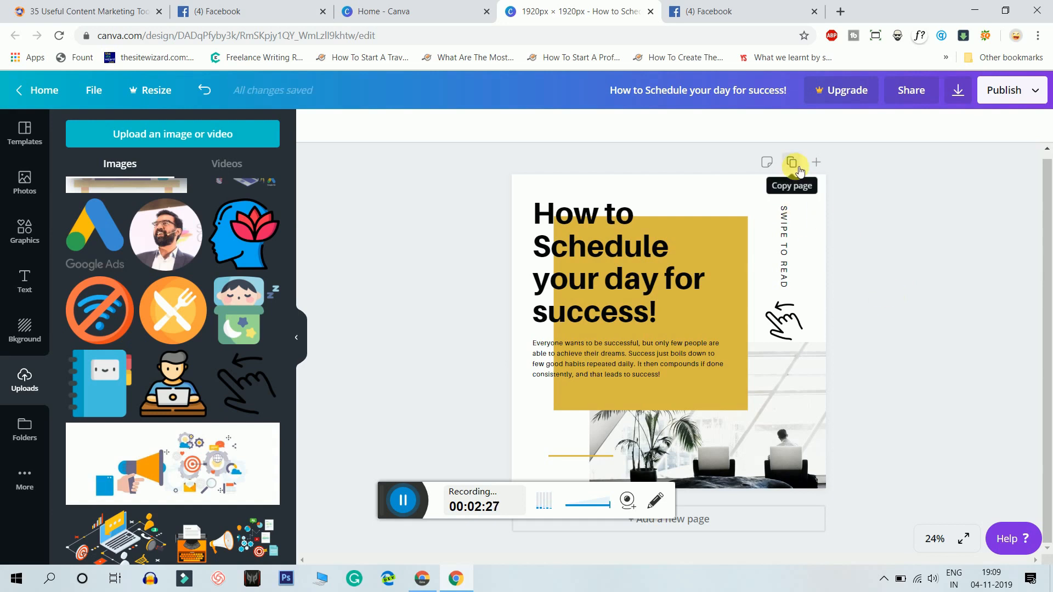
{"action": "mouse_move", "coordinate": [816, 162]}
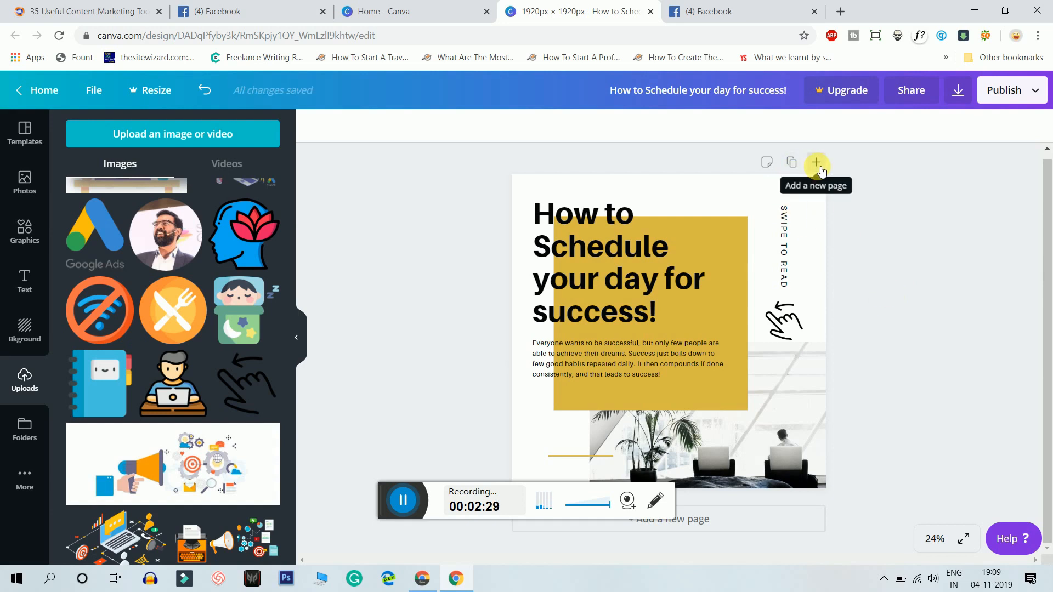
Add a blank page 2 after the cover page.
{"action": "left_click", "coordinate": [816, 164]}
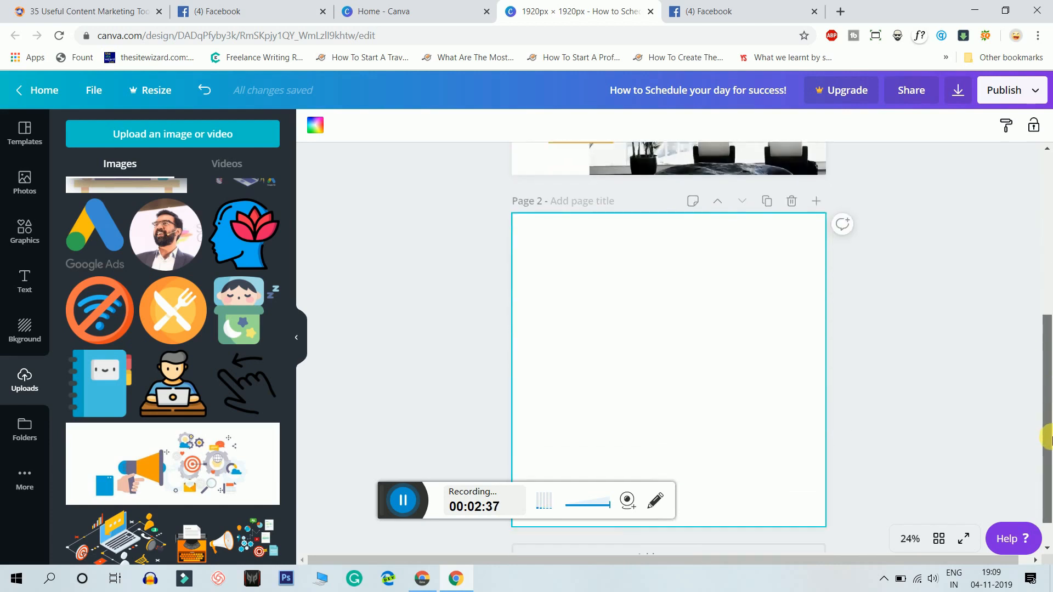
{"action": "scroll", "scroll_direction": "down", "scroll_amount": 3}
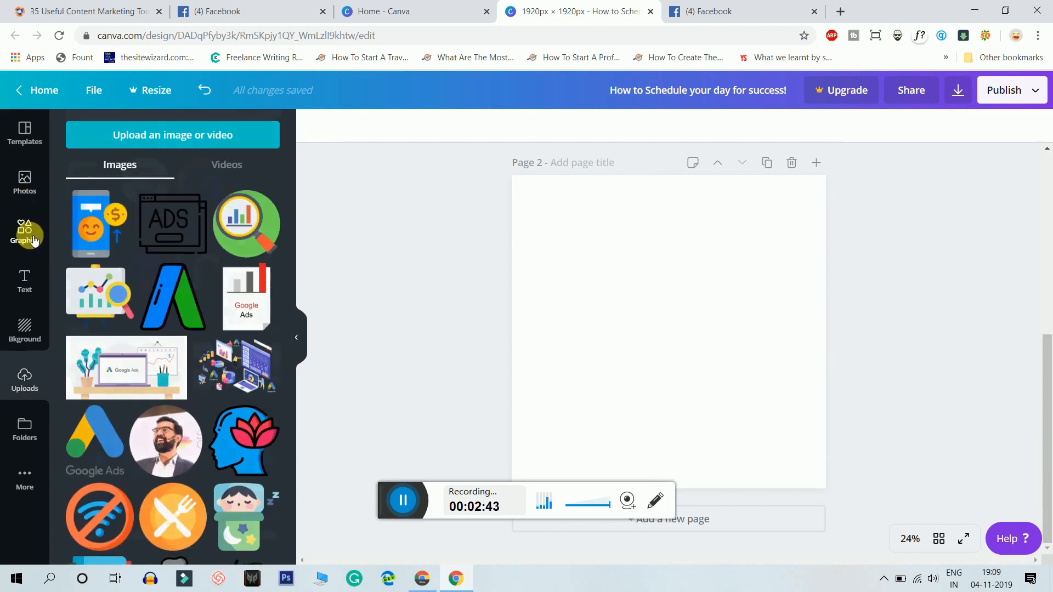
Add a 'Wake up early!' heading at font size 104, centred on page 2.
{"action": "left_click", "coordinate": [24, 280]}
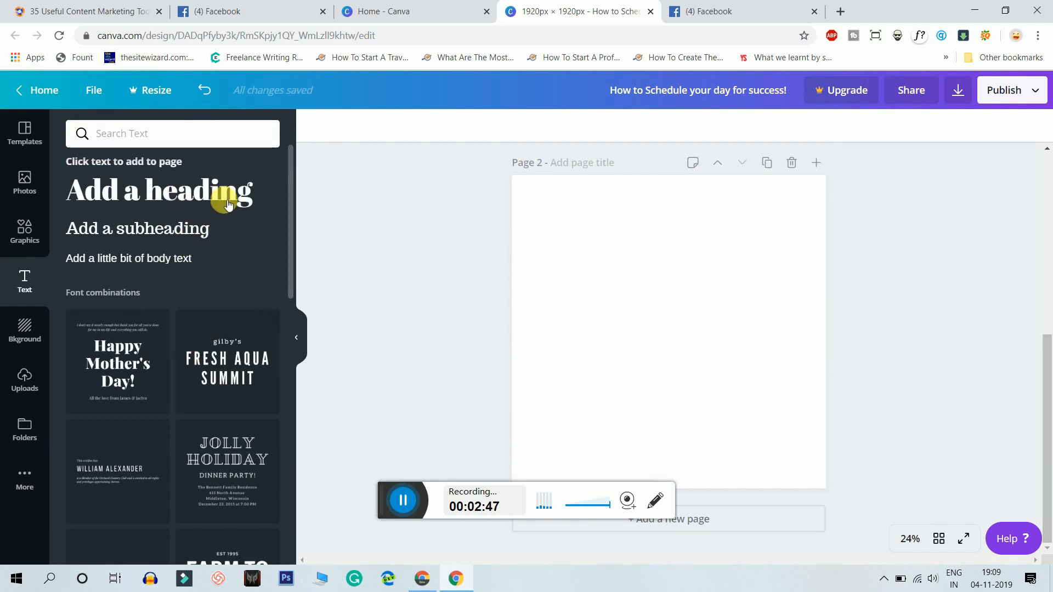
{"action": "left_click", "coordinate": [158, 191]}
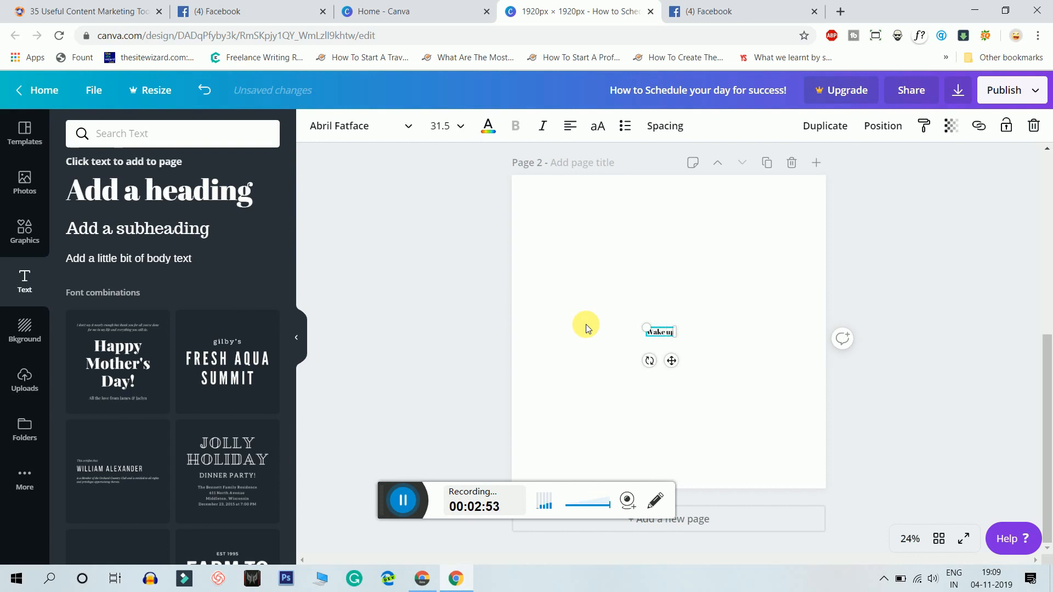
{"action": "type", "text": "call"}
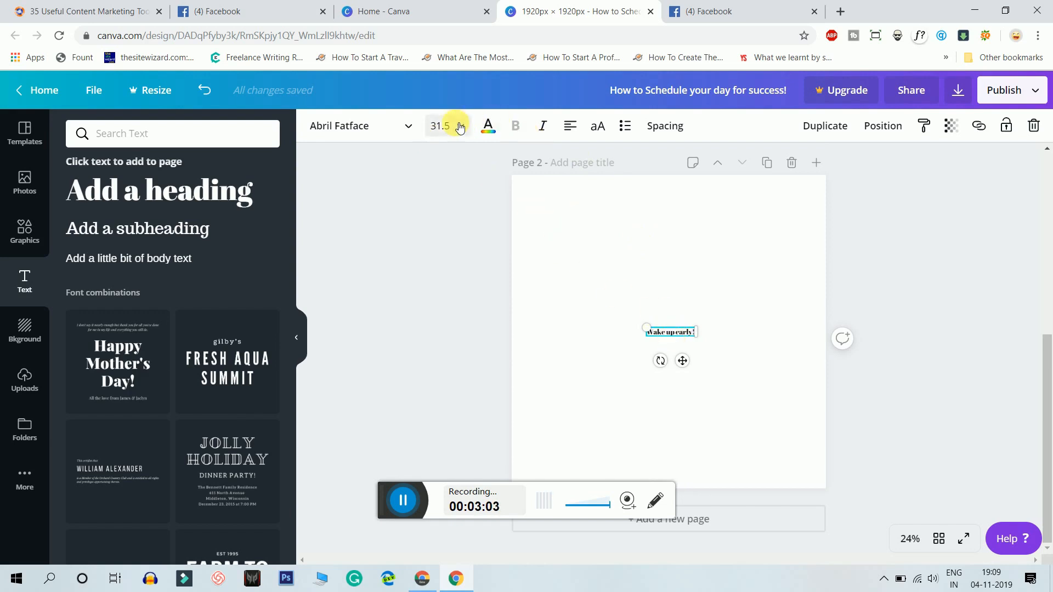
{"action": "left_click", "coordinate": [460, 126]}
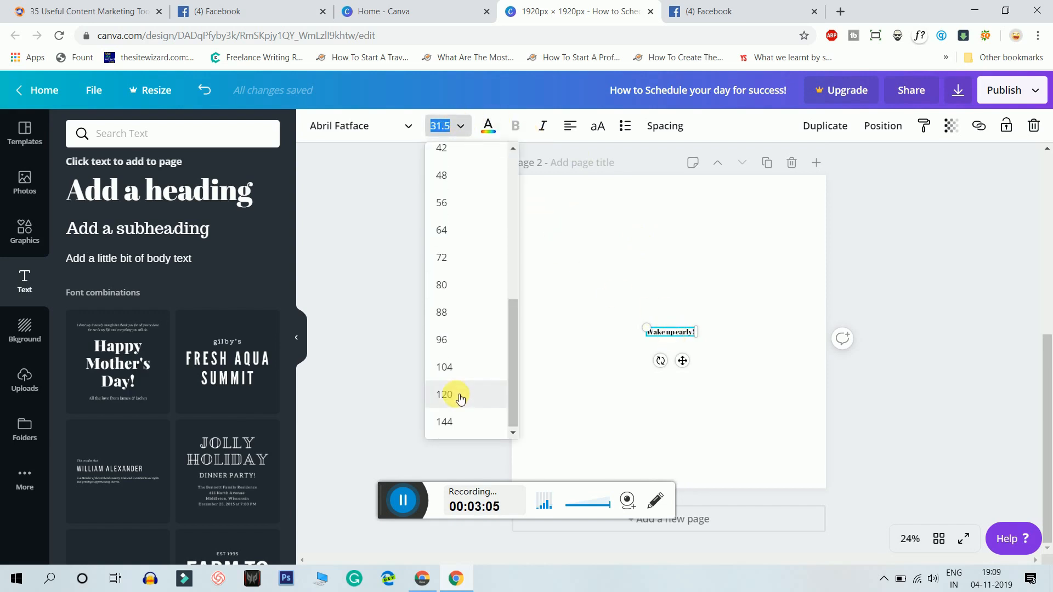
{"action": "left_click", "coordinate": [444, 367]}
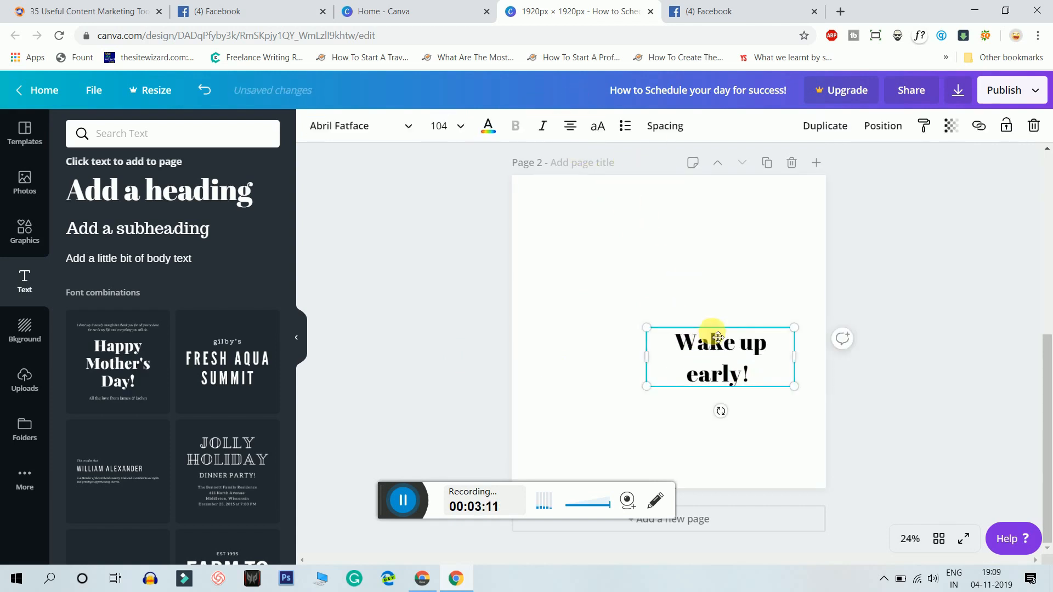
{"action": "left_click_drag", "start_coordinate": [720, 356], "coordinate": [671, 342]}
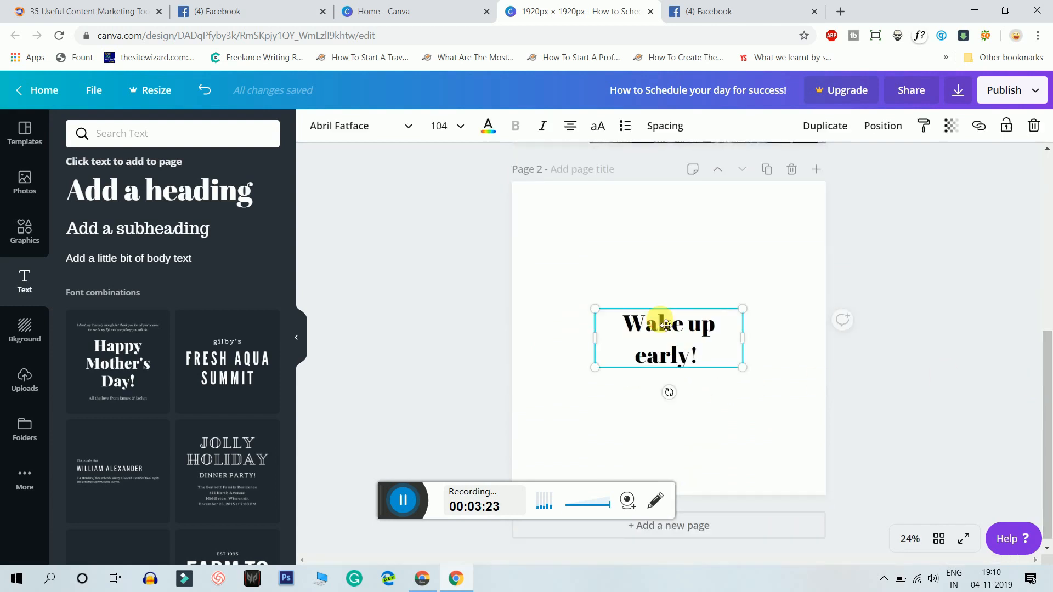
{"action": "left_click", "coordinate": [362, 126]}
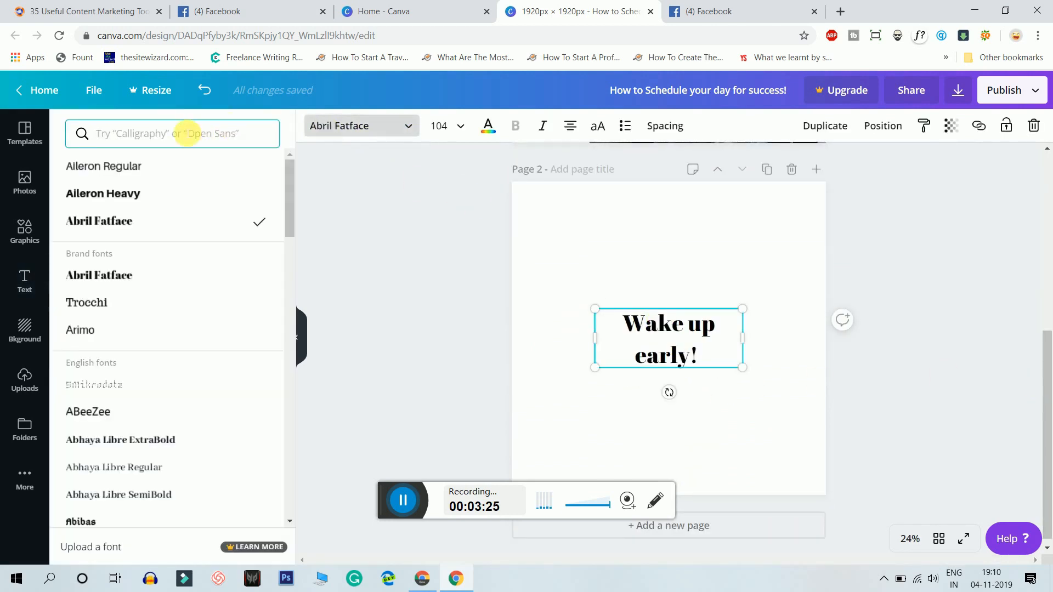
Switch the heading font to Aileron Heavy and recentre it on one line.
{"action": "left_click", "coordinate": [103, 194]}
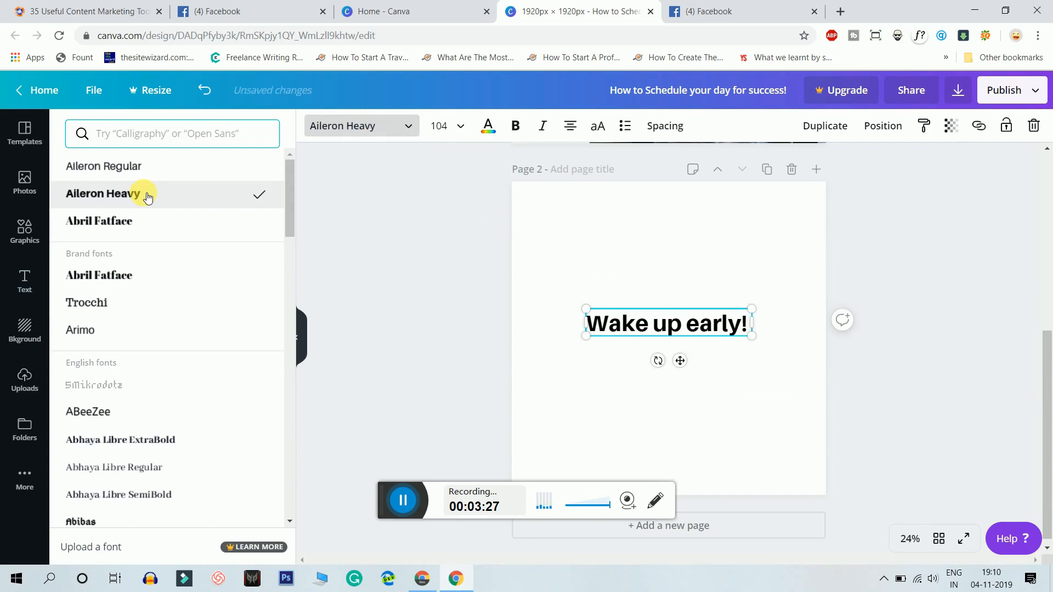
{"action": "left_click_drag", "start_coordinate": [667, 322], "coordinate": [670, 346]}
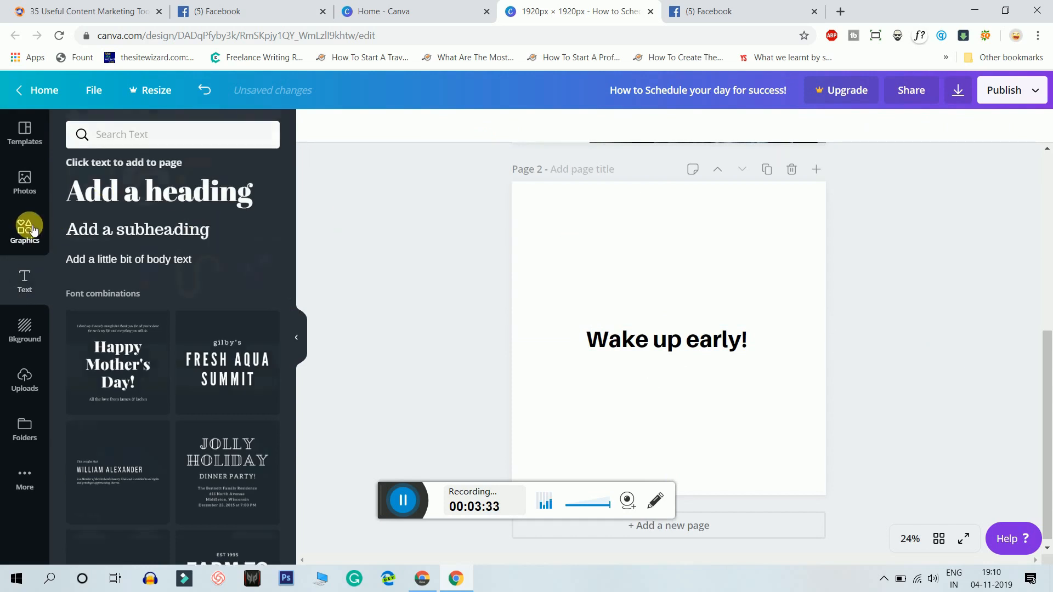
Search Canva graphics for 'early riser' and scroll through the results.
{"action": "type", "text": "early riser"}
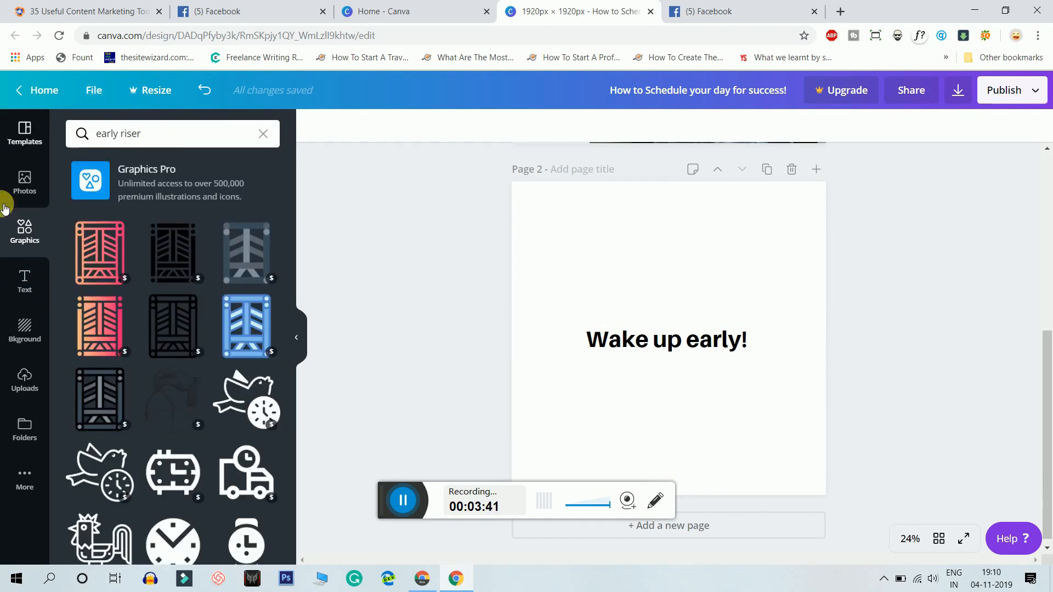
{"action": "scroll", "scroll_direction": "down", "scroll_amount": 3}
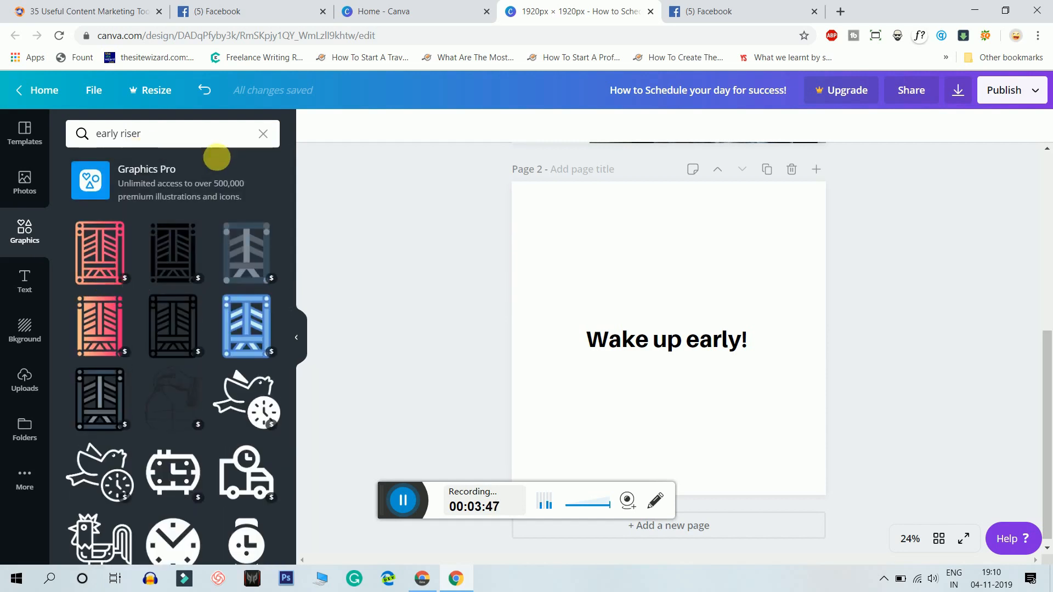
{"action": "left_click", "coordinate": [262, 134]}
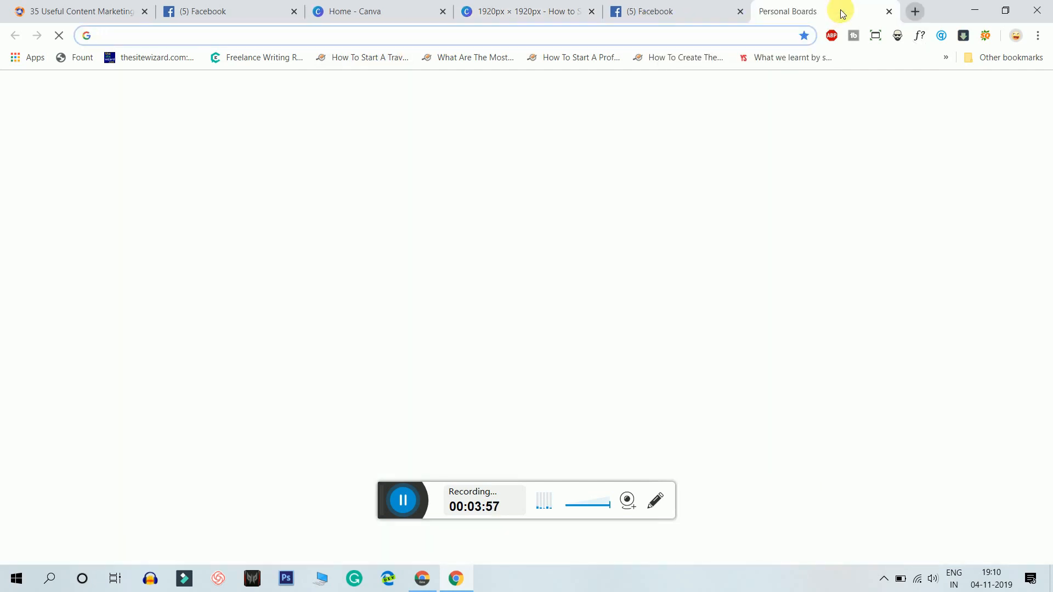
Browse Google Images for 'early riser' and 'early riser vector icons', previewing one image.
{"action": "type", "text": "early riser"}
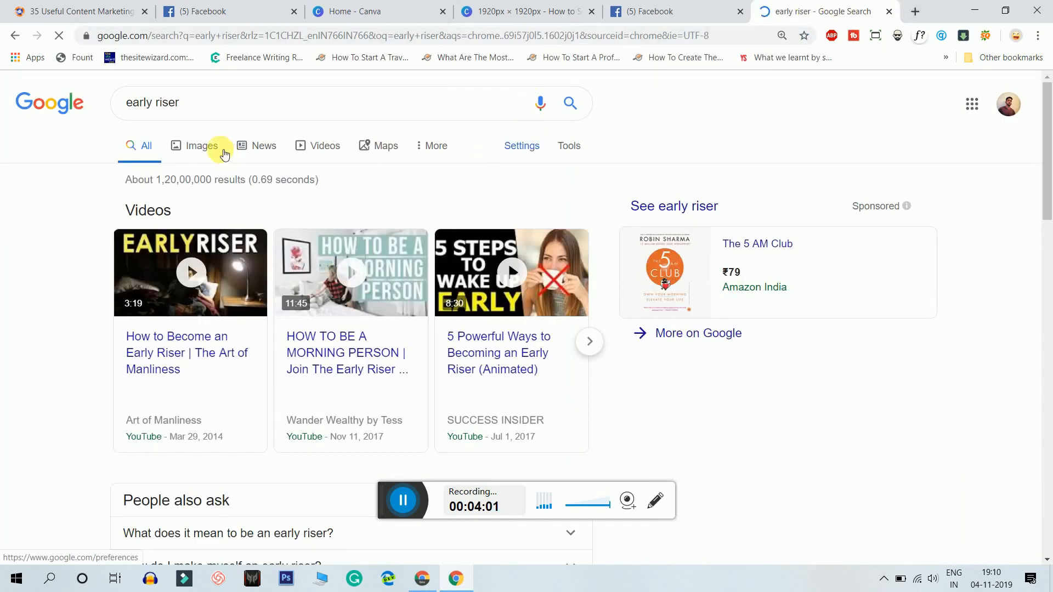
{"action": "left_click", "coordinate": [201, 146]}
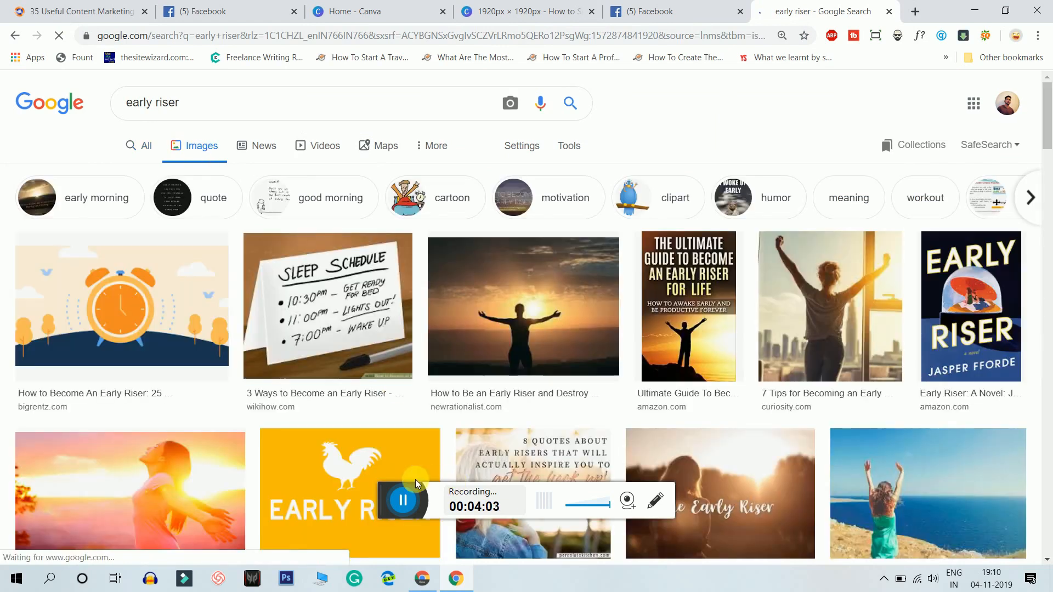
{"action": "scroll", "scroll_direction": "down", "scroll_amount": 3}
{"action": "type", "text": " vector icons"}
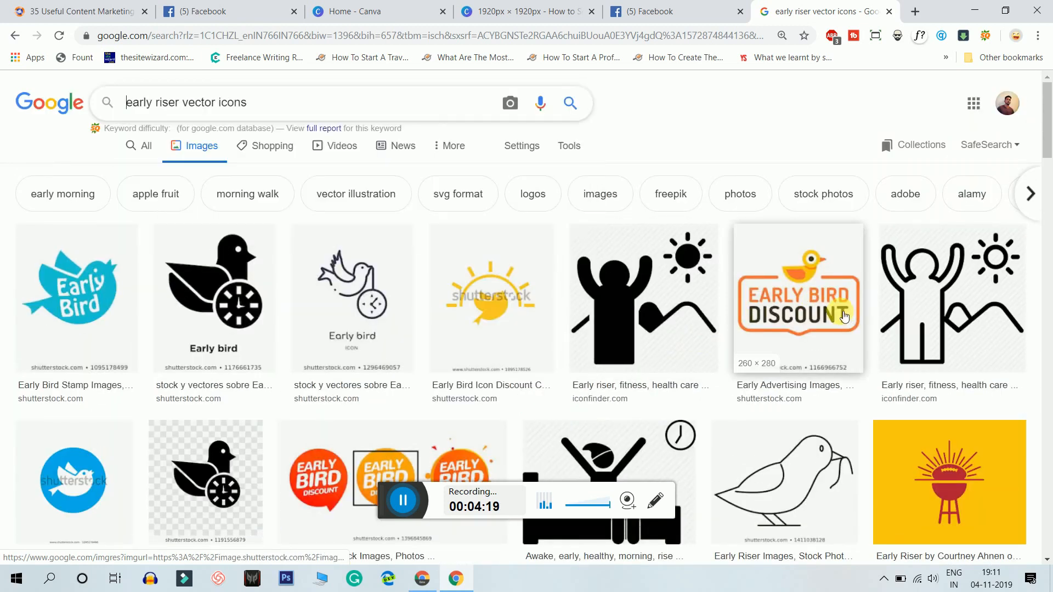
{"action": "left_click", "coordinate": [798, 297]}
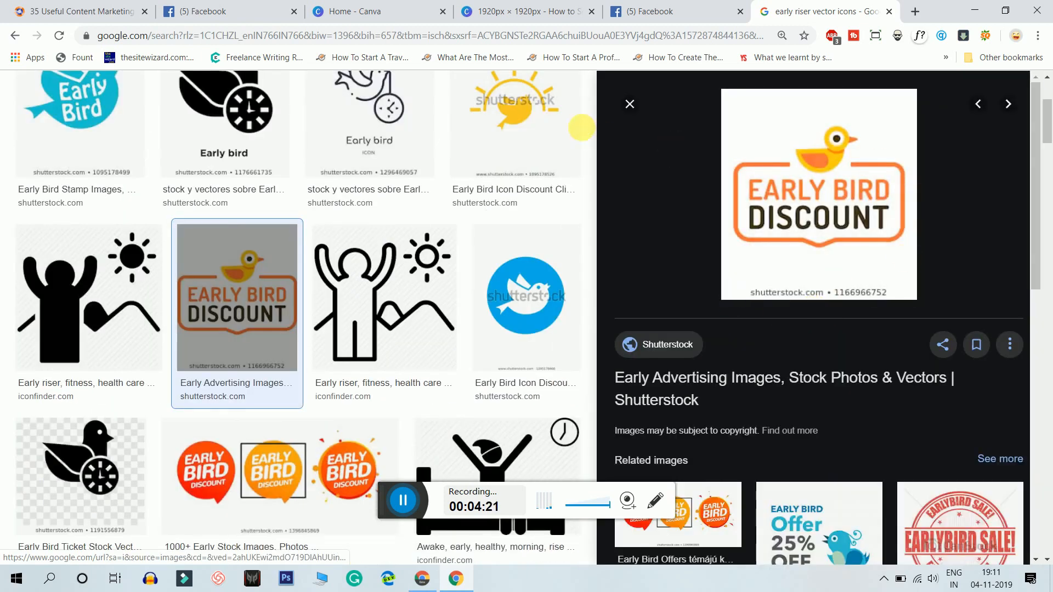
{"action": "left_click", "coordinate": [629, 104]}
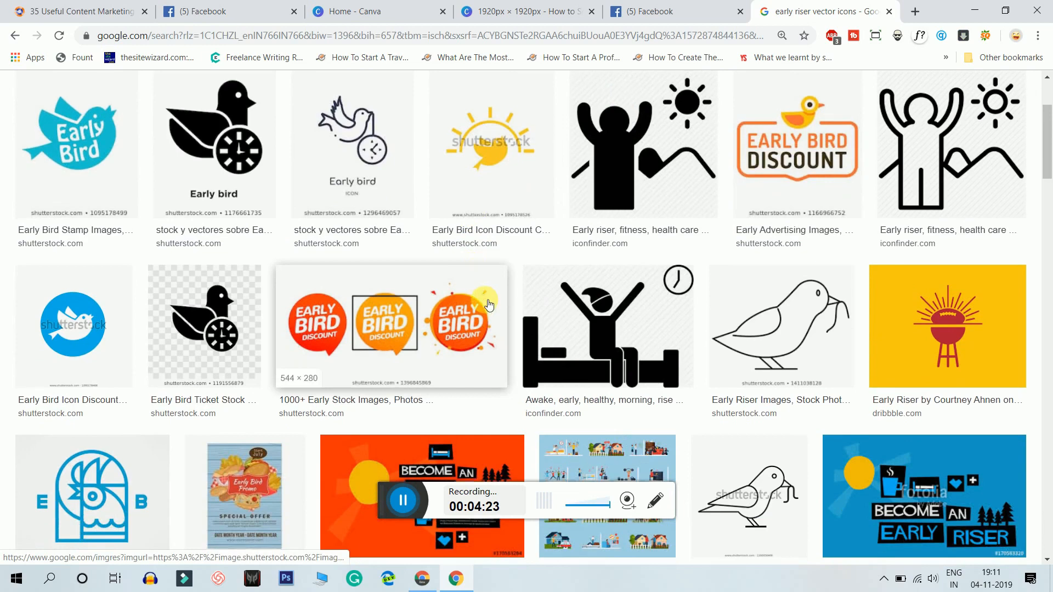
{"action": "scroll", "scroll_direction": "down", "scroll_amount": 3}
{"action": "type", "text": "v"}
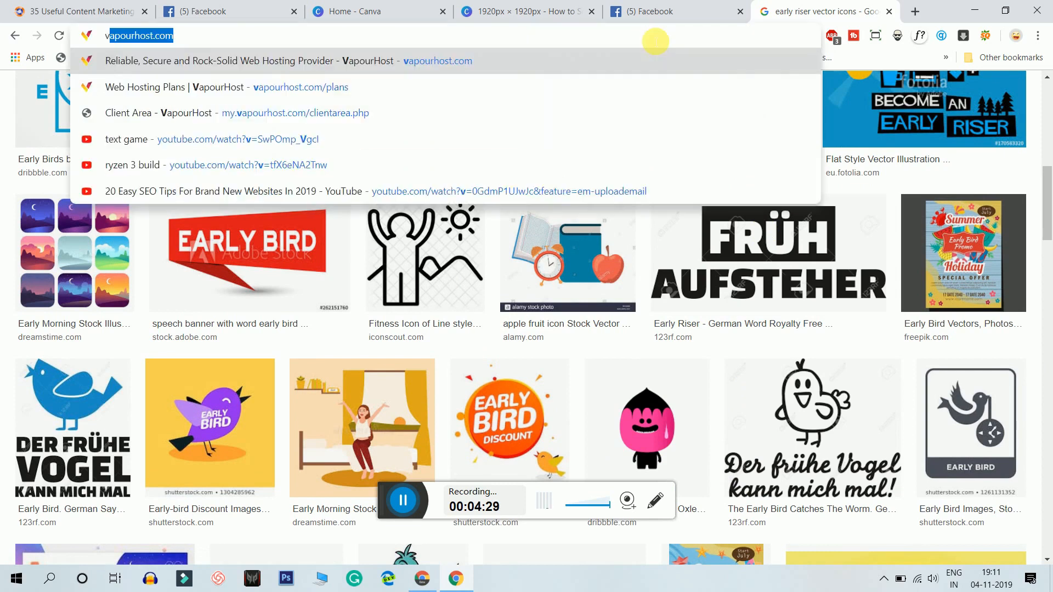
{"action": "type", "text": "flaticon.com"}
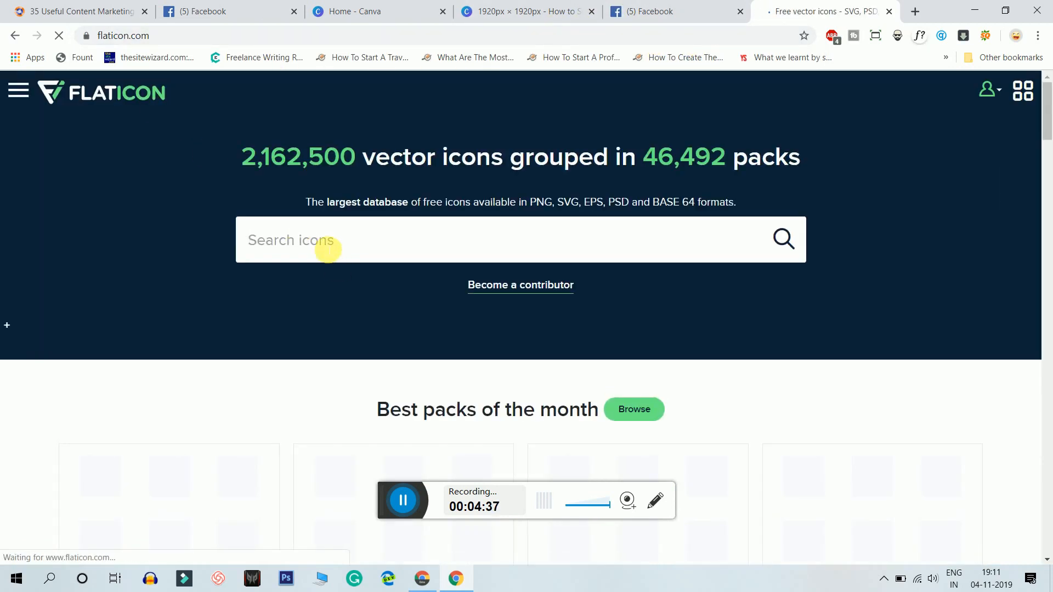
Search Flaticon for 'early riser', then browse 'waking up morning' icons.
{"action": "type", "text": "early riser"}
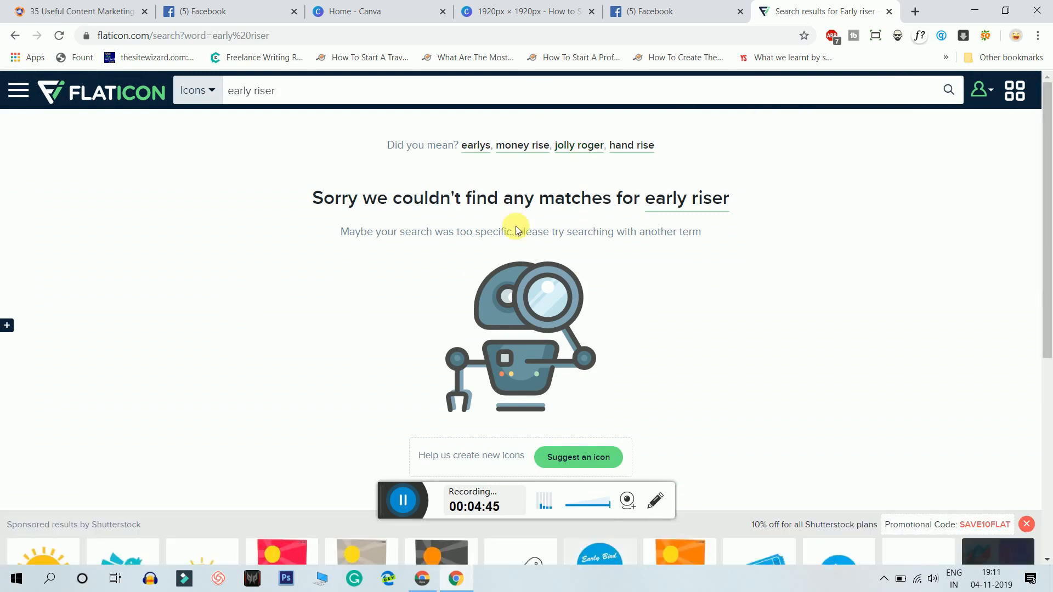
{"action": "scroll", "scroll_direction": "down", "scroll_amount": 3}
{"action": "type", "text": "waking up morning"}
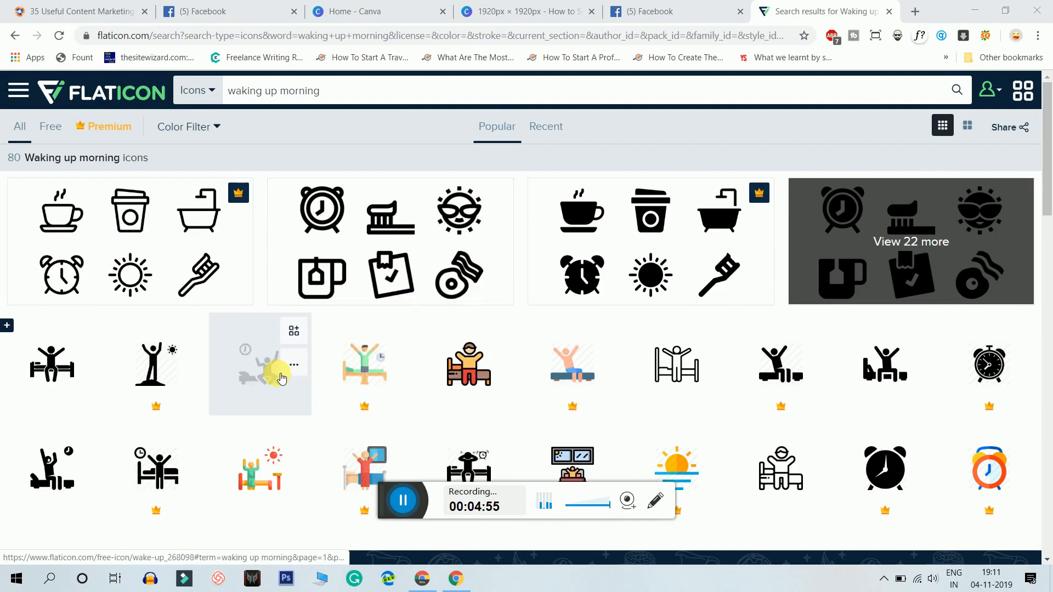
{"action": "mouse_move", "coordinate": [423, 420]}
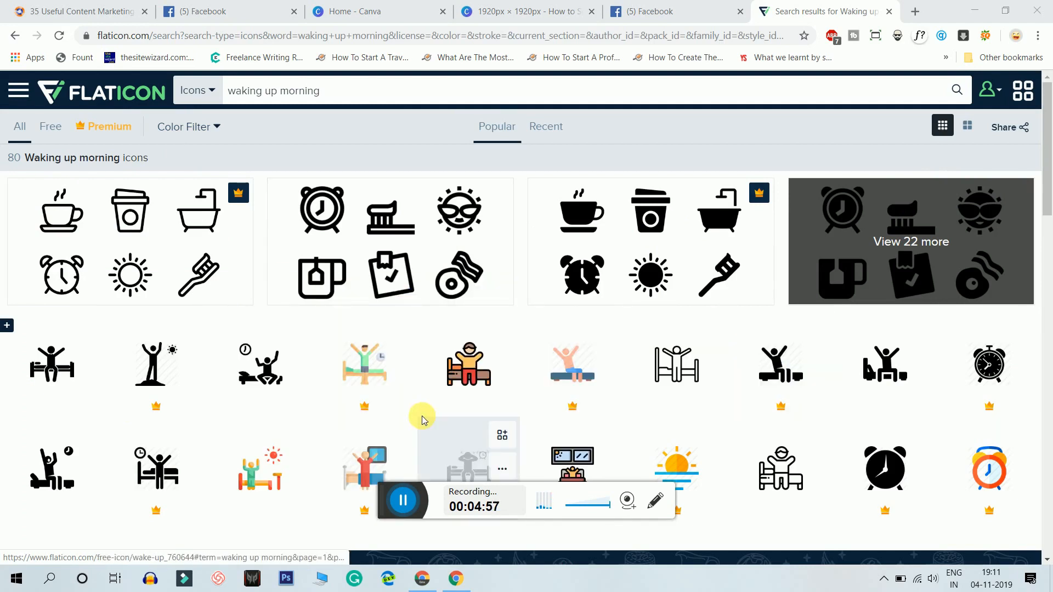
{"action": "scroll", "scroll_direction": "down", "scroll_amount": 3}
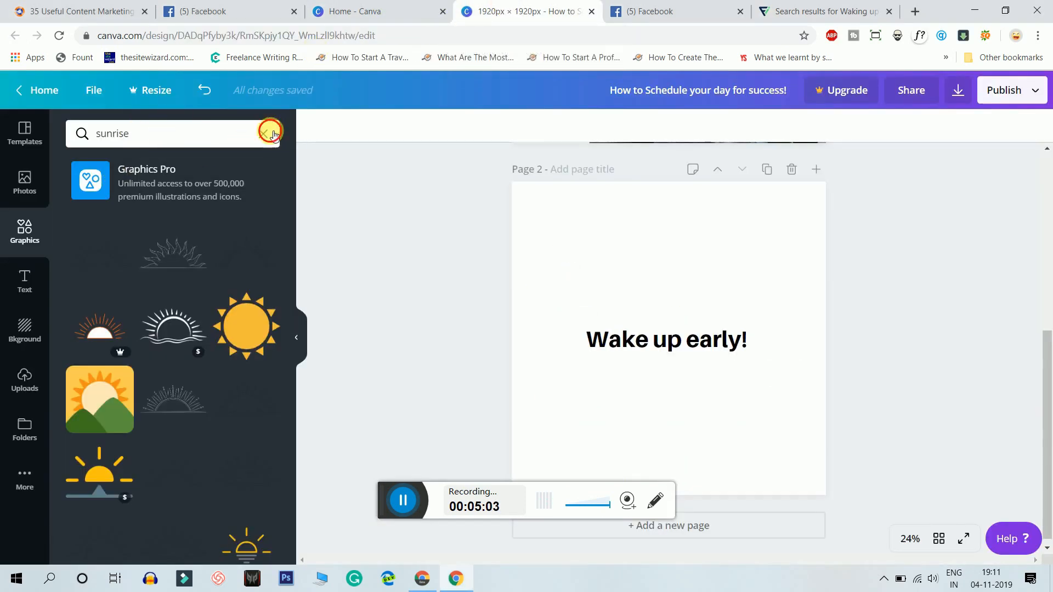
Search Canva graphics for 'waking up morning', browse results, then return to Flaticon's waking up results.
{"action": "type", "text": "waking up morning"}
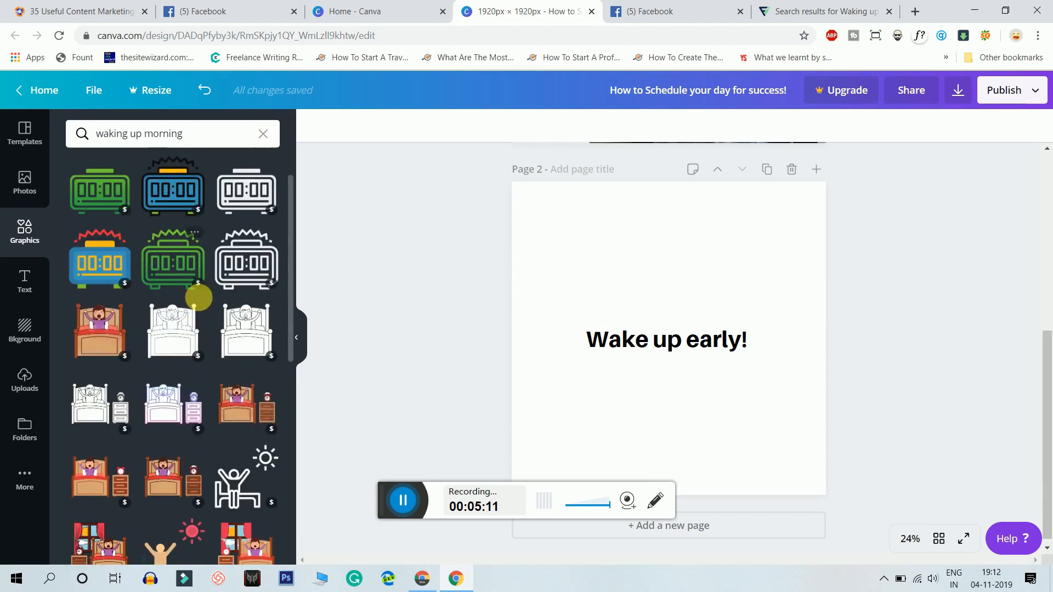
{"action": "mouse_move", "coordinate": [173, 409]}
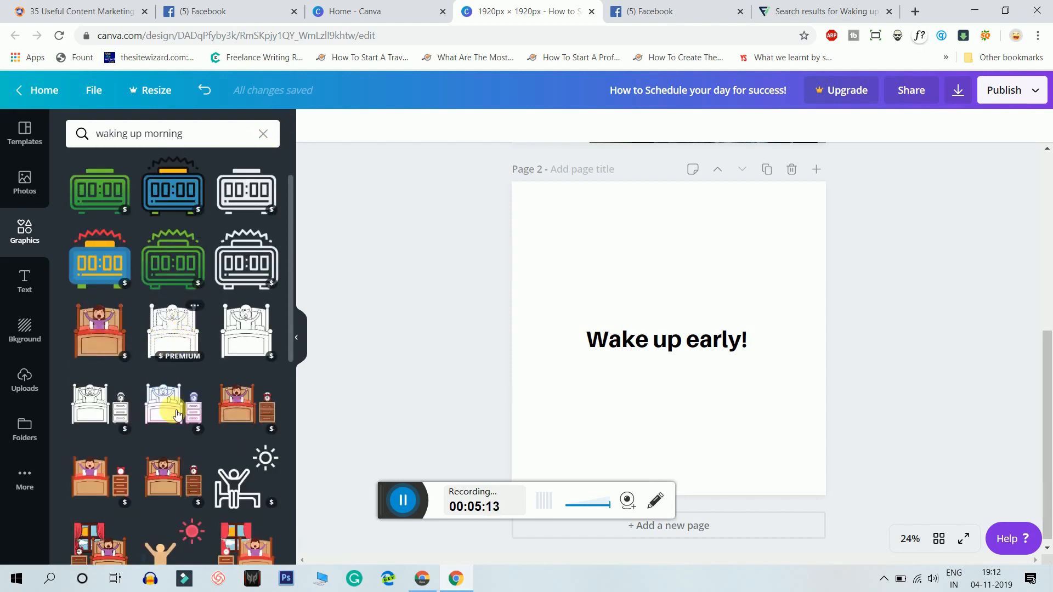
{"action": "scroll", "scroll_direction": "down", "scroll_amount": 3}
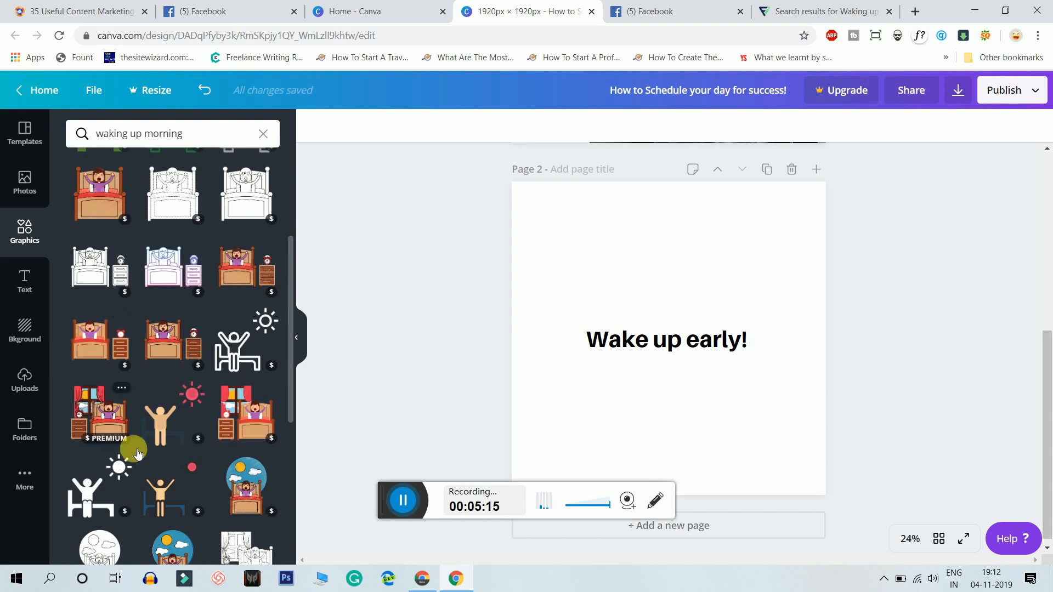
{"action": "scroll", "scroll_direction": "down", "scroll_amount": 3}
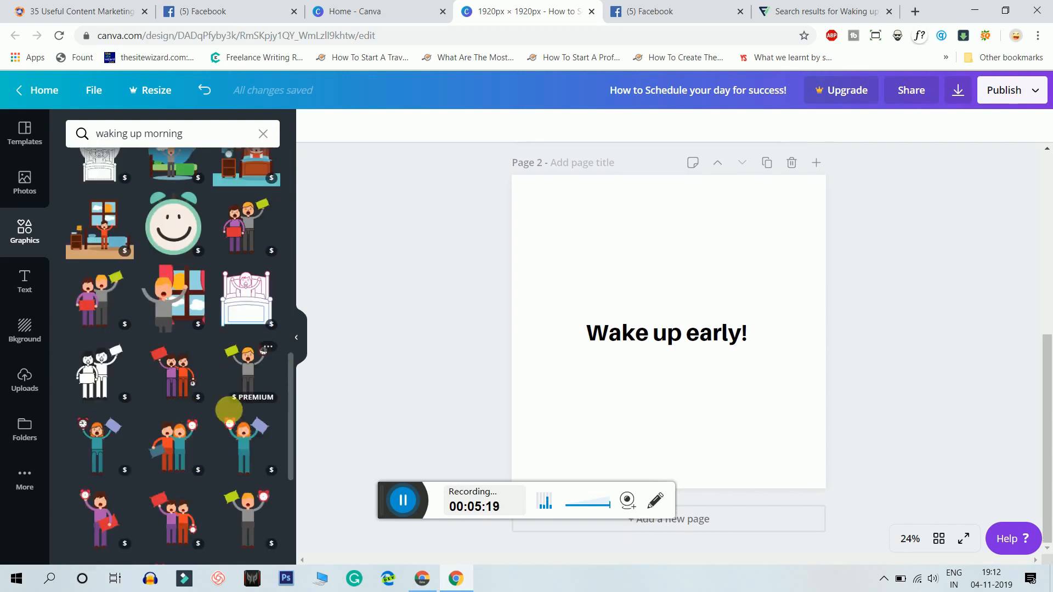
{"action": "left_click", "coordinate": [820, 11]}
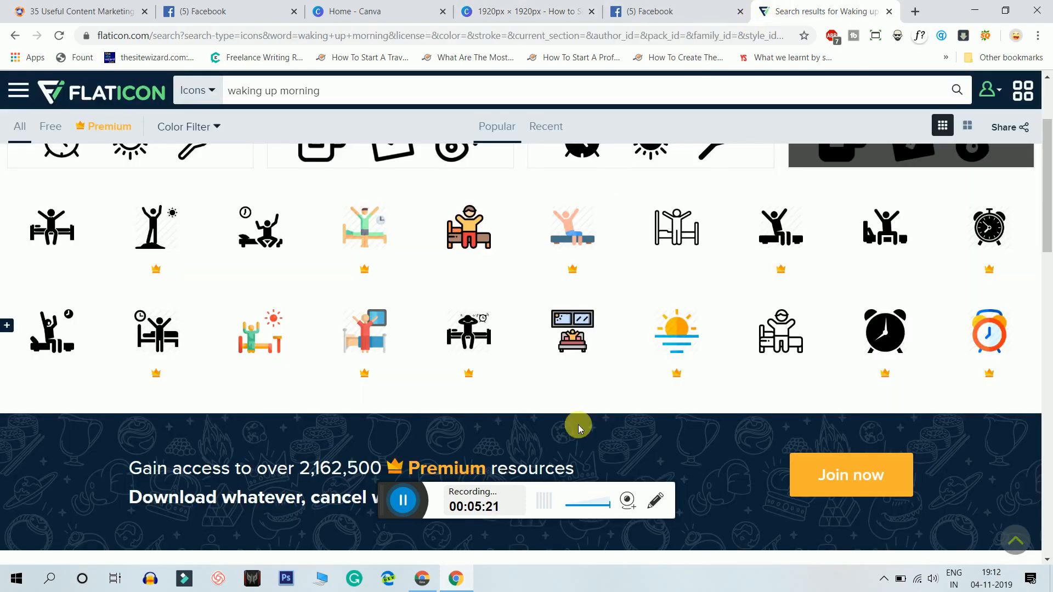
{"action": "mouse_move", "coordinate": [468, 330]}
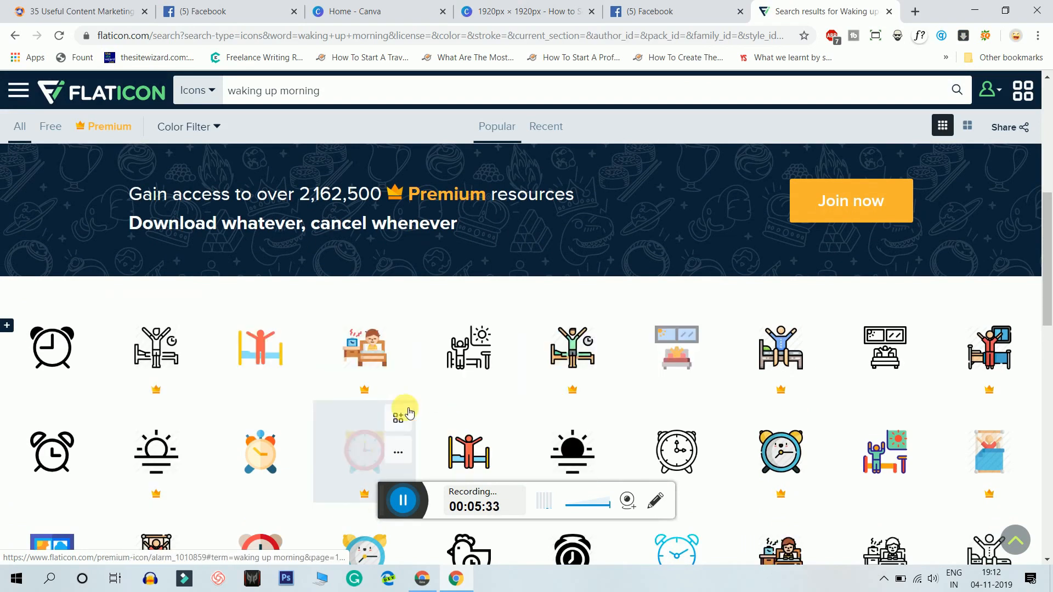
Download Flaticon's colourful Wake Up bed icon free as wake-up.png to the Desktop.
{"action": "scroll", "scroll_direction": "down", "scroll_amount": 3}
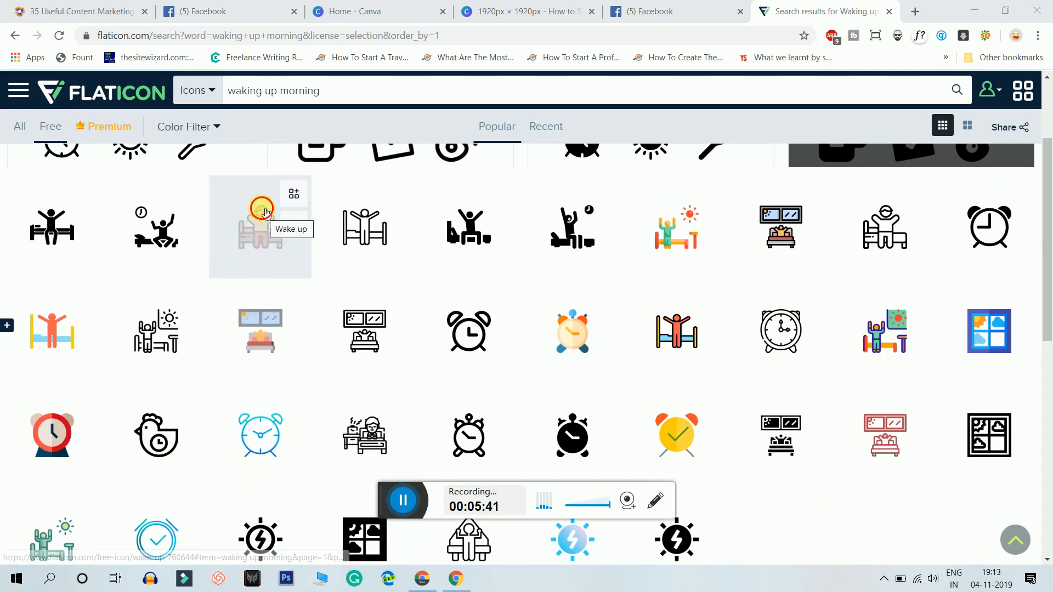
{"action": "left_click", "coordinate": [260, 226]}
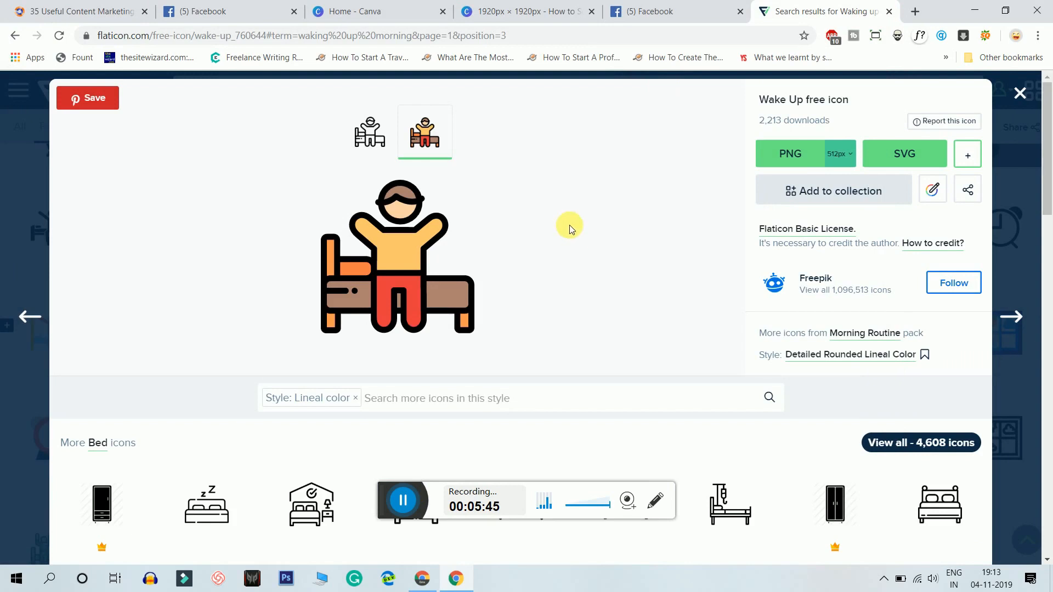
{"action": "left_click", "coordinate": [789, 153]}
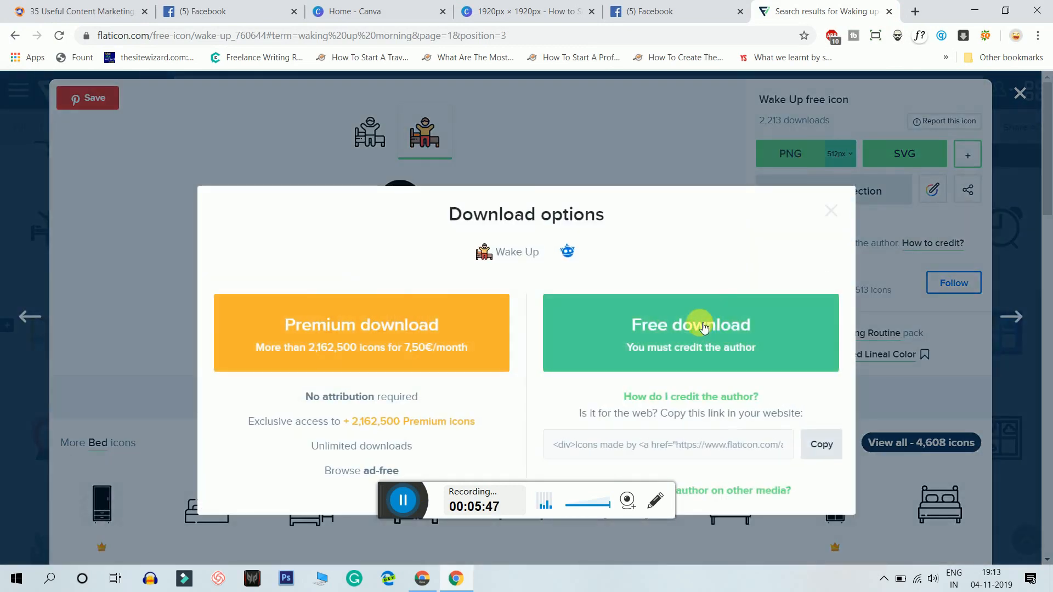
{"action": "left_click", "coordinate": [690, 325]}
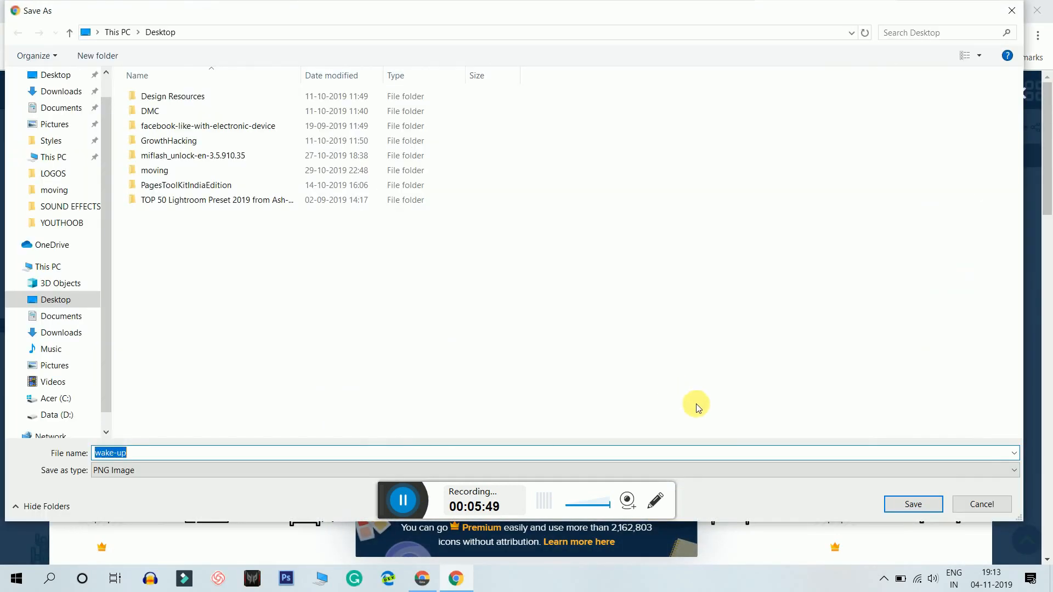
{"action": "left_click", "coordinate": [912, 504]}
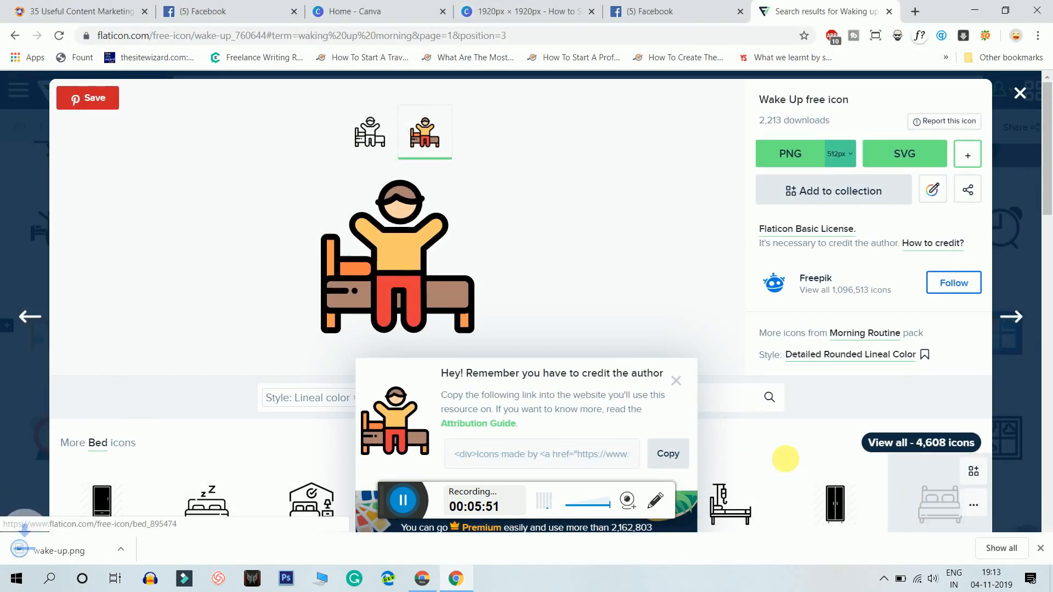
{"action": "left_click", "coordinate": [675, 380]}
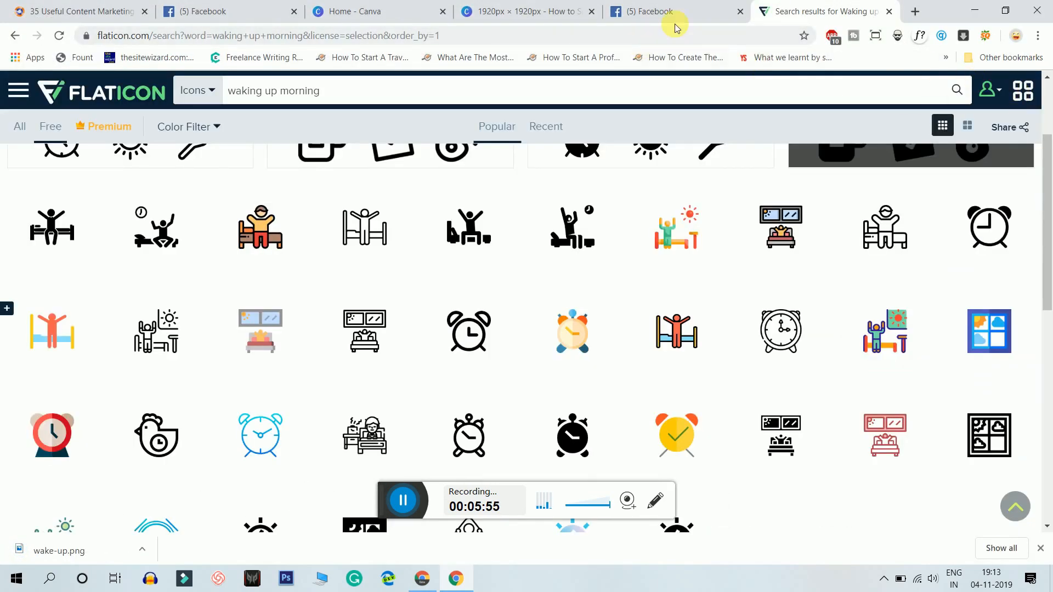
{"action": "left_click", "coordinate": [372, 11]}
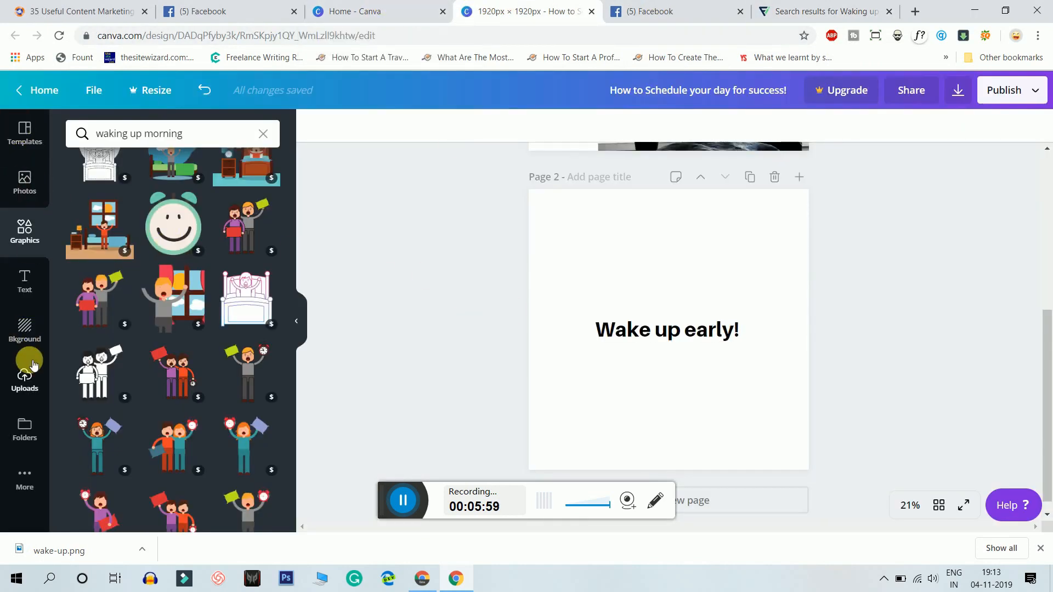
Upload wake-up.png and place the bed icon centred above the 'Wake up early!' heading.
{"action": "left_click", "coordinate": [24, 380]}
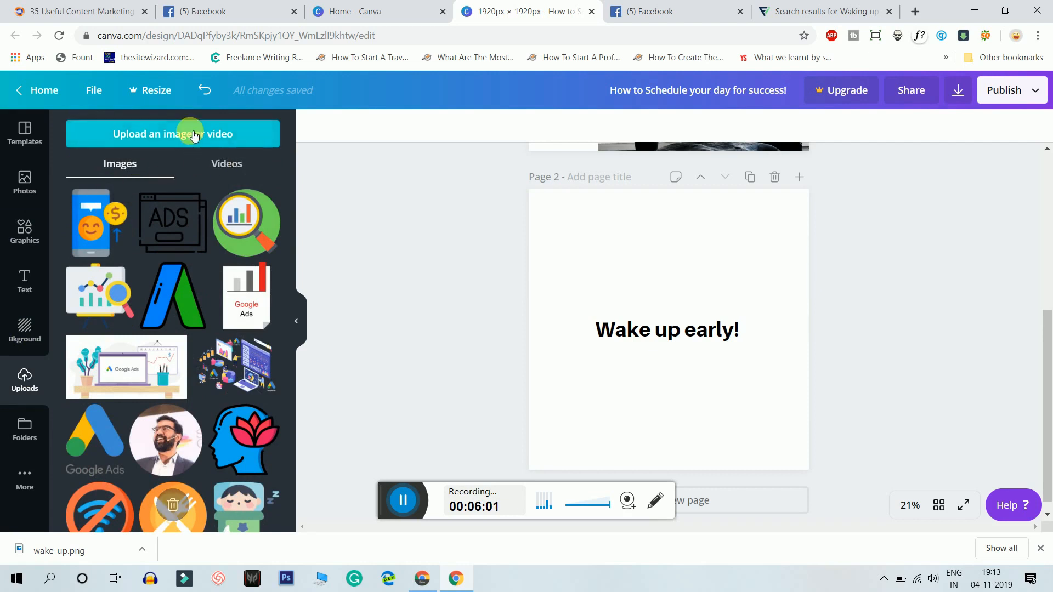
{"action": "left_click", "coordinate": [172, 133]}
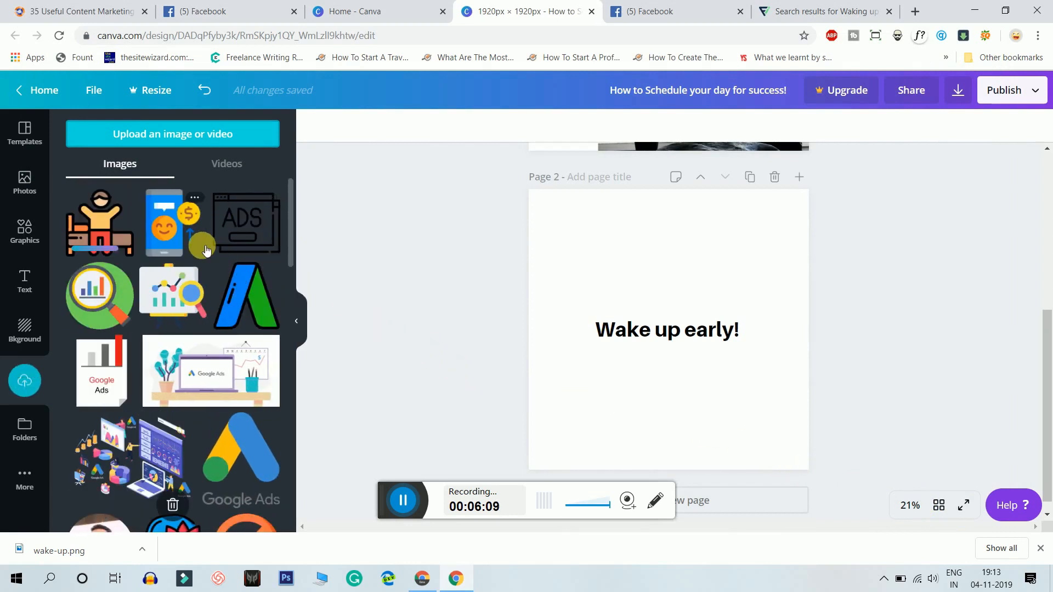
{"action": "mouse_move", "coordinate": [104, 213]}
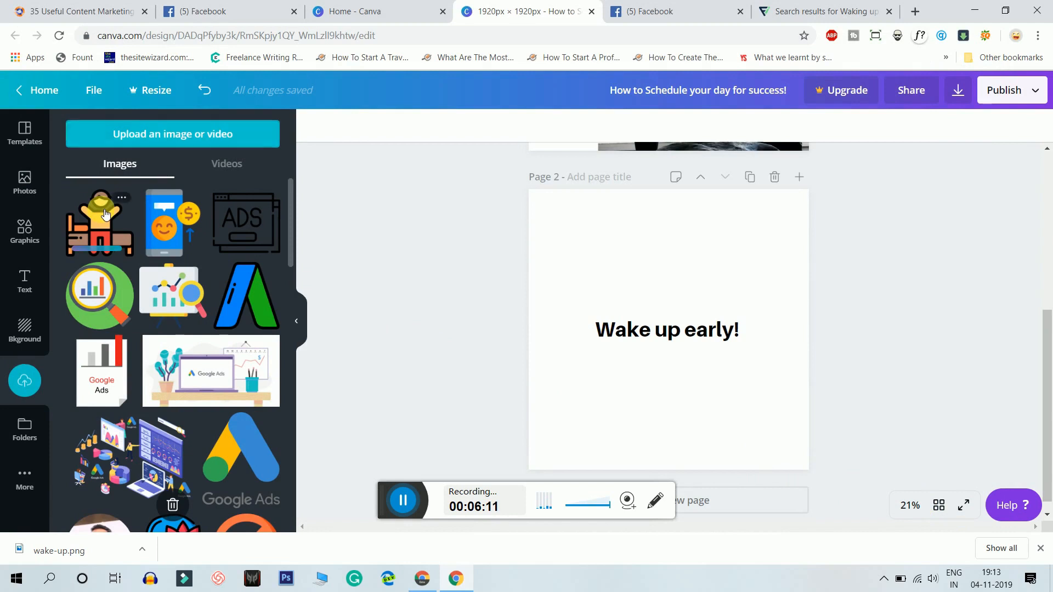
{"action": "left_click", "coordinate": [100, 222]}
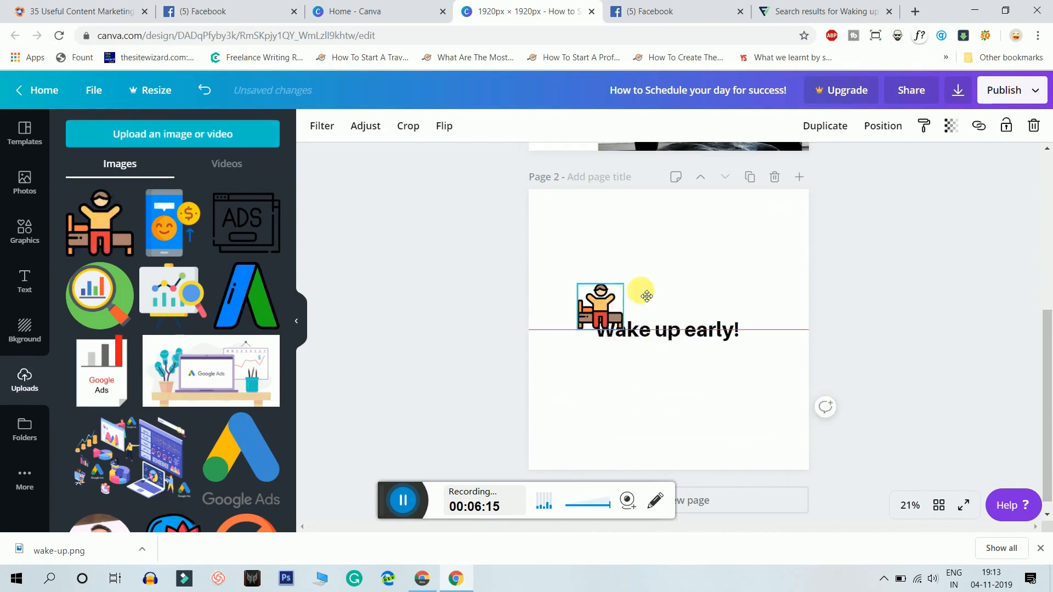
{"action": "left_click", "coordinate": [667, 330]}
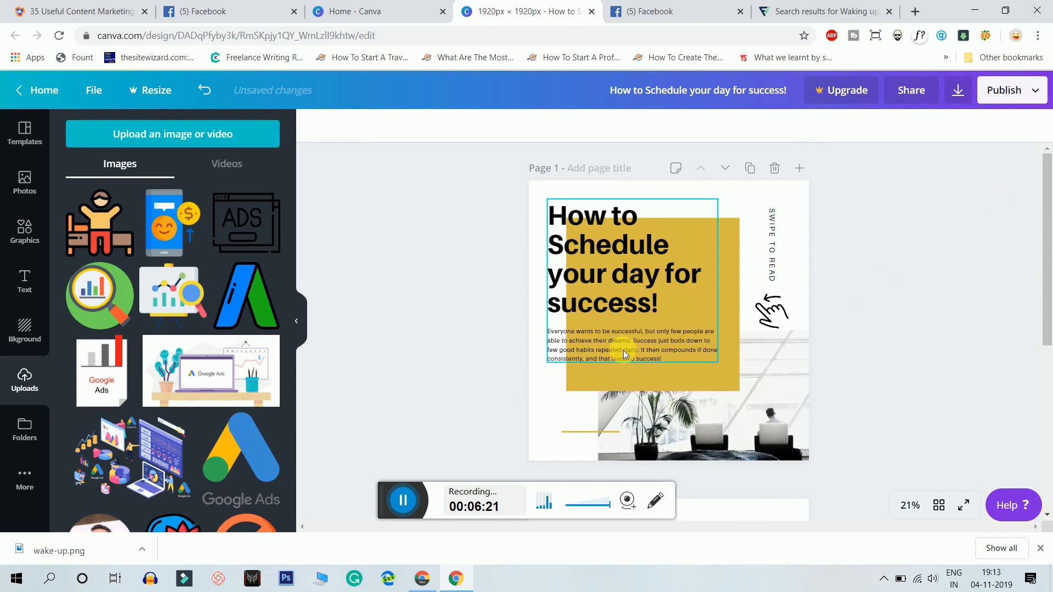
{"action": "left_click", "coordinate": [628, 344]}
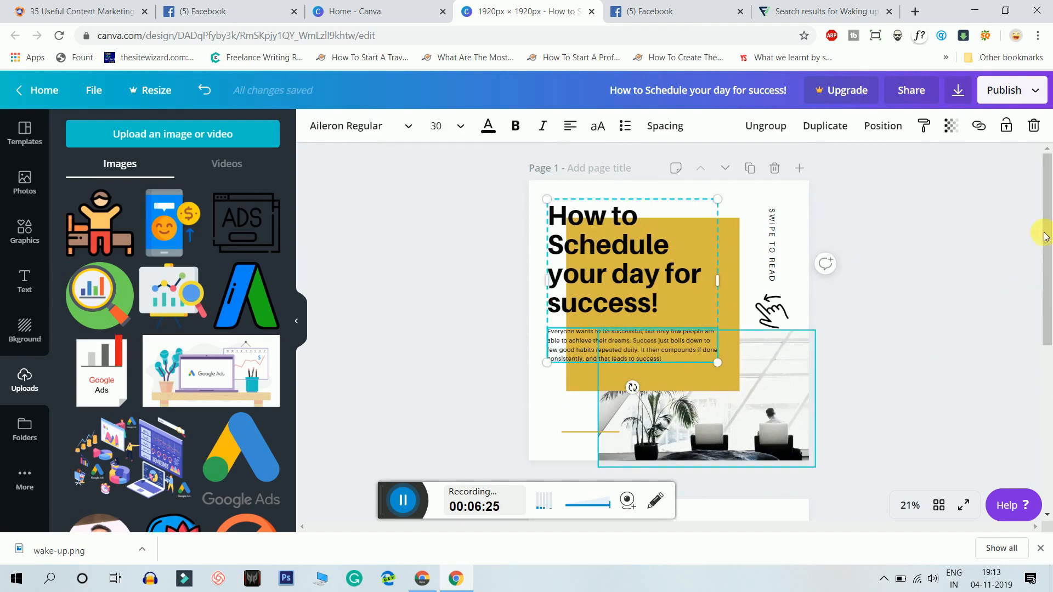
{"action": "scroll", "scroll_direction": "down", "scroll_amount": 3}
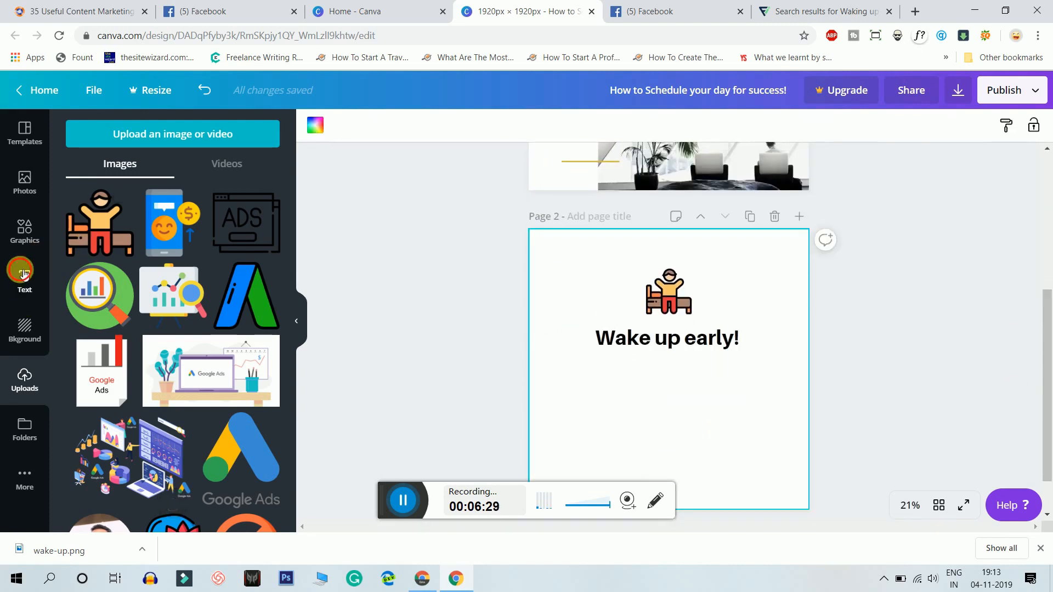
{"action": "left_click", "coordinate": [24, 277]}
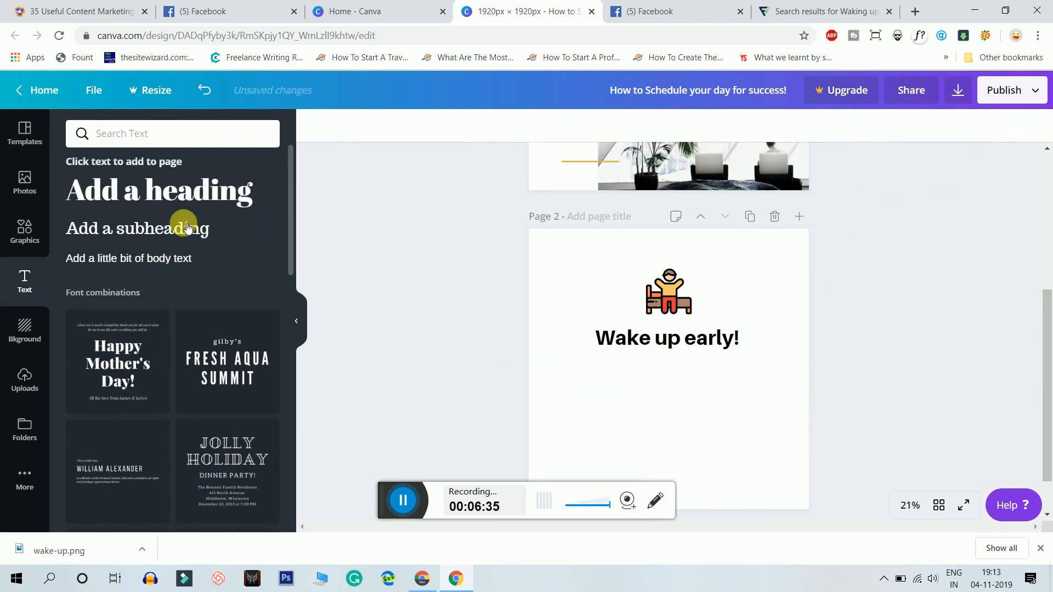
Add a size-80 Aileron Regular paragraph under the heading about the benefits of waking early.
{"action": "left_click", "coordinate": [461, 126]}
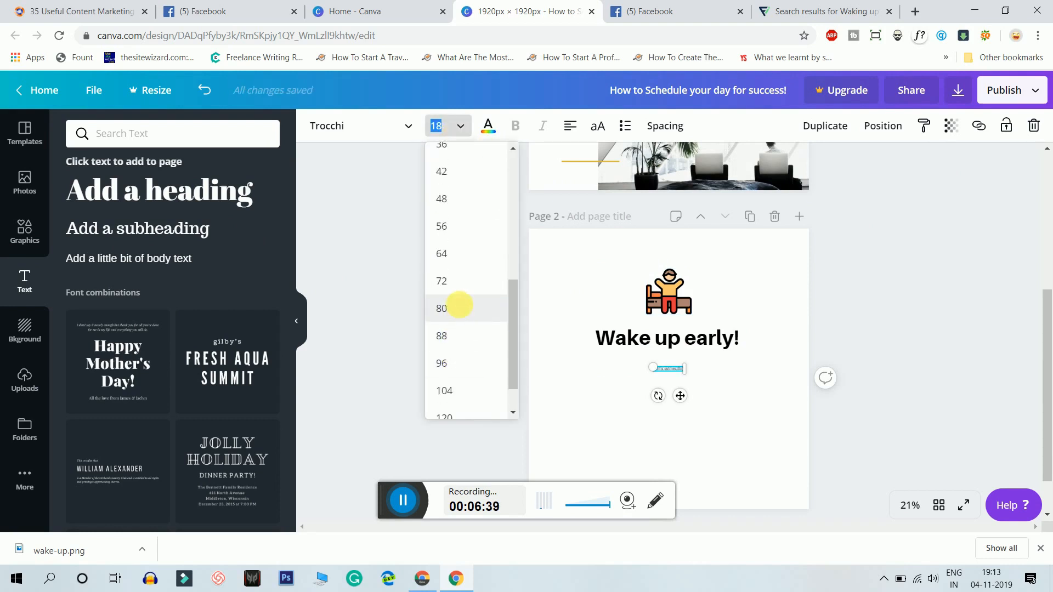
{"action": "left_click", "coordinate": [441, 308]}
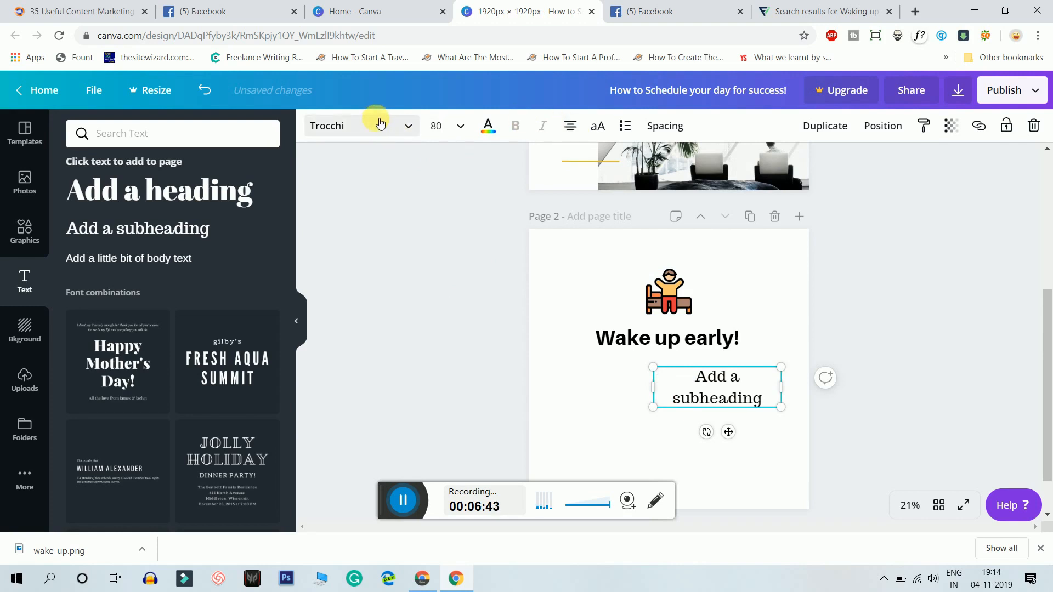
{"action": "left_click", "coordinate": [361, 125]}
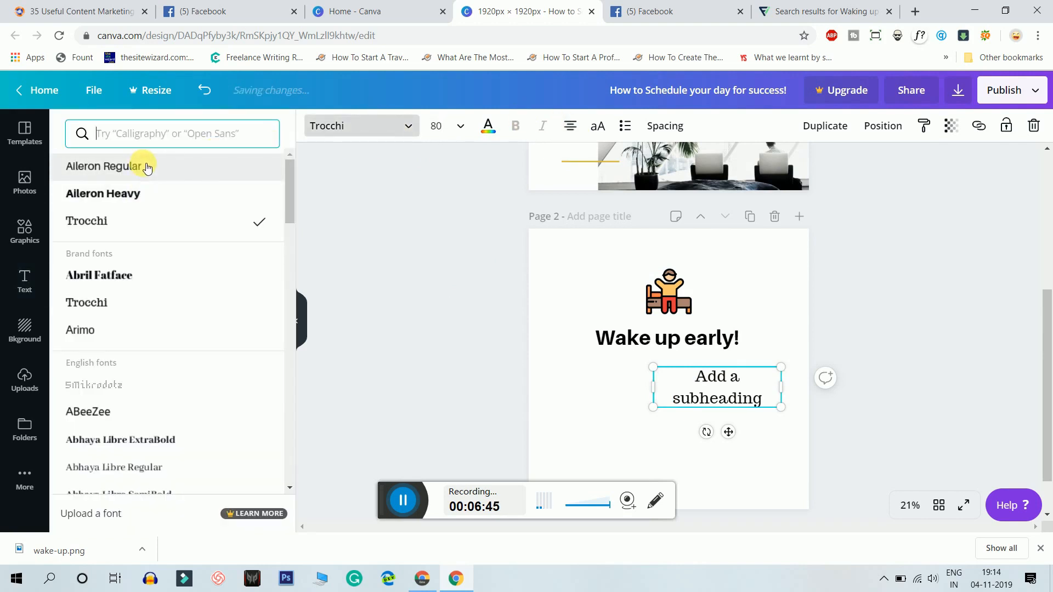
{"action": "left_click", "coordinate": [103, 166]}
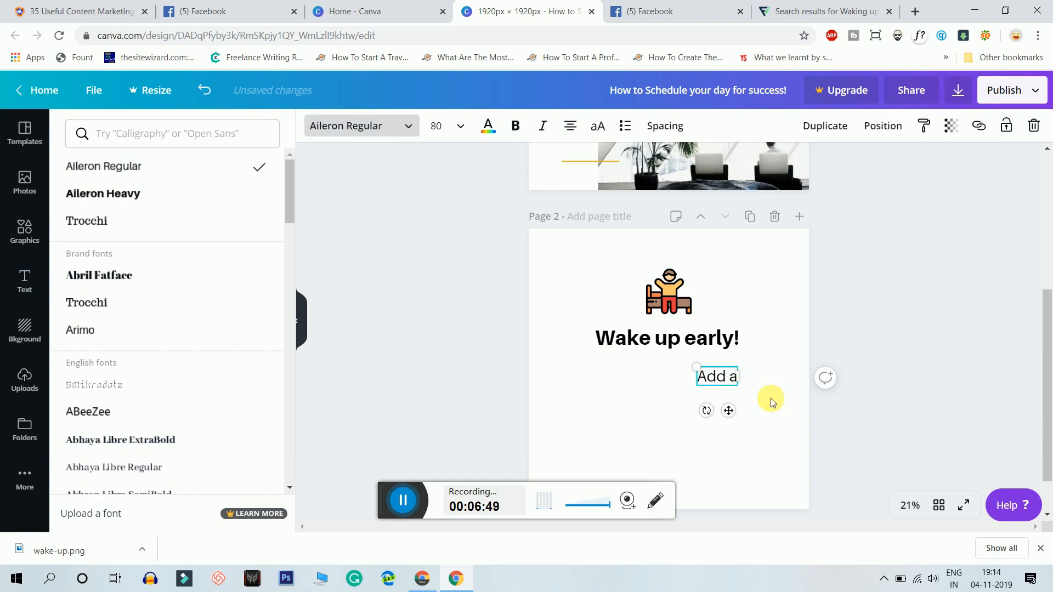
{"action": "type", "text": "Waking u"}
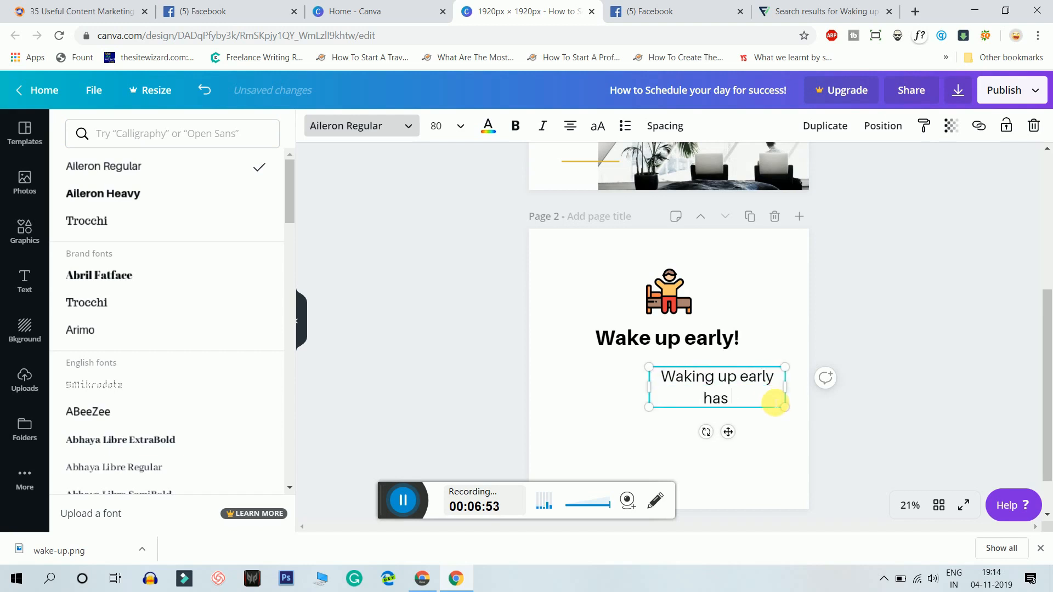
{"action": "type", "text": "pe"}
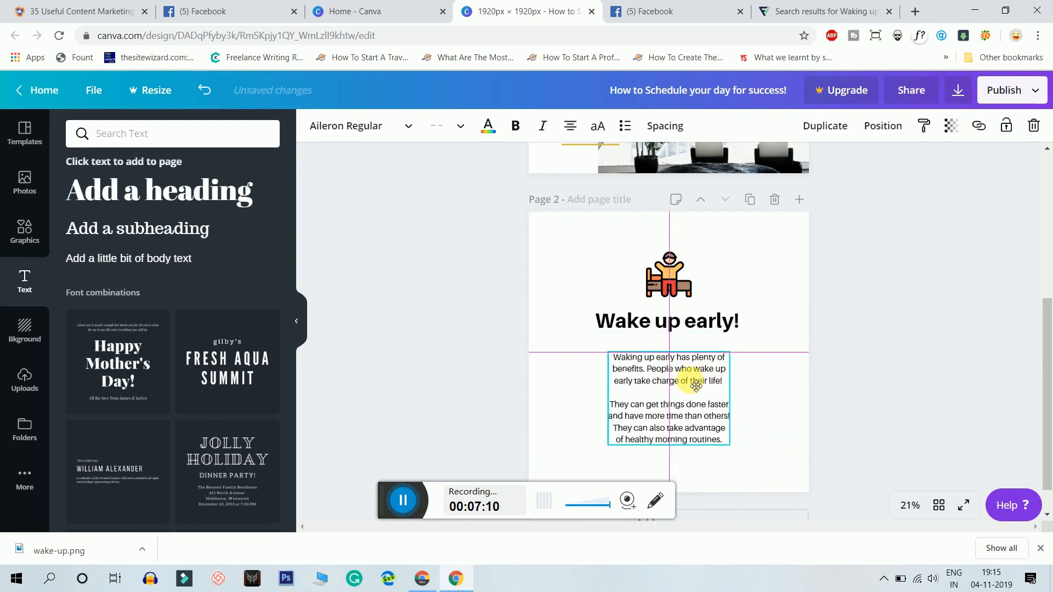
Centre and widen the page 2 paragraph, editing its line breaks into one block.
{"action": "left_click_drag", "start_coordinate": [730, 398], "coordinate": [771, 402]}
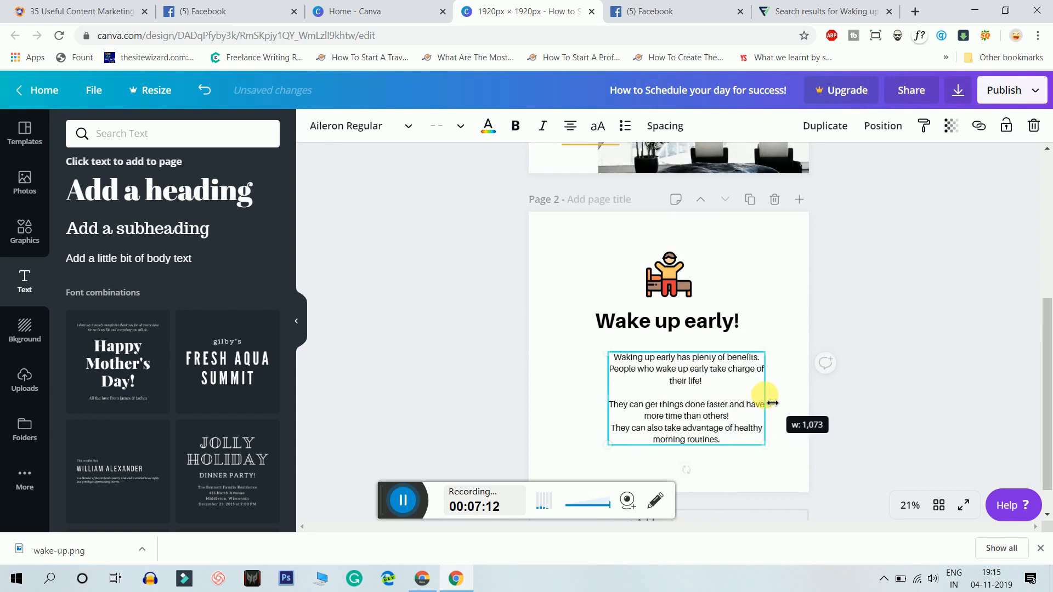
{"action": "left_click_drag", "start_coordinate": [771, 401], "coordinate": [607, 402]}
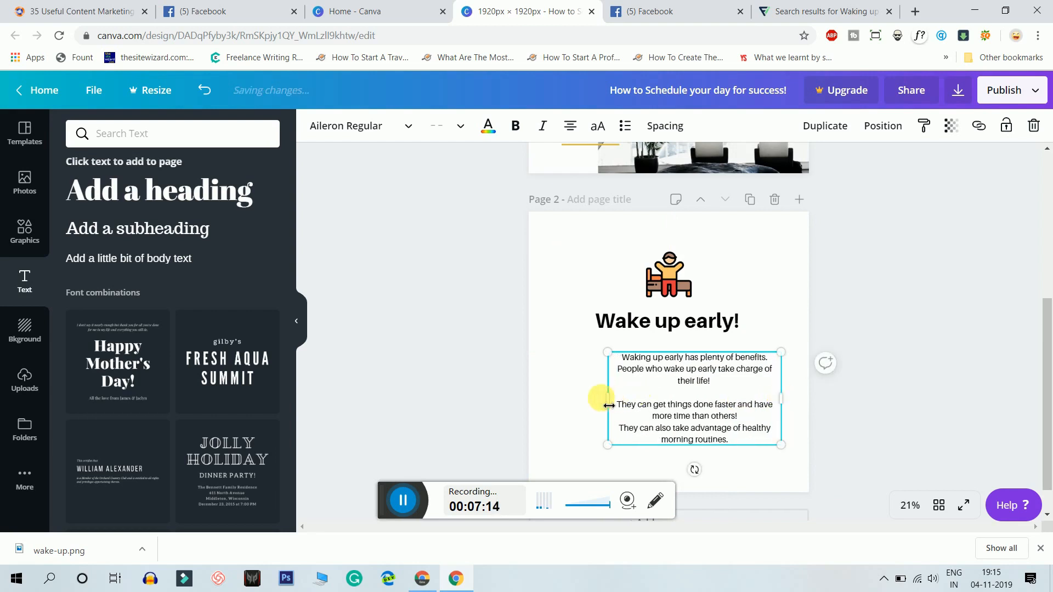
{"action": "left_click_drag", "start_coordinate": [605, 398], "coordinate": [575, 401]}
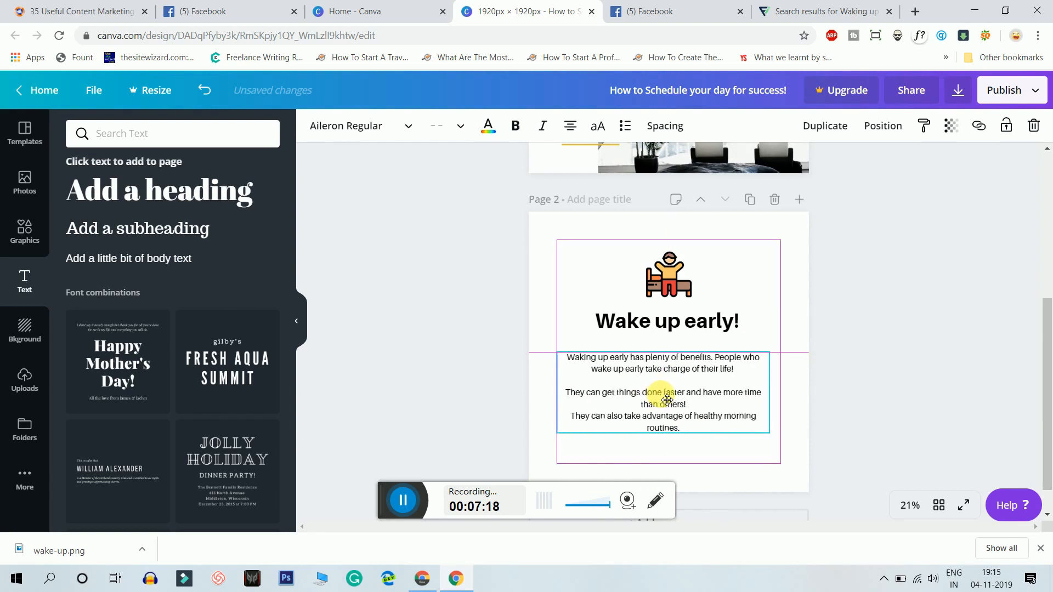
{"action": "left_click", "coordinate": [667, 392]}
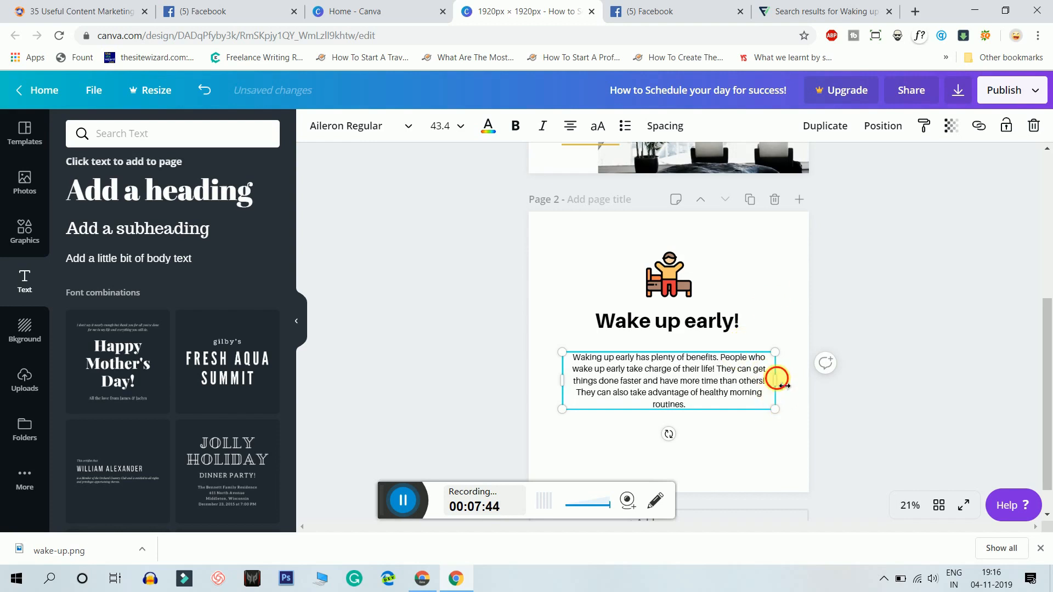
{"action": "left_click_drag", "start_coordinate": [775, 381], "coordinate": [793, 385]}
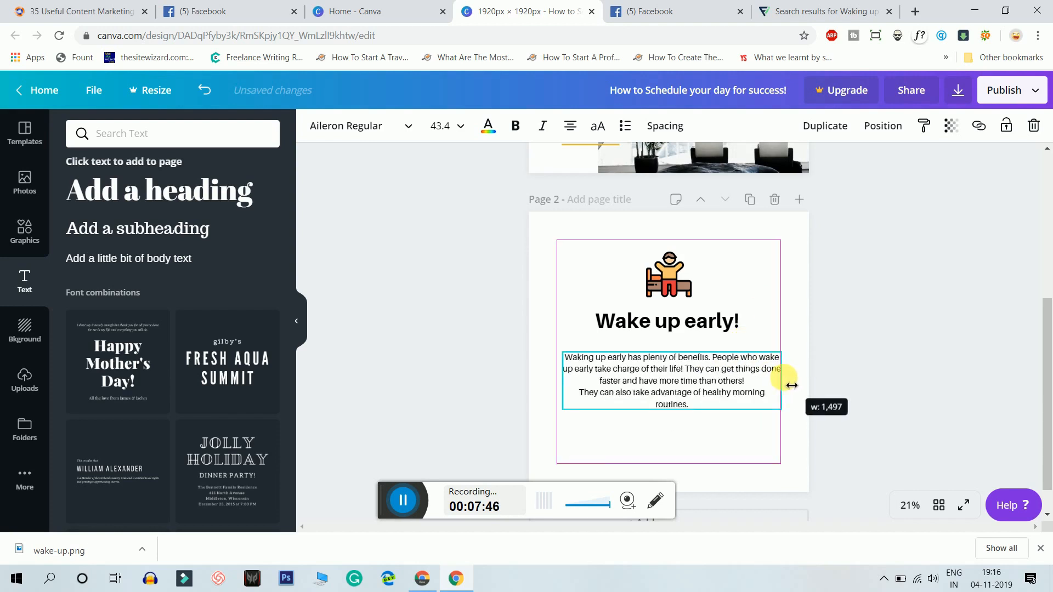
{"action": "left_click_drag", "start_coordinate": [790, 385], "coordinate": [778, 385]}
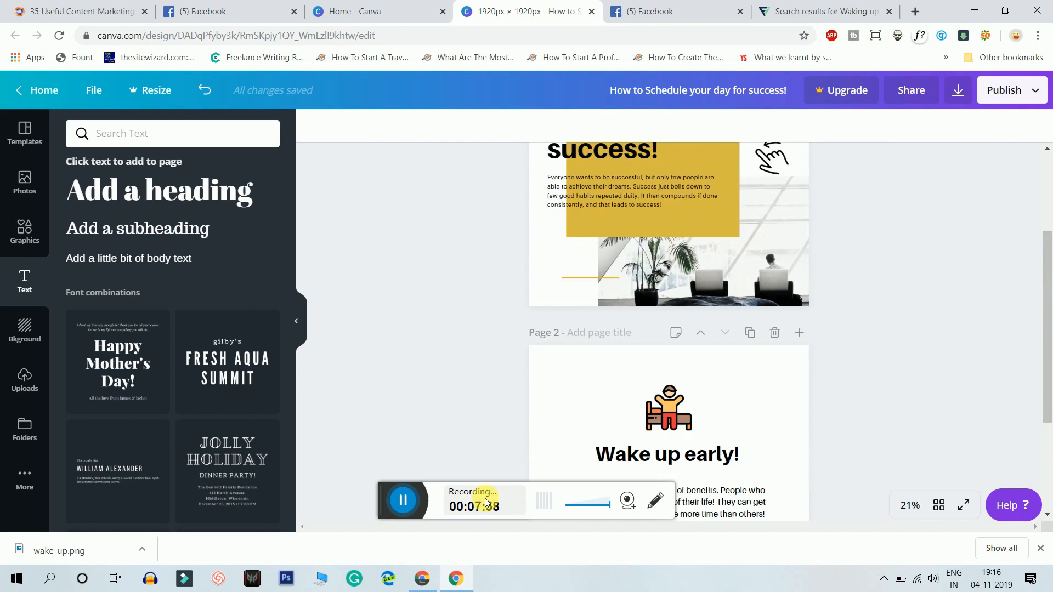
Search Canva graphics for 'successful people', then shorten the search to 'successful'.
{"action": "scroll", "scroll_direction": "down", "scroll_amount": 3}
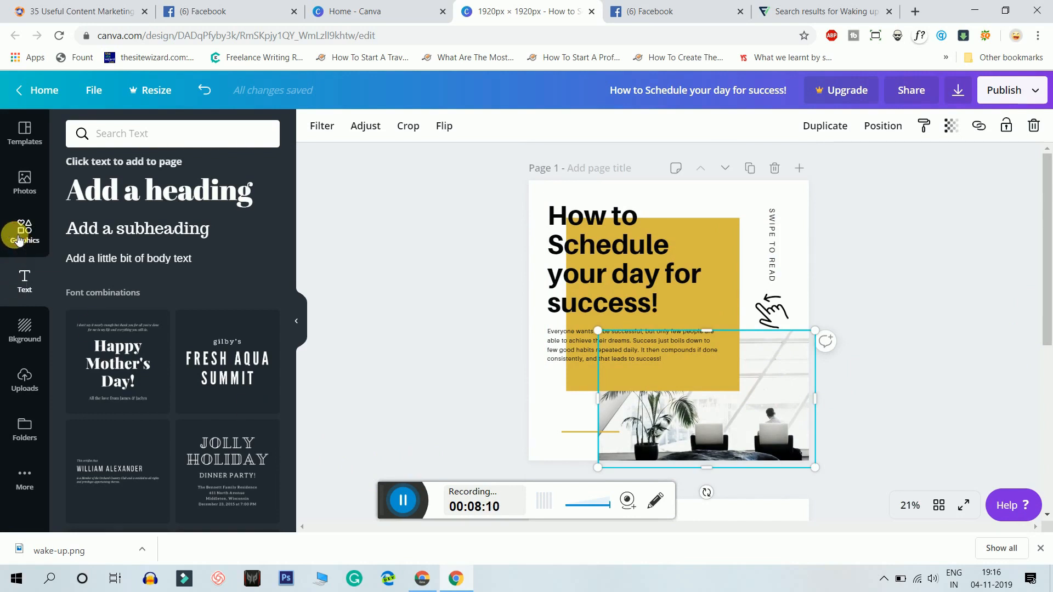
{"action": "left_click", "coordinate": [24, 231]}
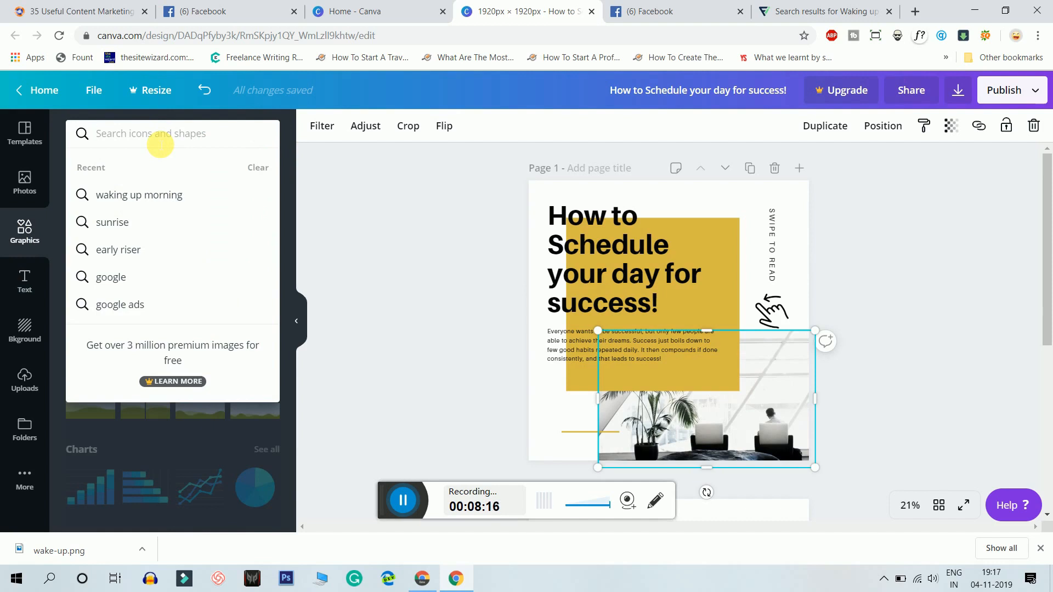
{"action": "type", "text": "successful people"}
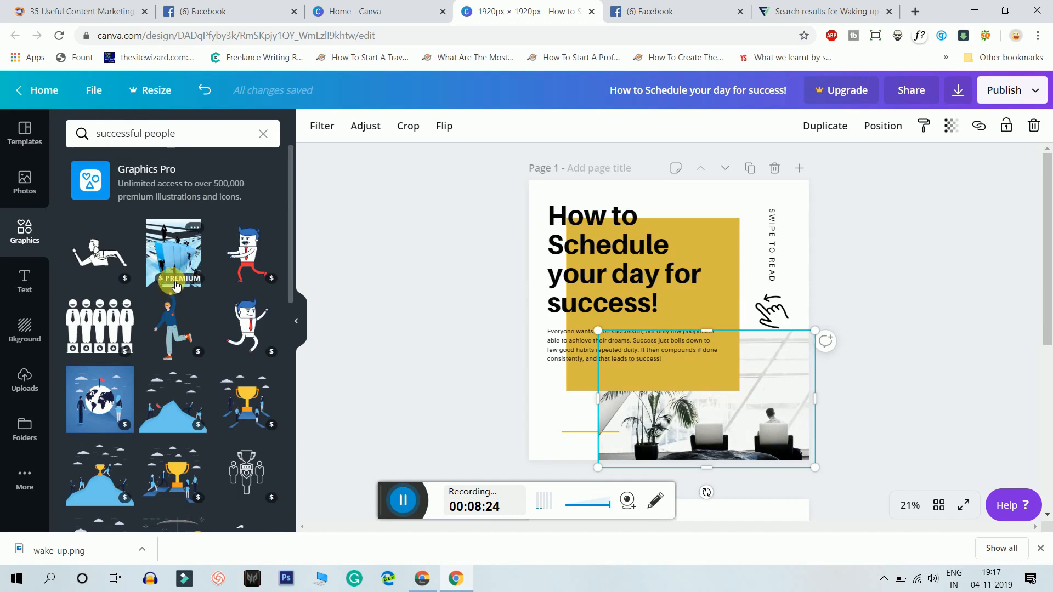
{"action": "scroll", "scroll_direction": "down", "scroll_amount": 3}
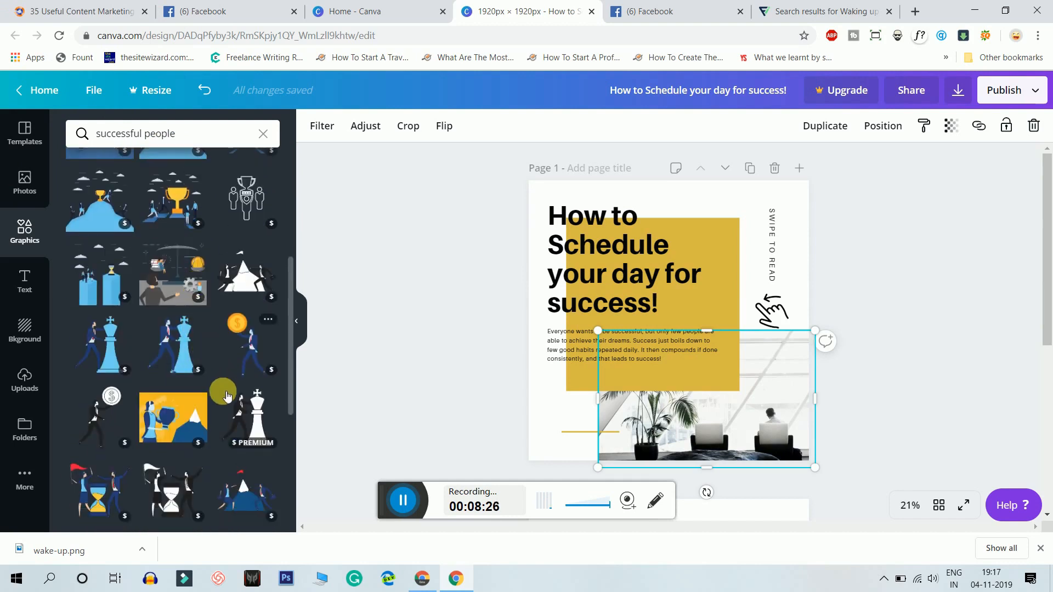
{"action": "scroll", "scroll_direction": "down", "scroll_amount": 3}
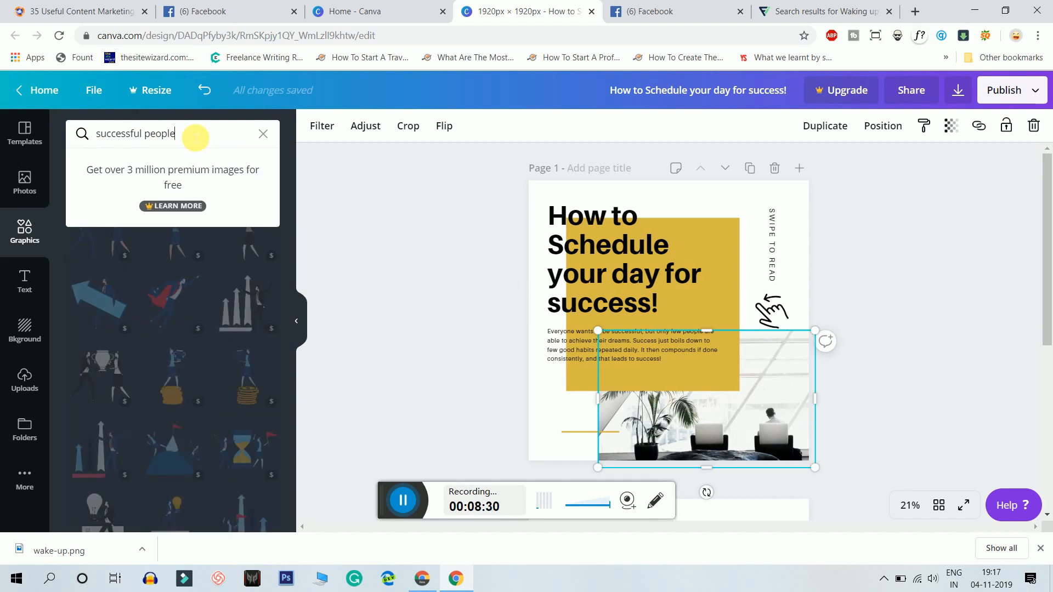
{"action": "key", "text": "Backspace"}
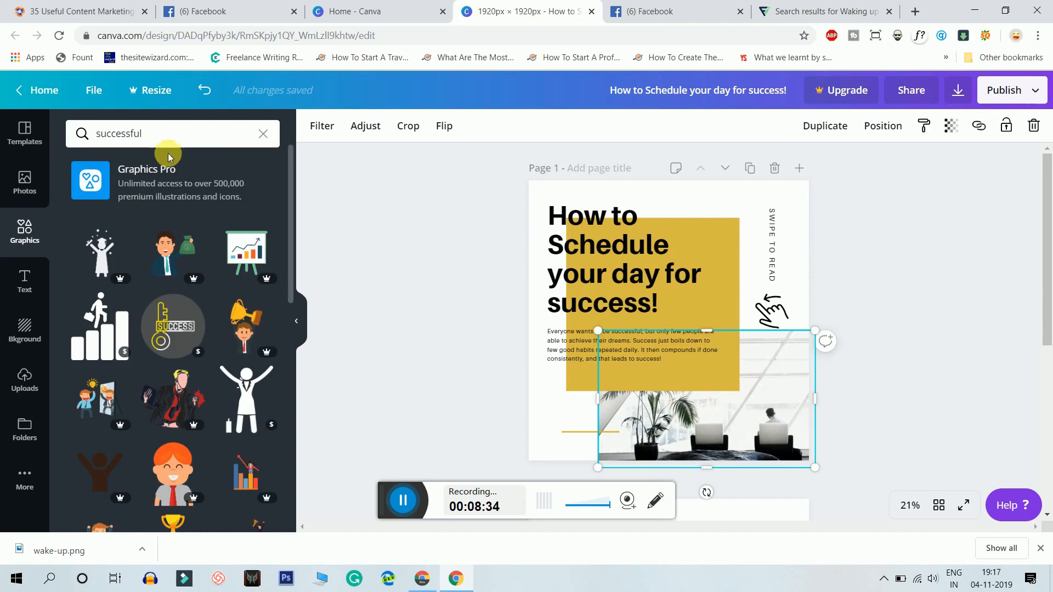
Browse the 'successful' graphics results and start a new search beginning 'prof'.
{"action": "scroll", "scroll_direction": "down", "scroll_amount": 3}
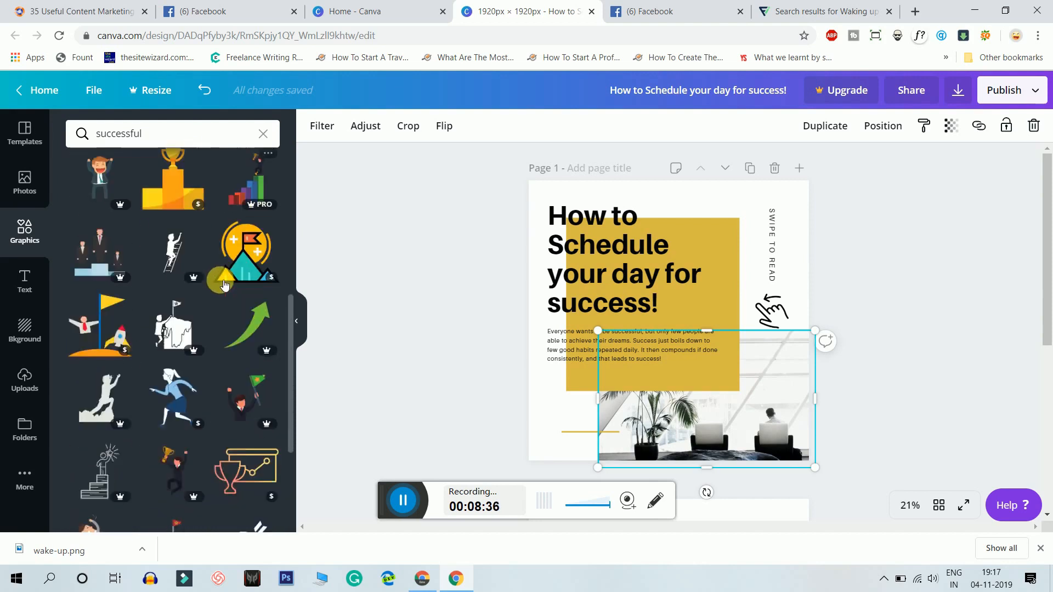
{"action": "scroll", "scroll_direction": "down", "scroll_amount": 3}
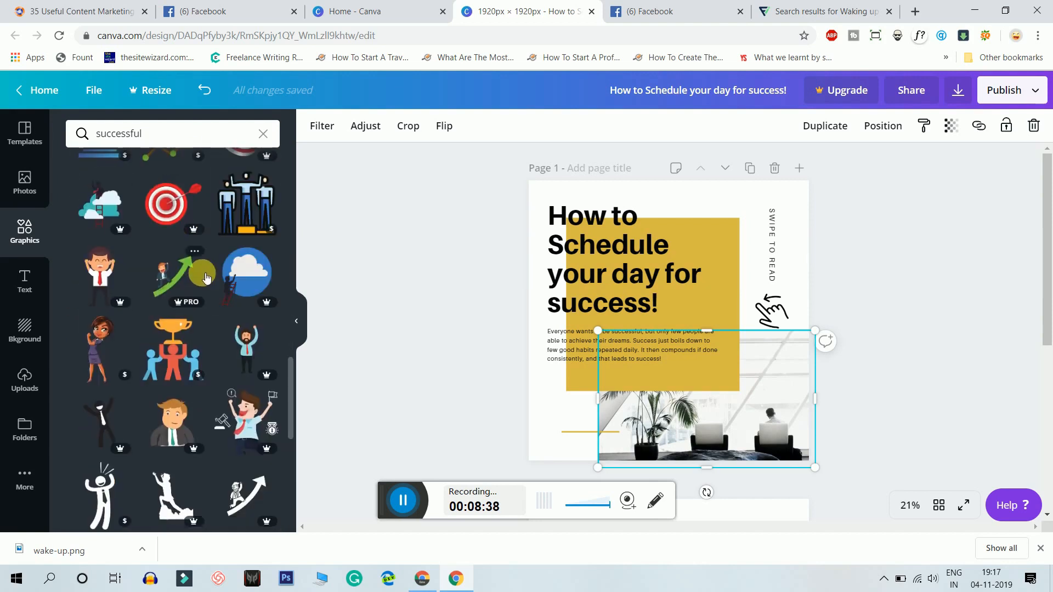
{"action": "scroll", "scroll_direction": "down", "scroll_amount": 3}
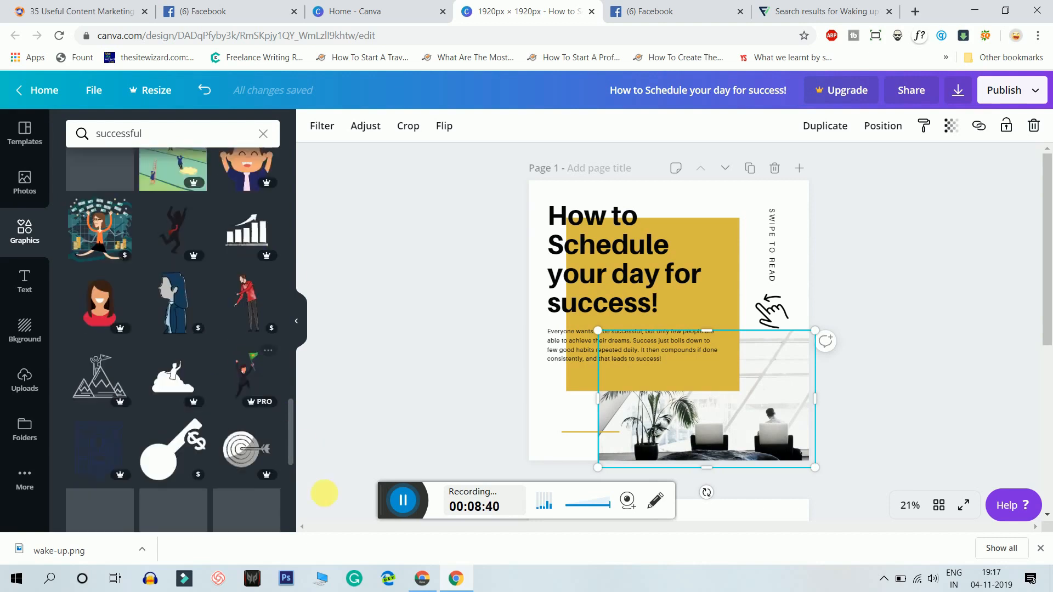
{"action": "left_click", "coordinate": [168, 132]}
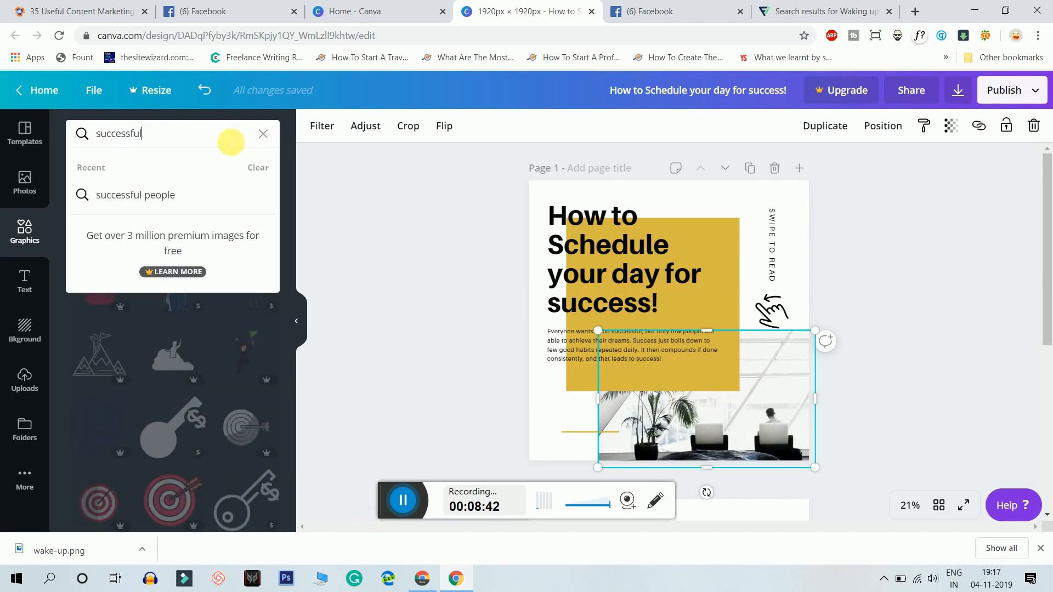
{"action": "type", "text": "prof"}
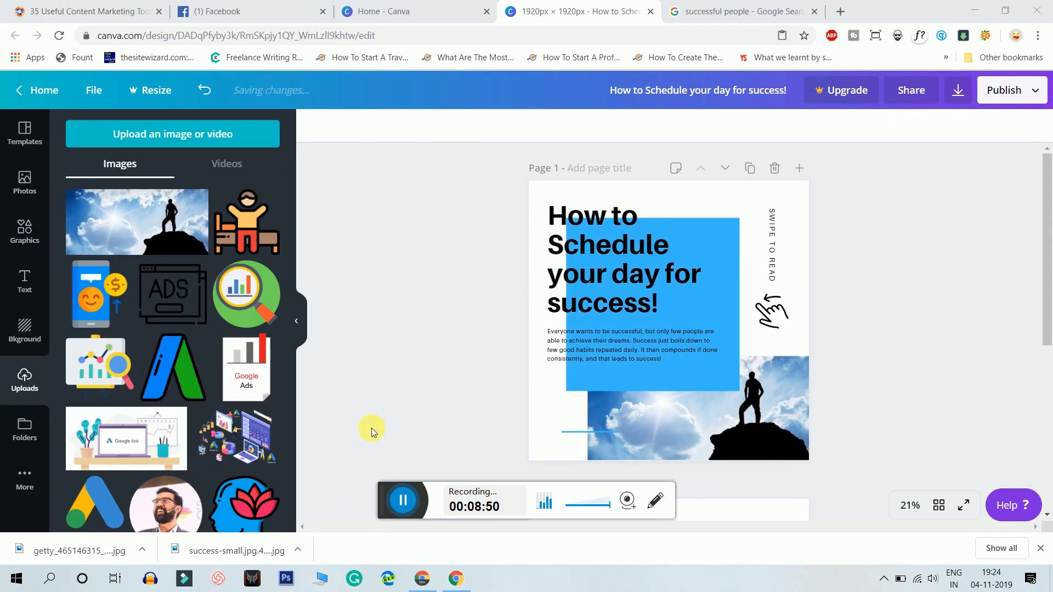
Select the blue block behind the cover title, view its colours, and keep the blue.
{"action": "left_click", "coordinate": [631, 269]}
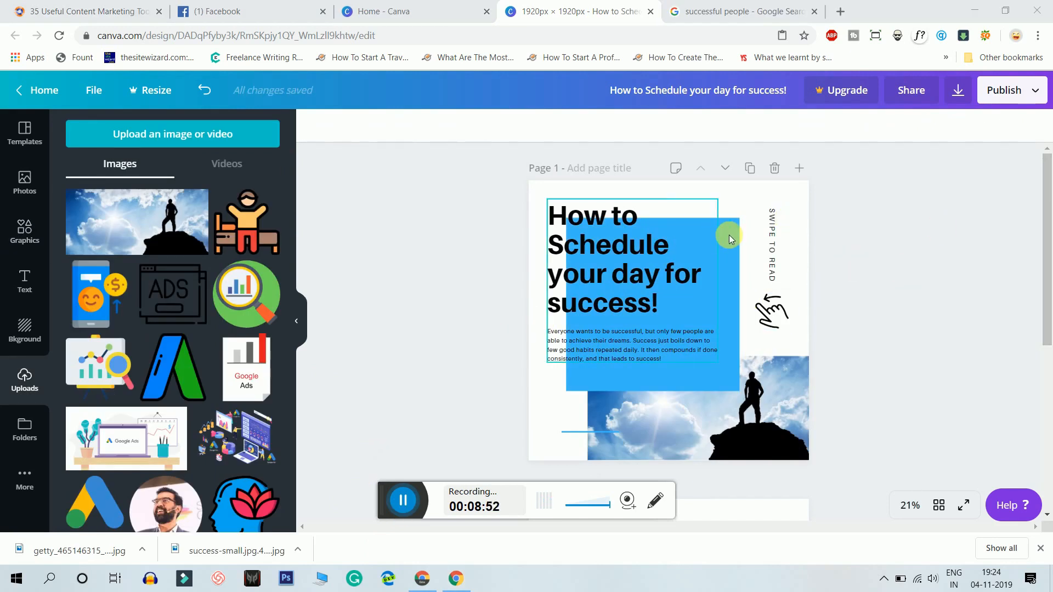
{"action": "left_click", "coordinate": [728, 235]}
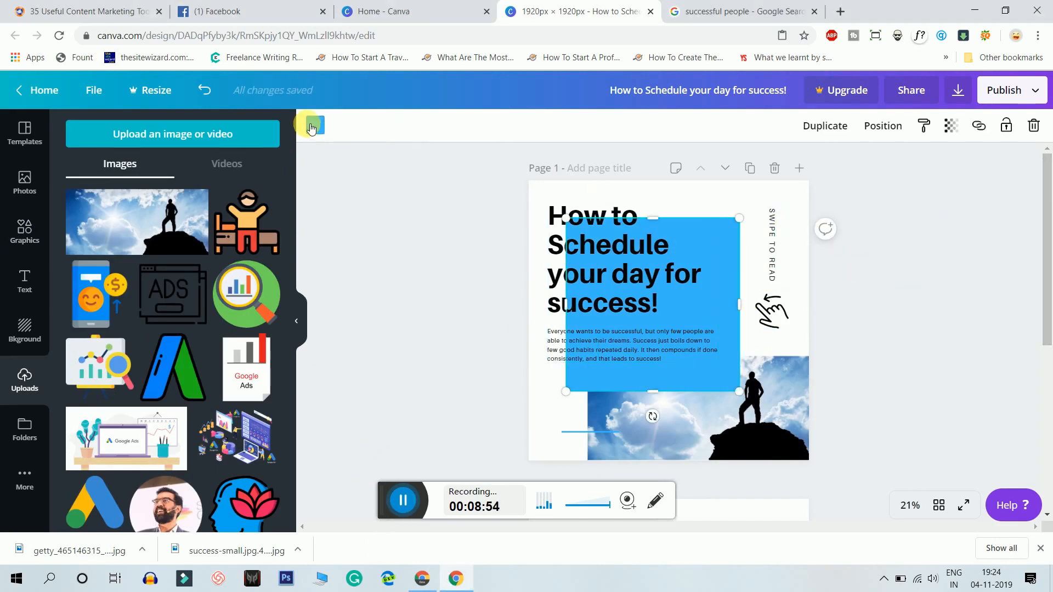
{"action": "left_click", "coordinate": [310, 127]}
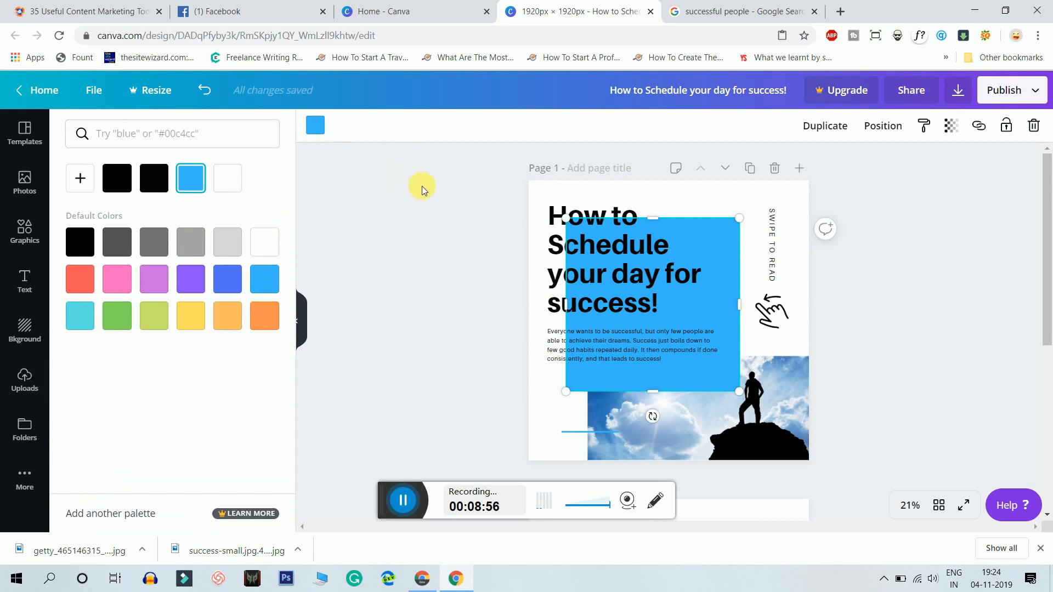
{"action": "left_click", "coordinate": [24, 379]}
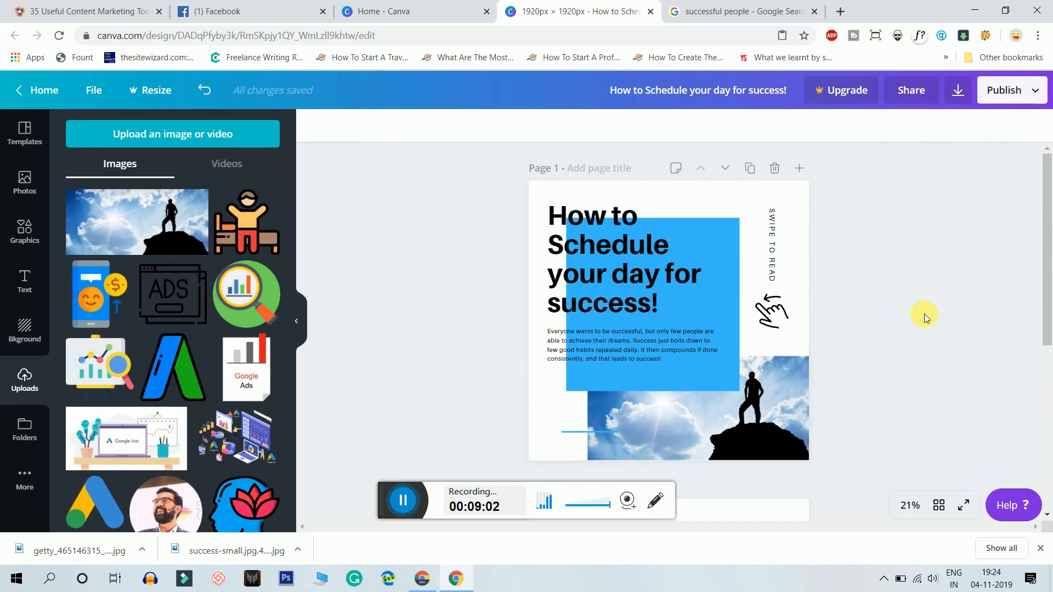
{"action": "scroll", "scroll_direction": "down", "scroll_amount": 3}
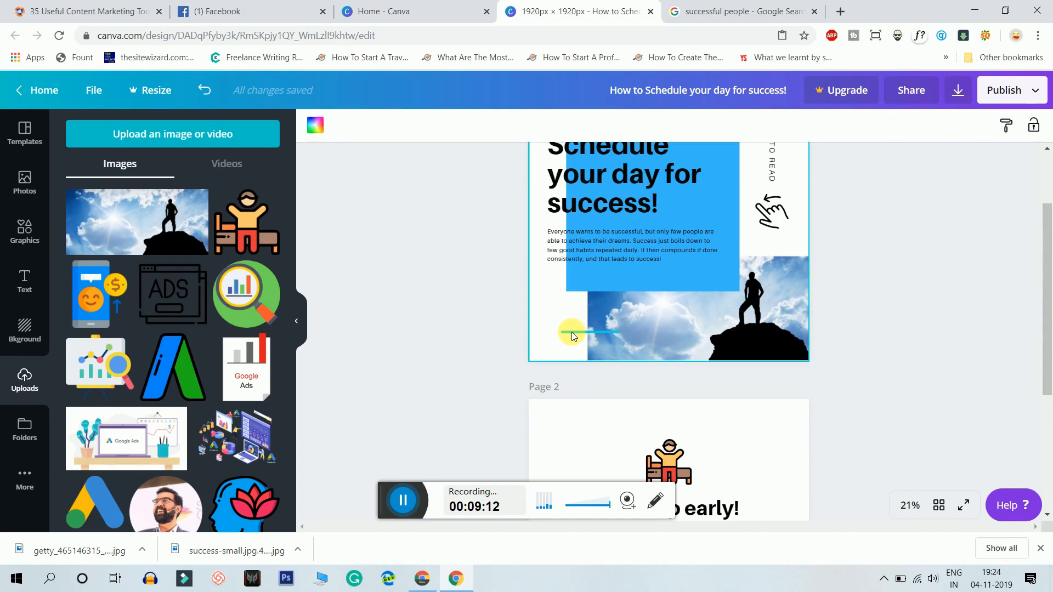
Copy the 'Wake up early!' page so a duplicate appears as page 3.
{"action": "right_click", "coordinate": [571, 334]}
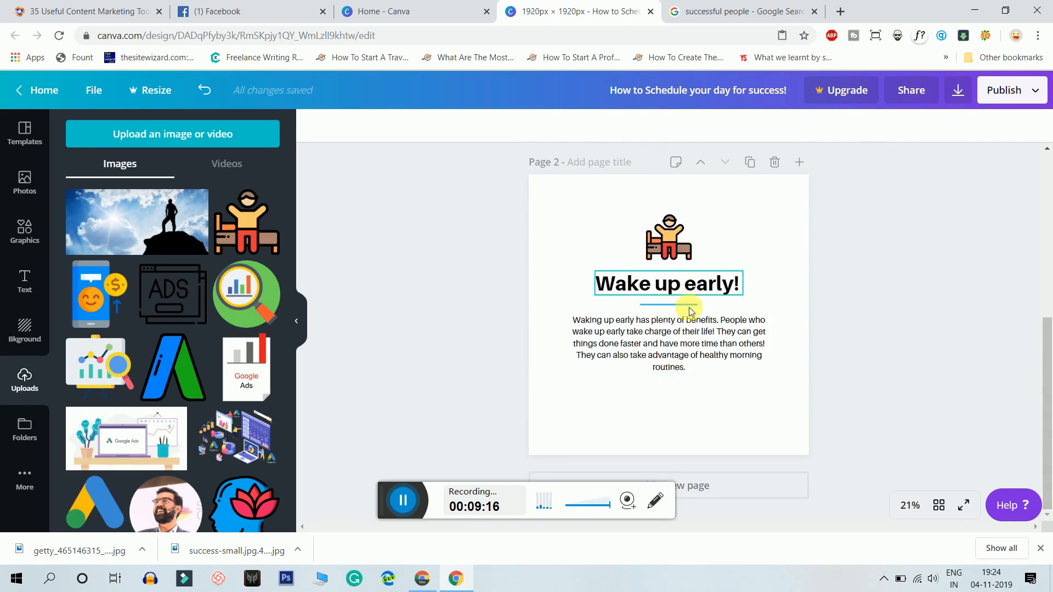
{"action": "left_click", "coordinate": [713, 206]}
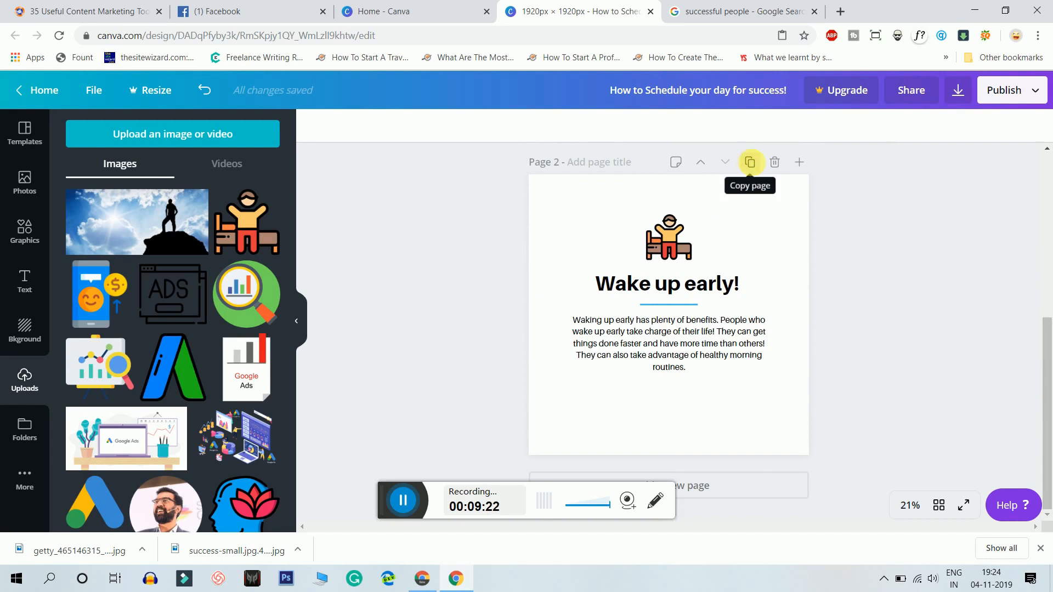
{"action": "left_click", "coordinate": [750, 162]}
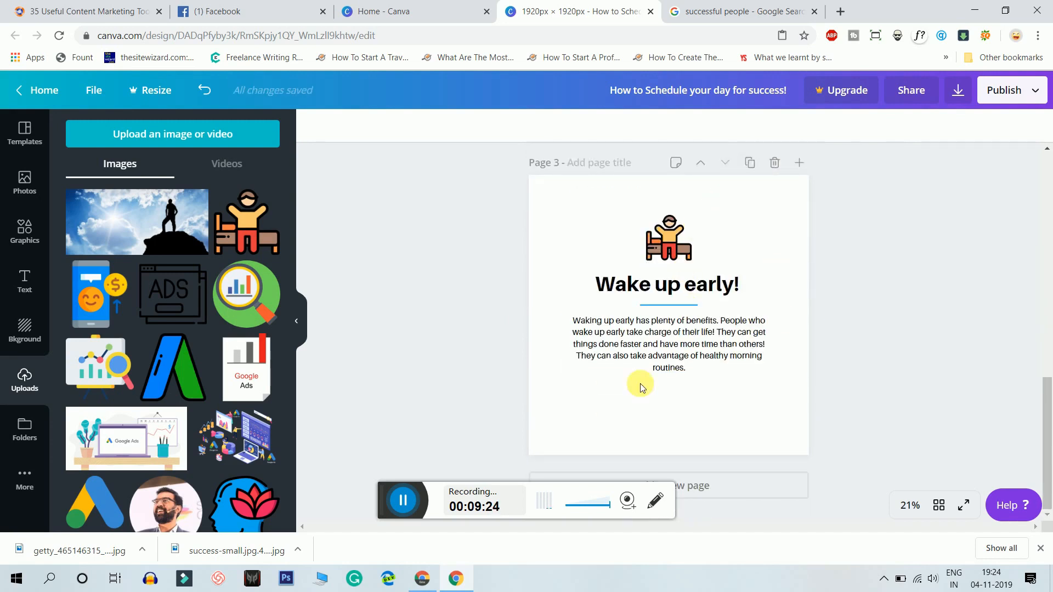
{"action": "scroll", "scroll_direction": "down", "scroll_amount": 3}
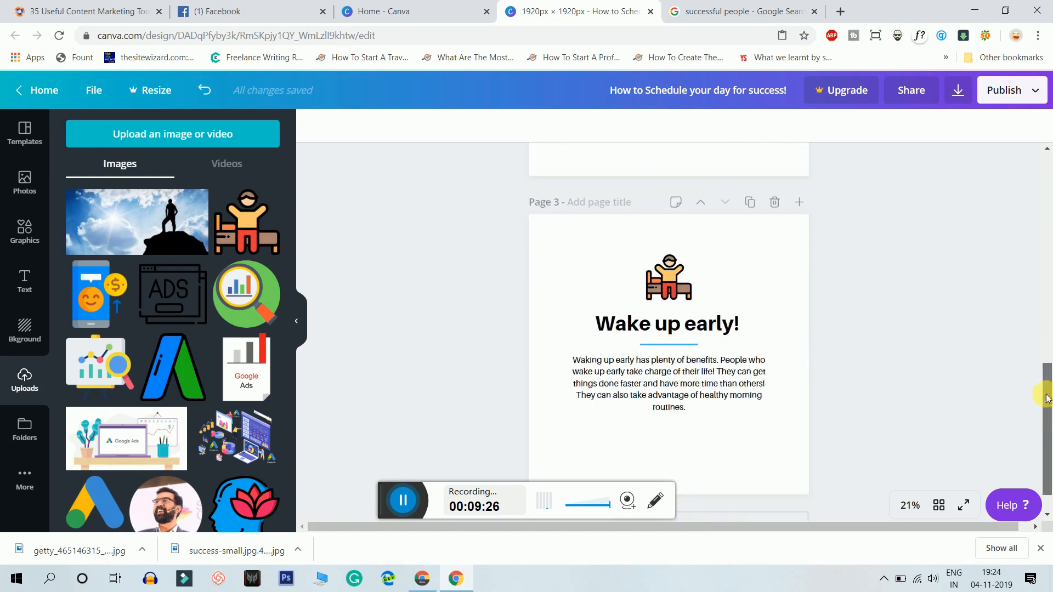
{"action": "left_click", "coordinate": [666, 323]}
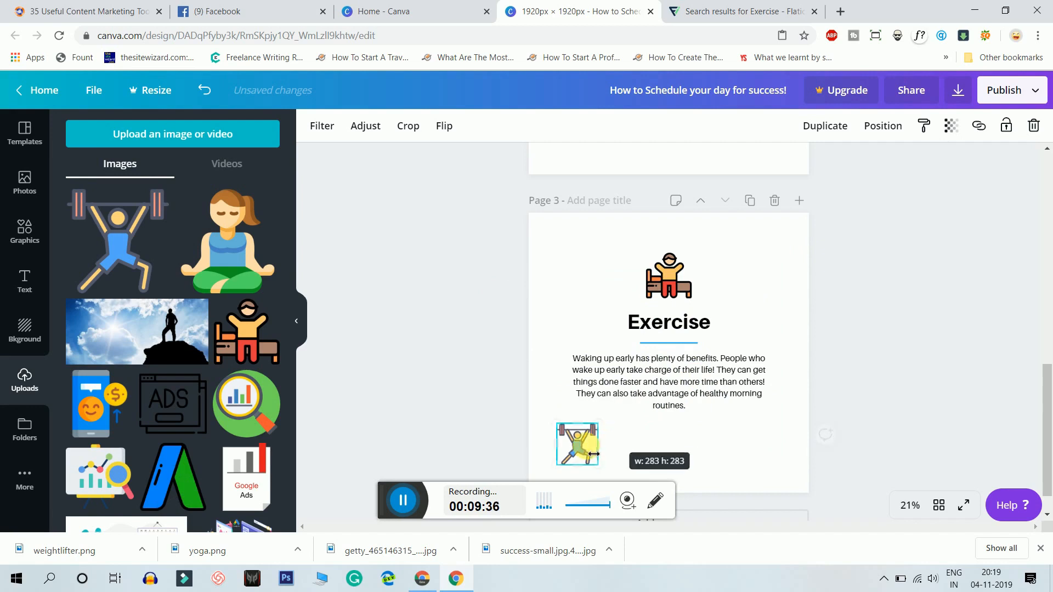
Shrink the weightlifter image into the icon spot and remove the old bed icon.
{"action": "left_click_drag", "start_coordinate": [577, 443], "coordinate": [669, 275]}
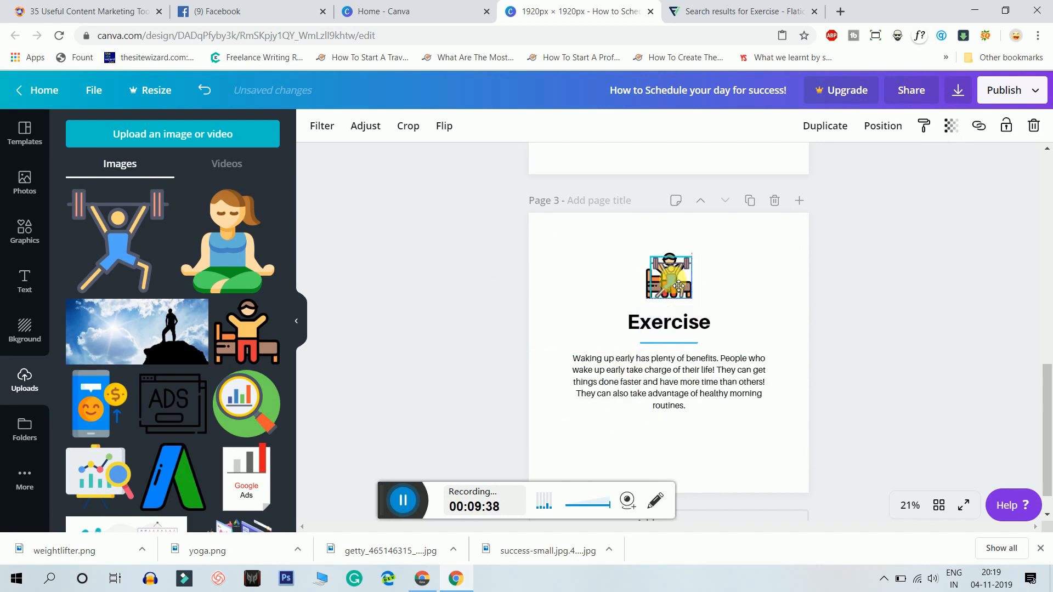
{"action": "left_click", "coordinate": [667, 275]}
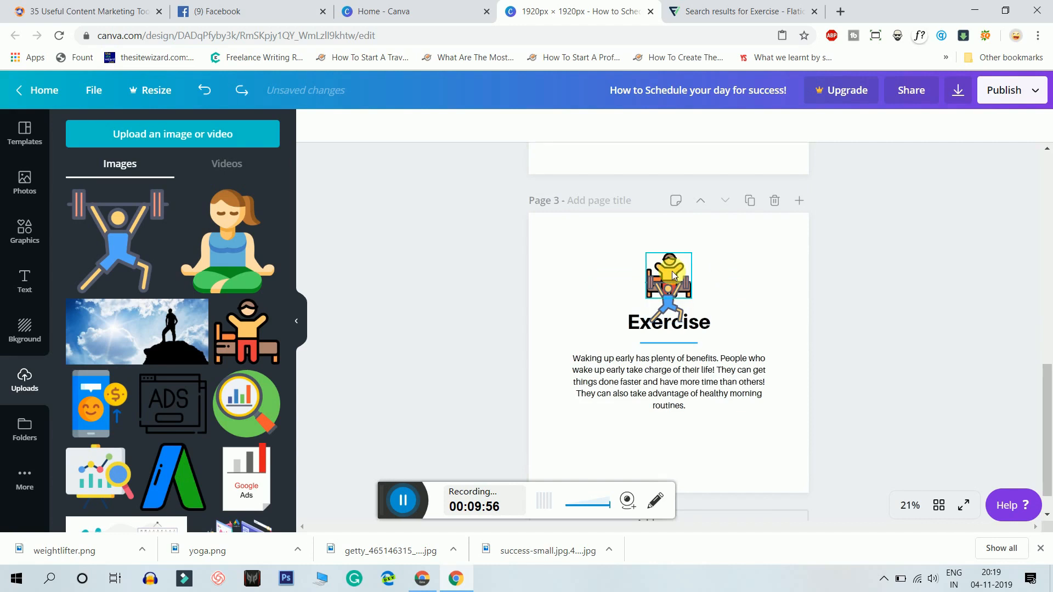
{"action": "left_click", "coordinate": [668, 282]}
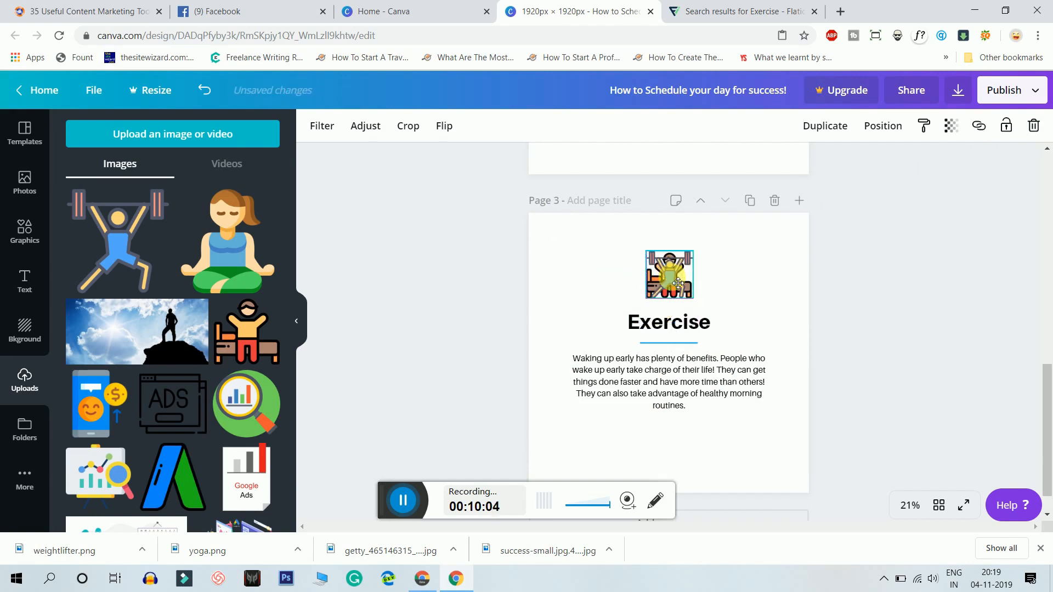
{"action": "left_click", "coordinate": [668, 273]}
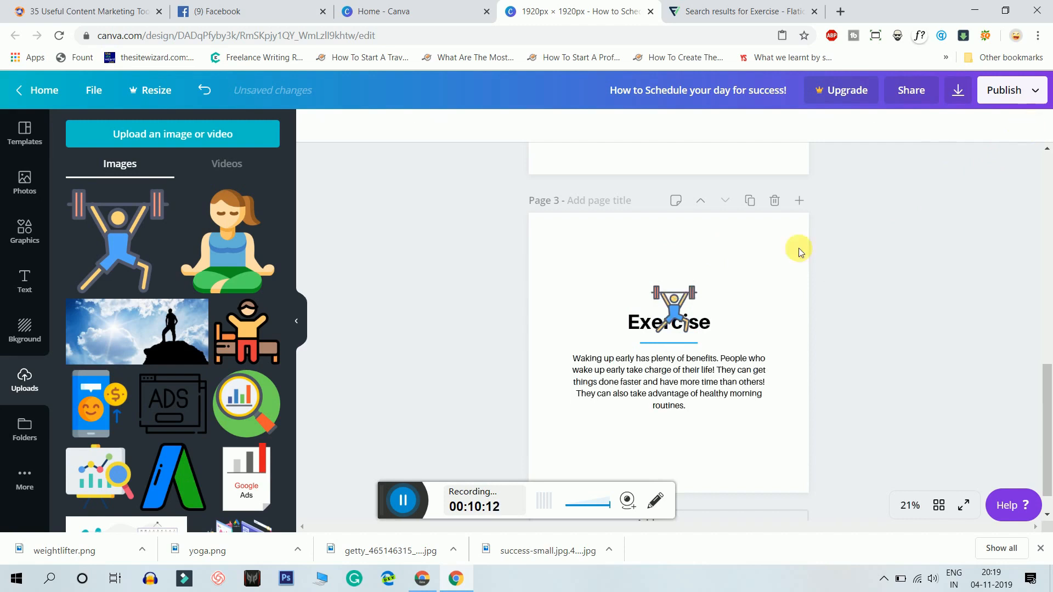
{"action": "left_click", "coordinate": [673, 290]}
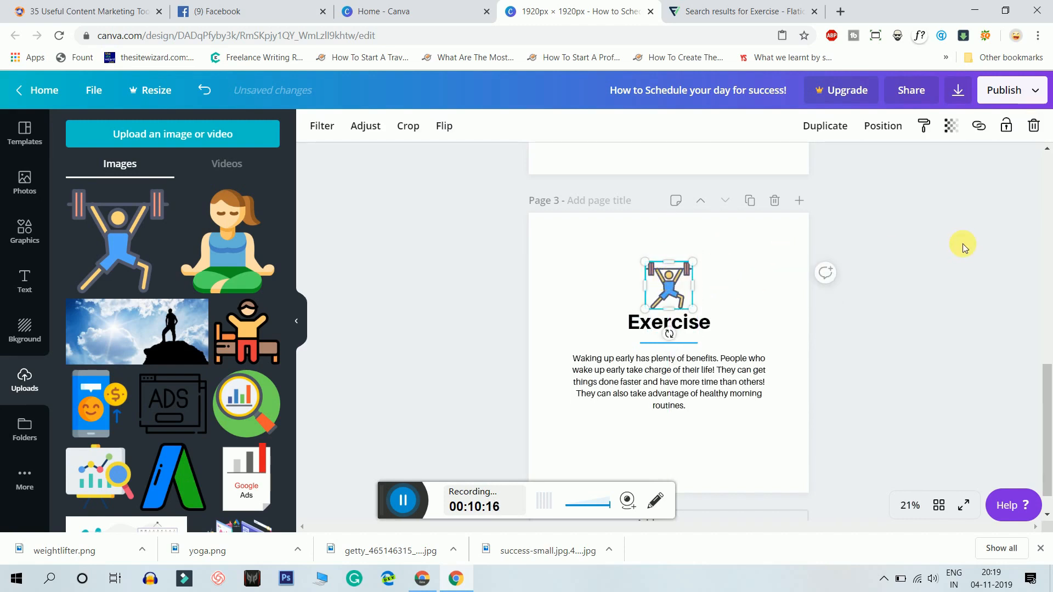
Rewrite page 3's body paragraph with text on the benefits of exercise.
{"action": "left_click", "coordinate": [667, 382]}
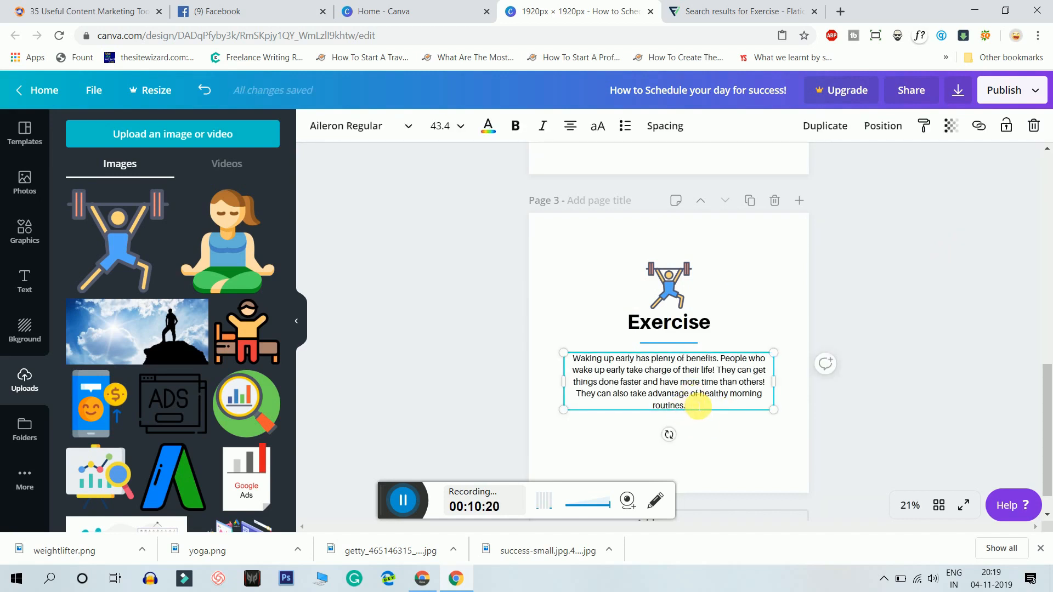
{"action": "left_click", "coordinate": [403, 501]}
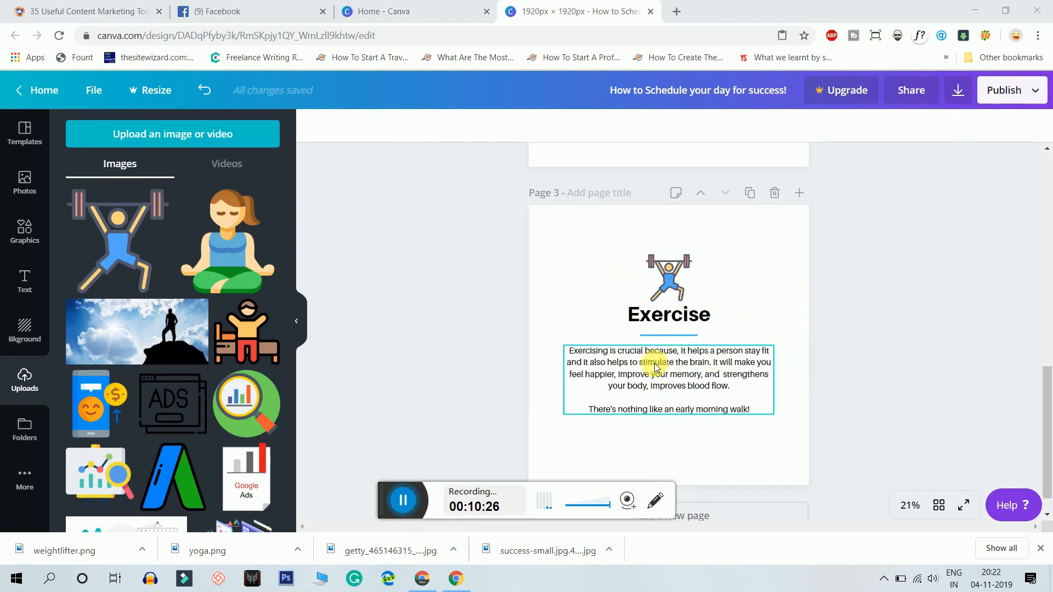
{"action": "left_click", "coordinate": [668, 379]}
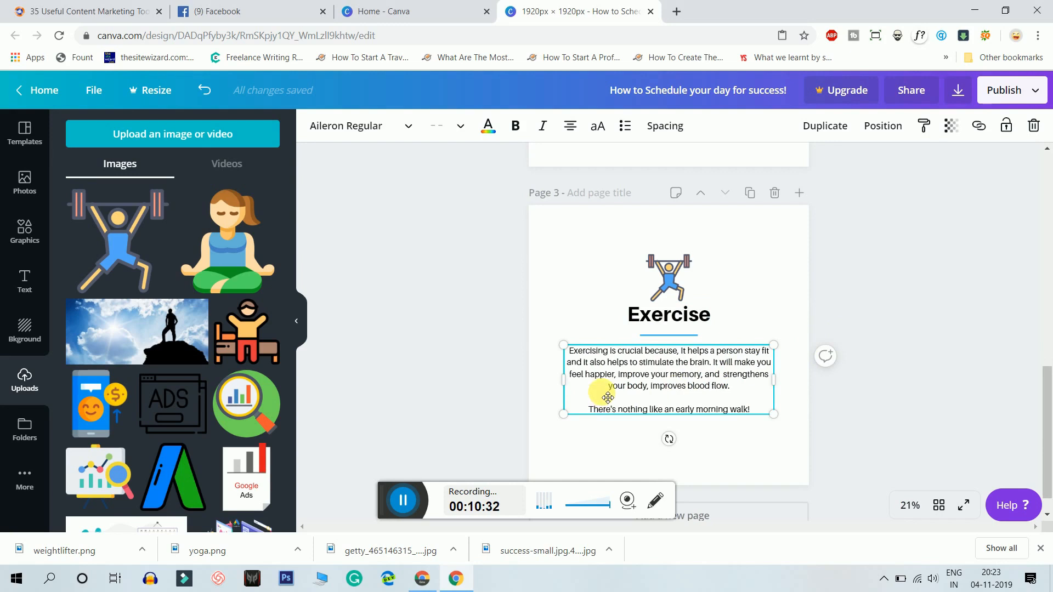
{"action": "mouse_move", "coordinate": [660, 392]}
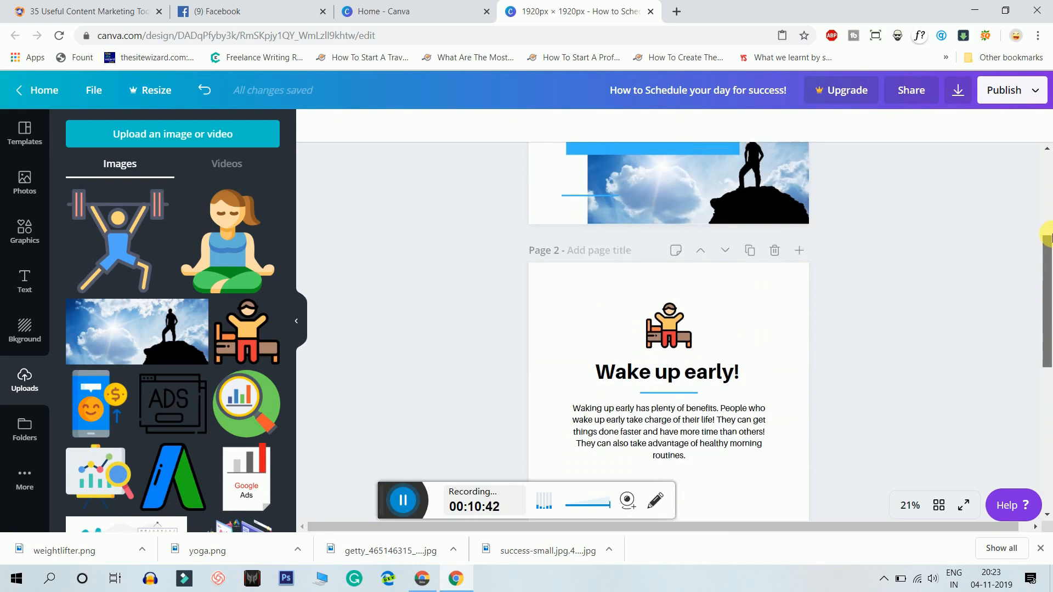
{"action": "scroll", "scroll_direction": "down", "scroll_amount": 3}
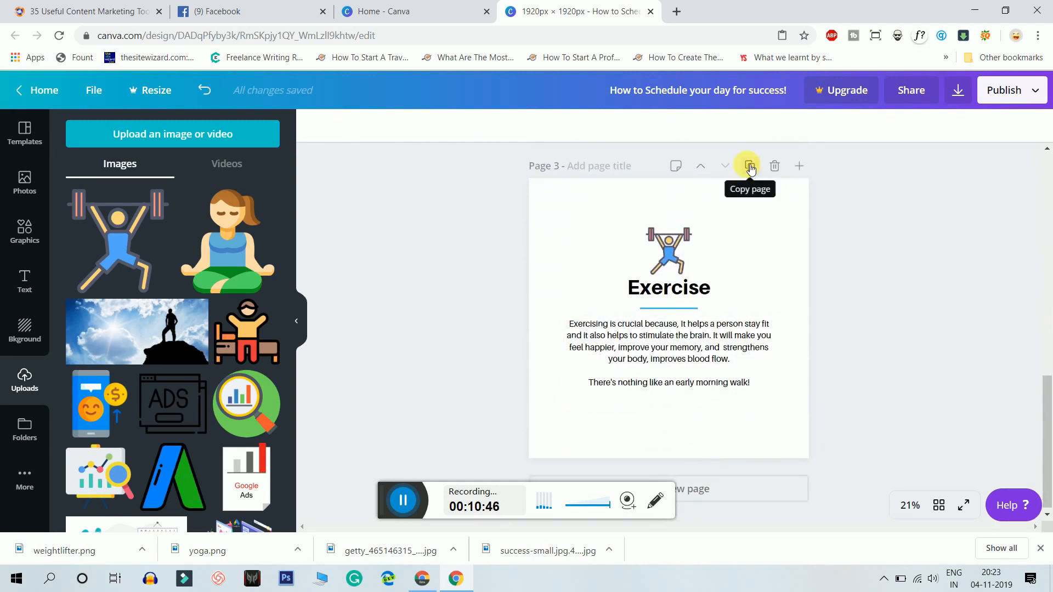
{"action": "scroll", "scroll_direction": "down", "scroll_amount": 3}
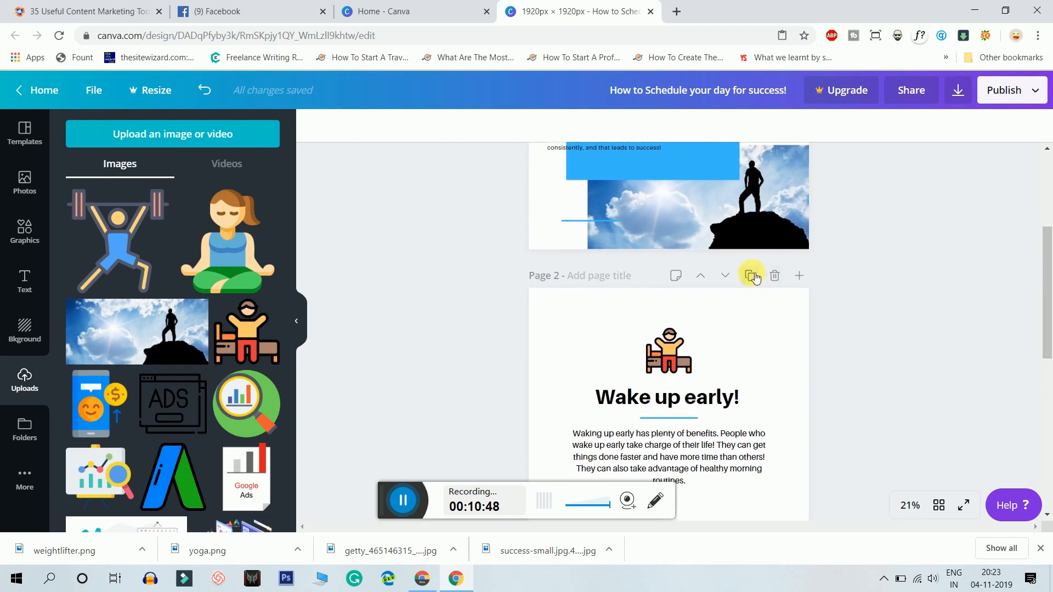
{"action": "left_click", "coordinate": [749, 275]}
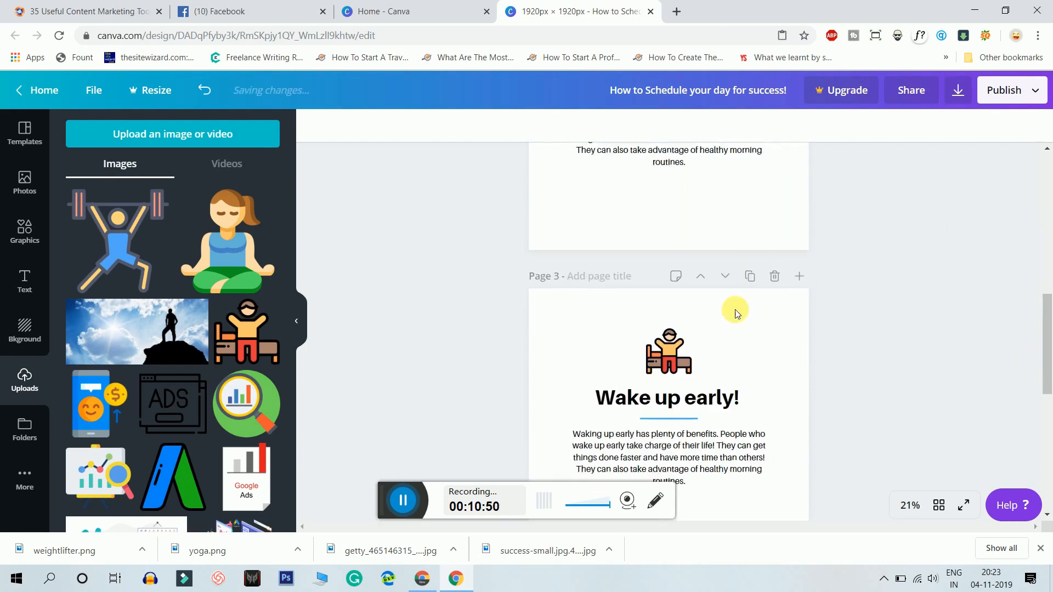
{"action": "left_click", "coordinate": [735, 311]}
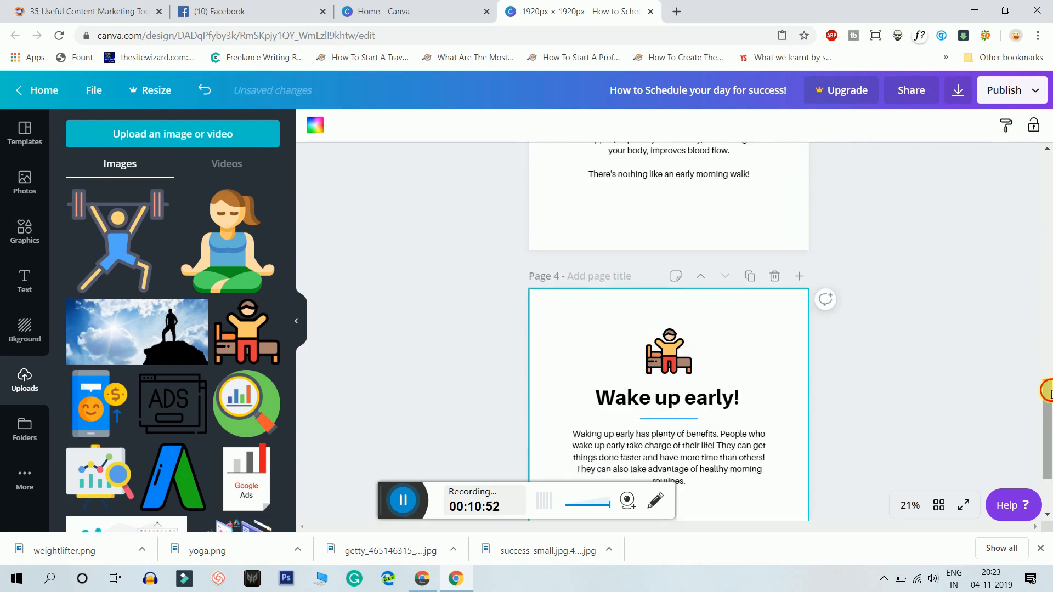
{"action": "scroll", "scroll_direction": "down", "scroll_amount": 3}
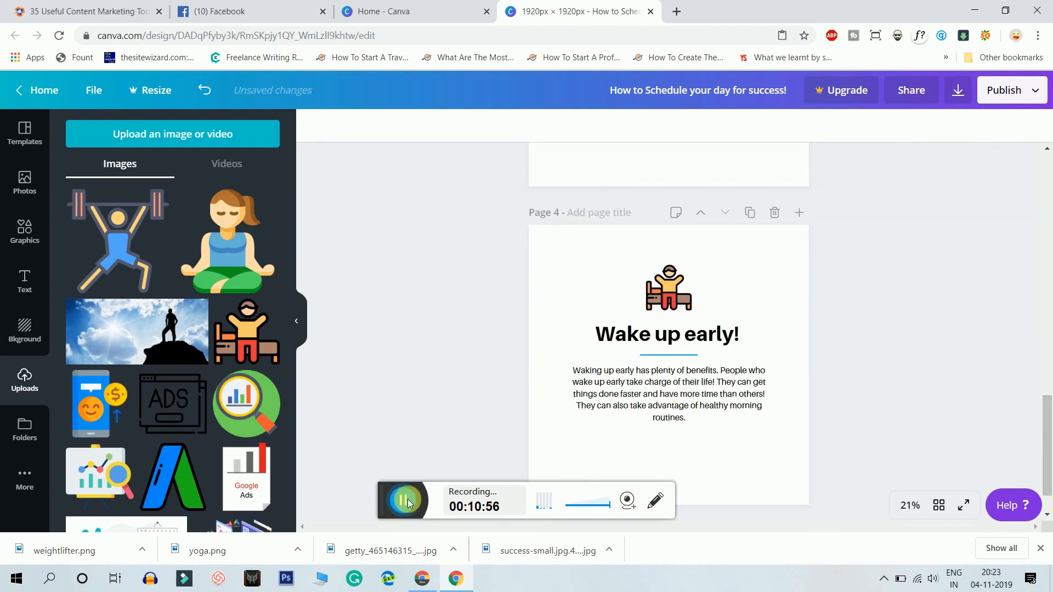
Replace page 4's 'Wake up early' heading text with 'Meditation'.
{"action": "left_click", "coordinate": [666, 334]}
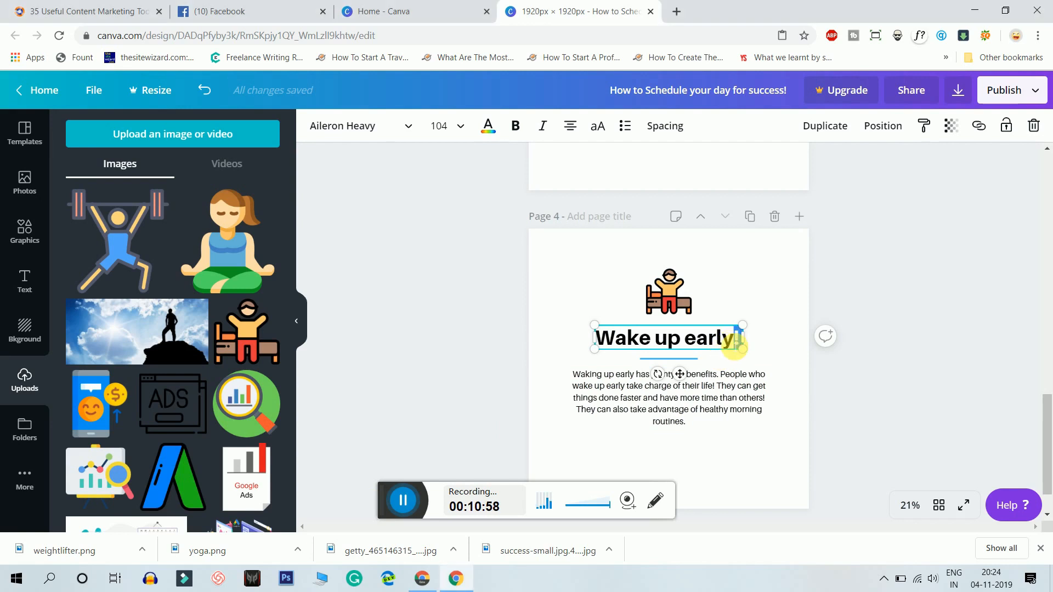
{"action": "left_click_drag", "start_coordinate": [742, 344], "coordinate": [733, 350]}
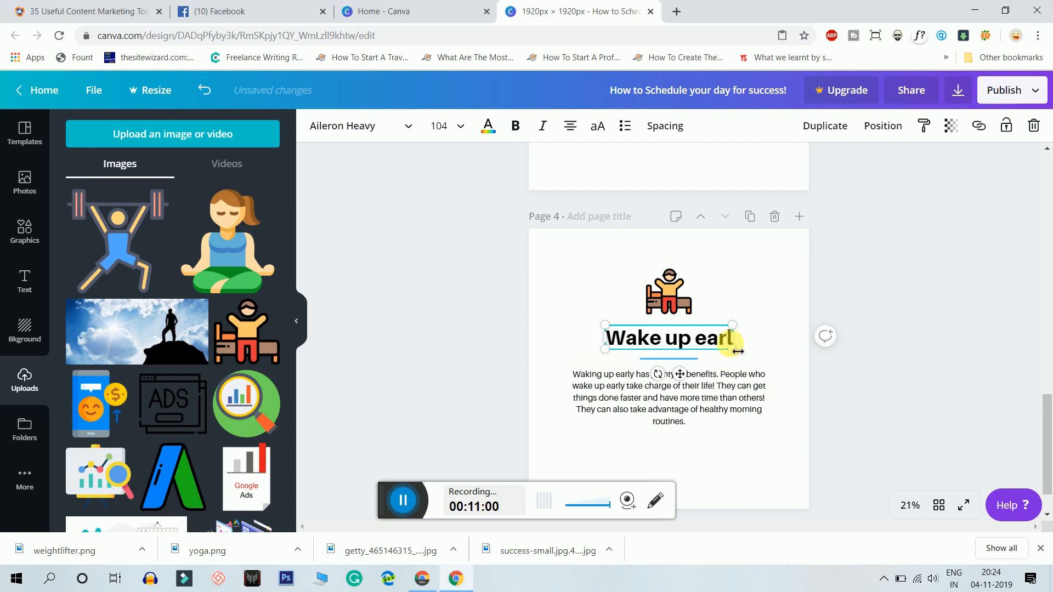
{"action": "type", "text": "MEi"}
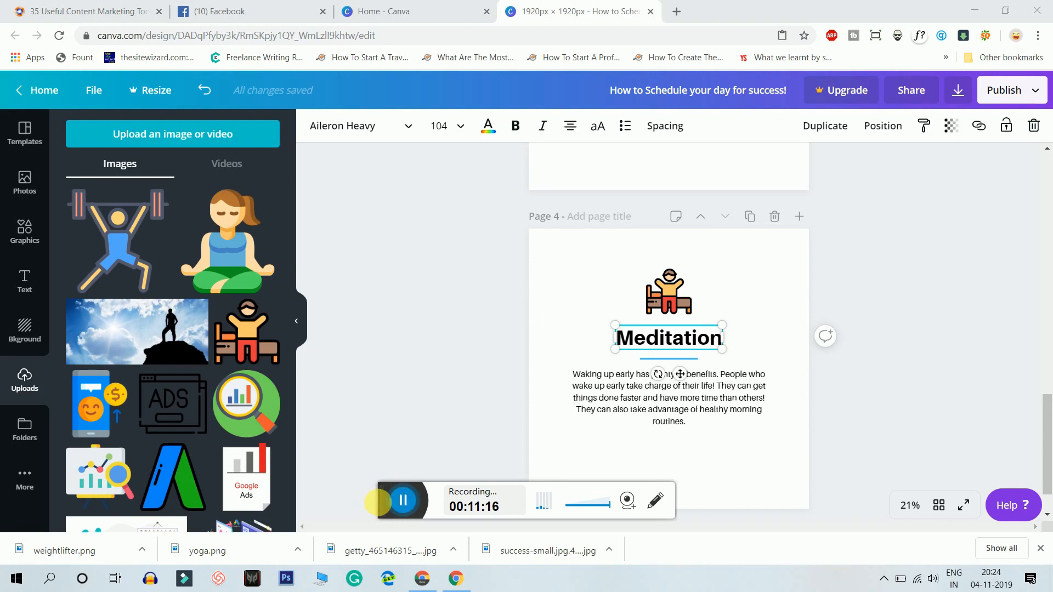
Swap the bed icon for the meditating-woman figure, resized and centred above the heading.
{"action": "left_click", "coordinate": [227, 238]}
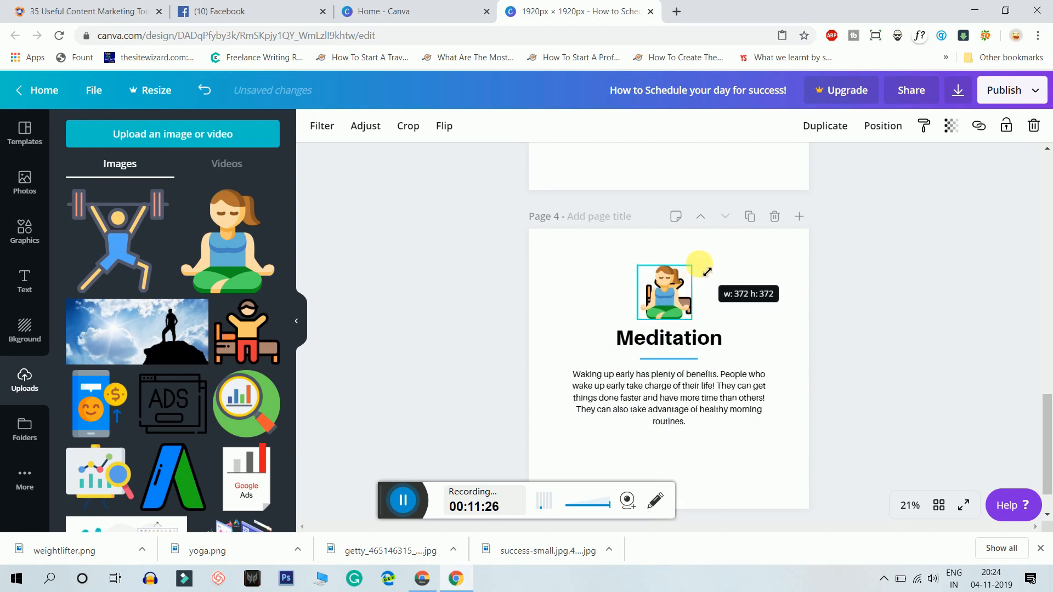
{"action": "left_click_drag", "start_coordinate": [696, 267], "coordinate": [677, 287]}
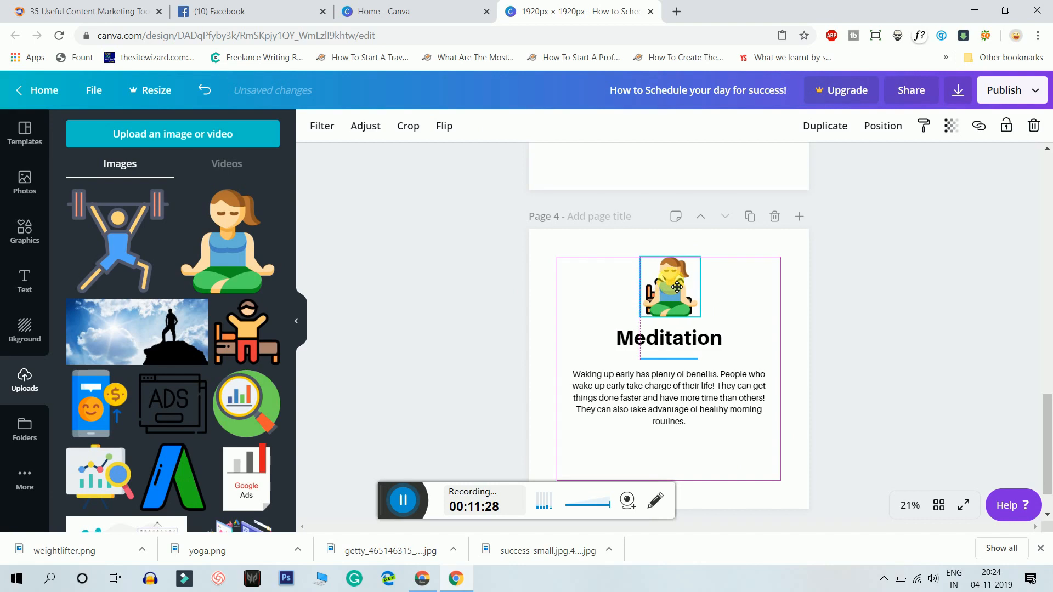
{"action": "left_click_drag", "start_coordinate": [668, 285], "coordinate": [668, 290]}
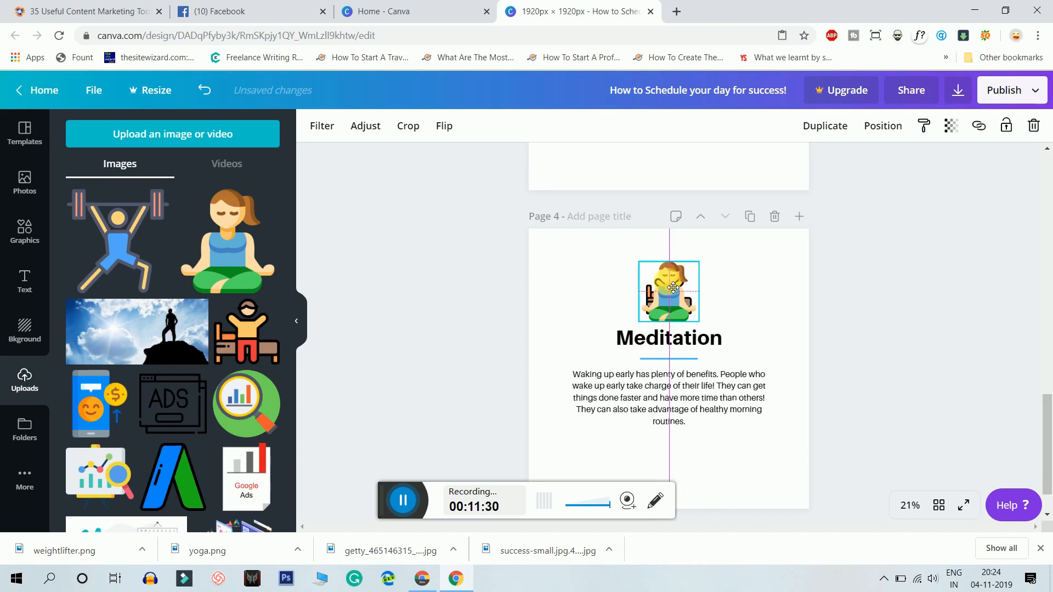
{"action": "left_click_drag", "start_coordinate": [667, 290], "coordinate": [668, 350]}
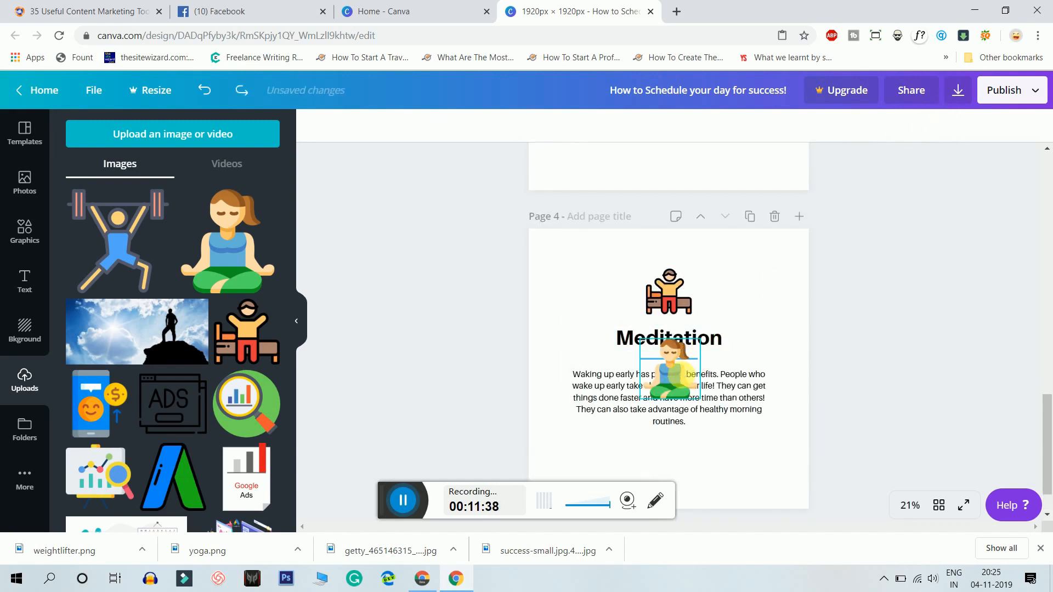
{"action": "left_click", "coordinate": [668, 290]}
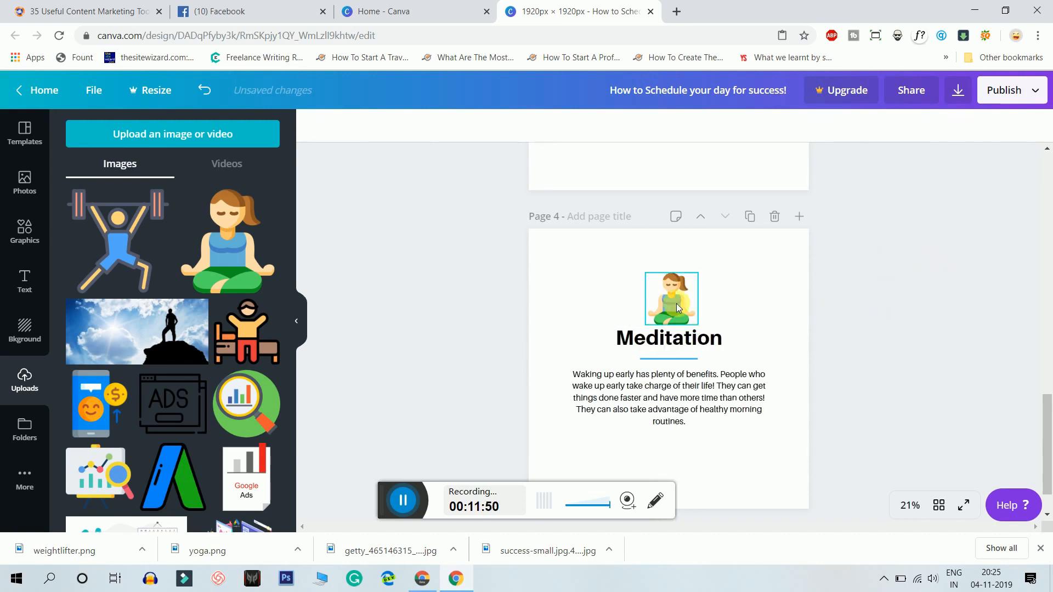
Deselect the meditation figure and scroll through pages 3–8 down to the Thank You! page.
{"action": "left_click", "coordinate": [669, 299]}
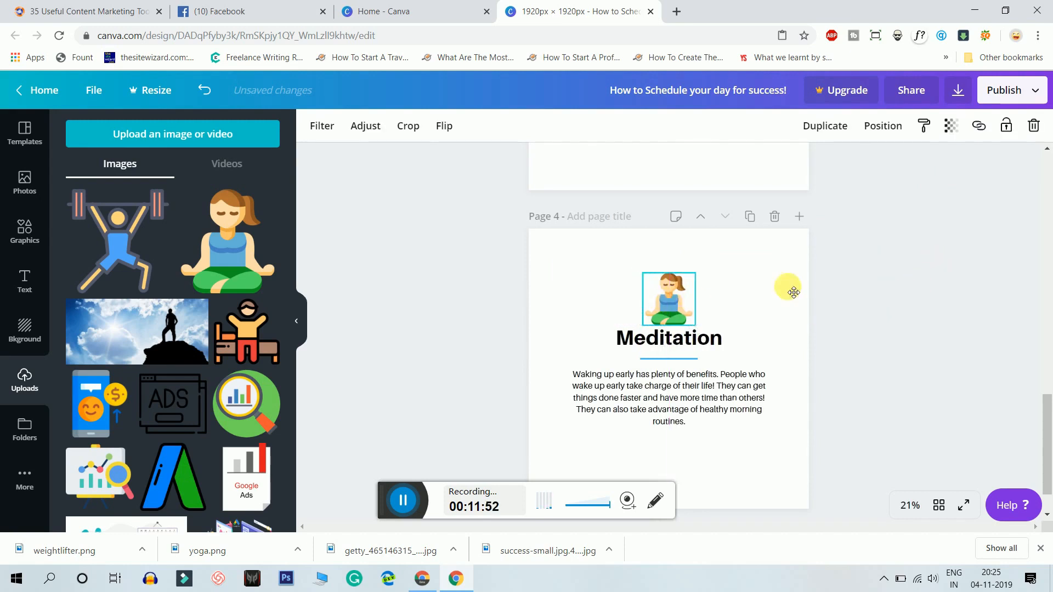
{"action": "left_click", "coordinate": [667, 397]}
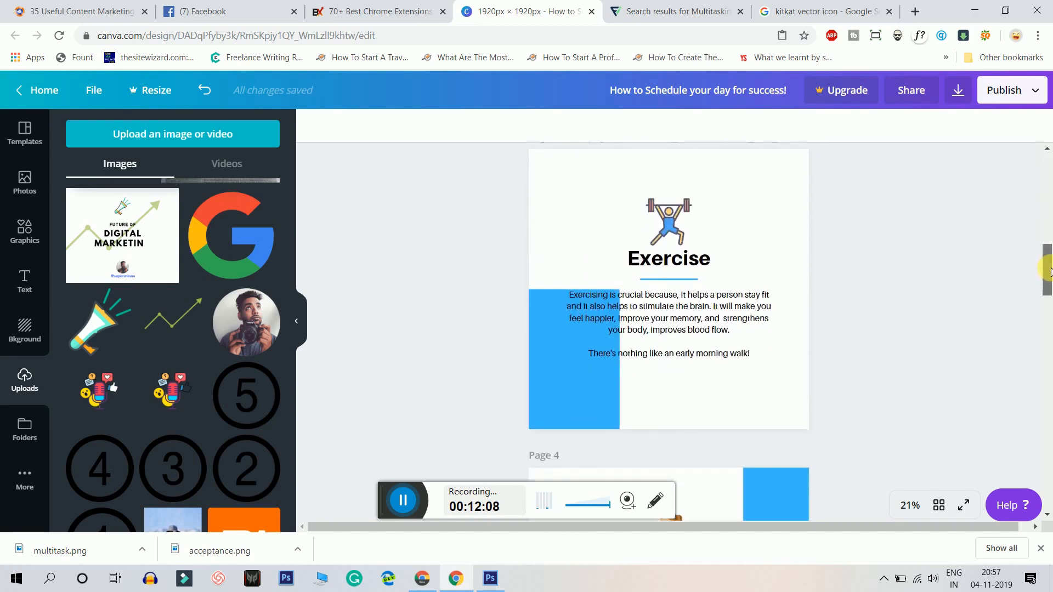
{"action": "scroll", "scroll_direction": "down", "scroll_amount": 3}
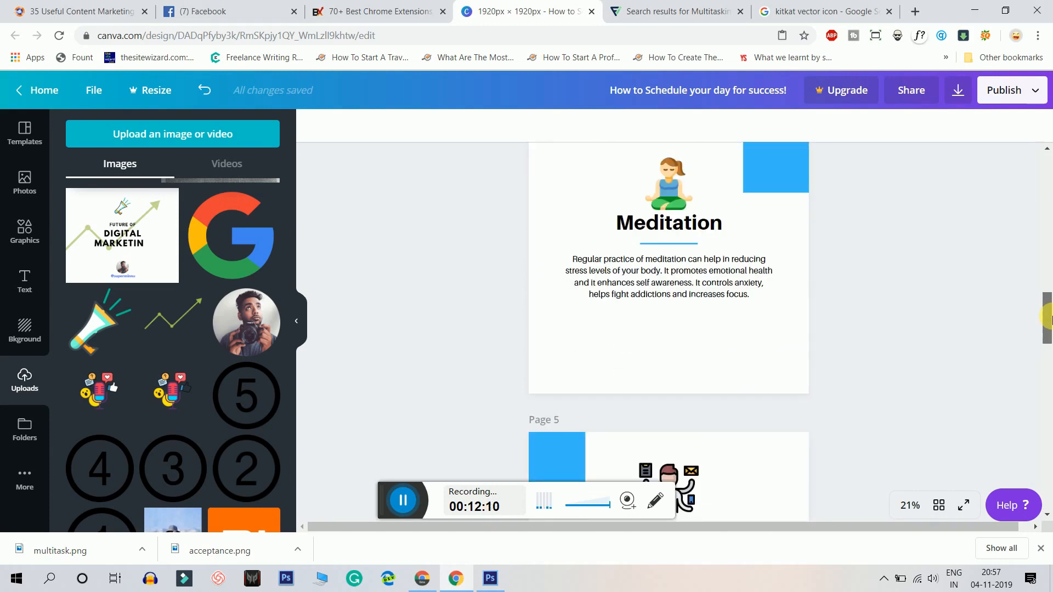
{"action": "scroll", "scroll_direction": "down", "scroll_amount": 3}
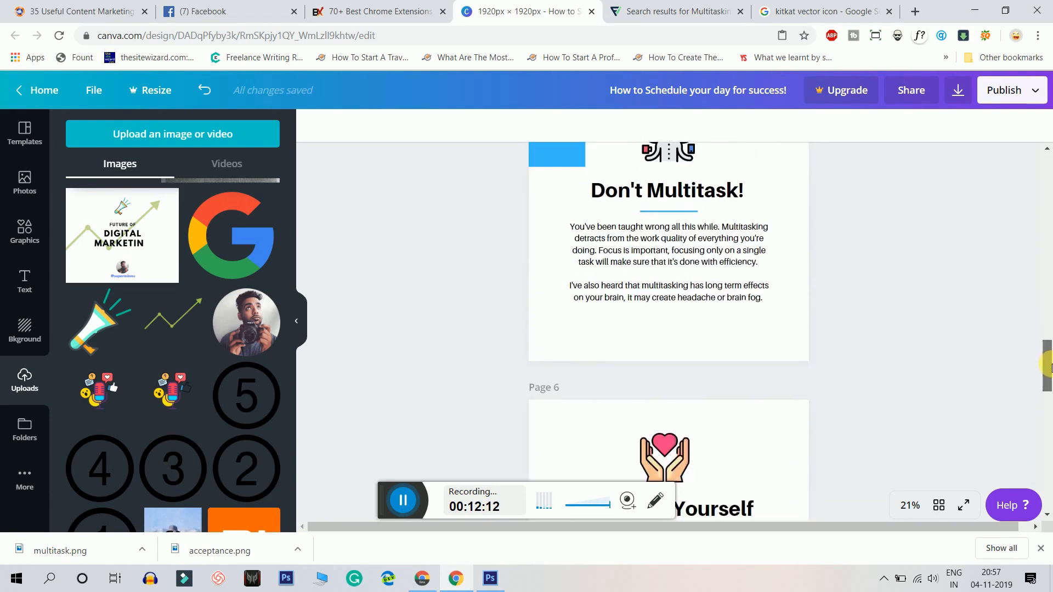
{"action": "scroll", "scroll_direction": "down", "scroll_amount": 3}
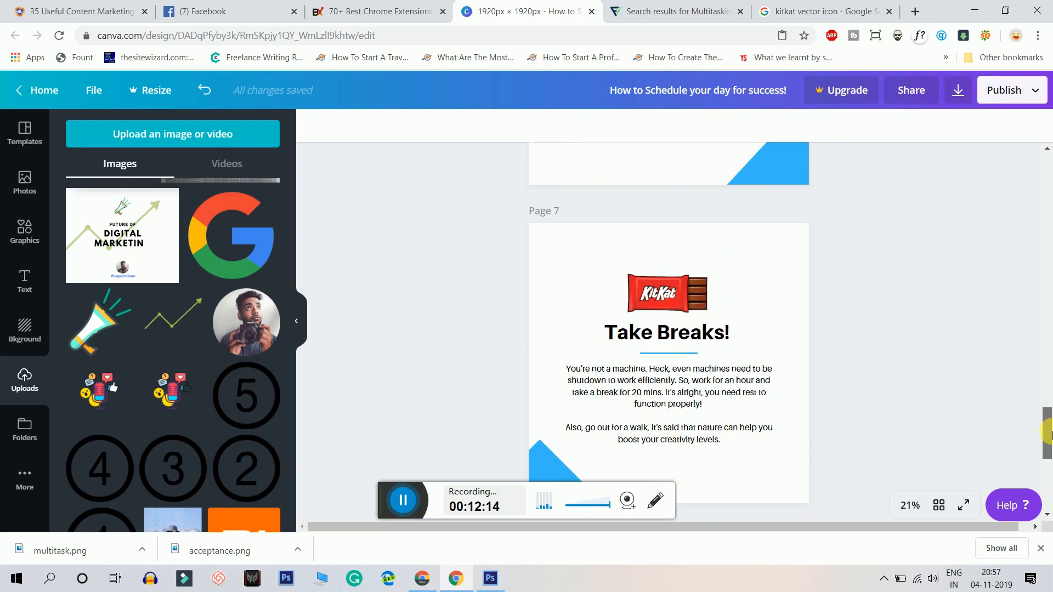
{"action": "scroll", "scroll_direction": "down", "scroll_amount": 3}
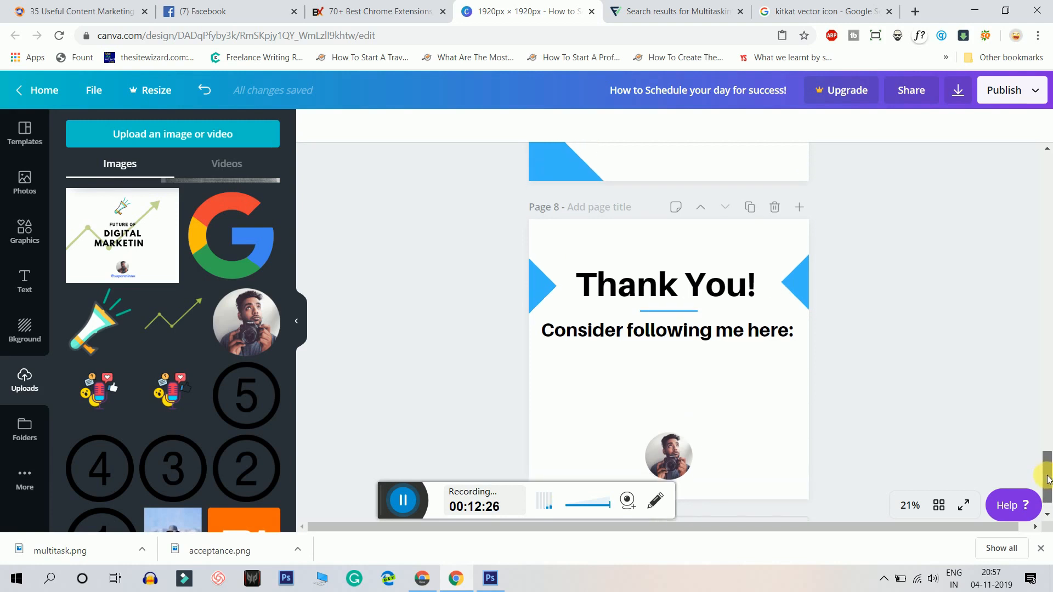
{"action": "scroll", "scroll_direction": "down", "scroll_amount": 3}
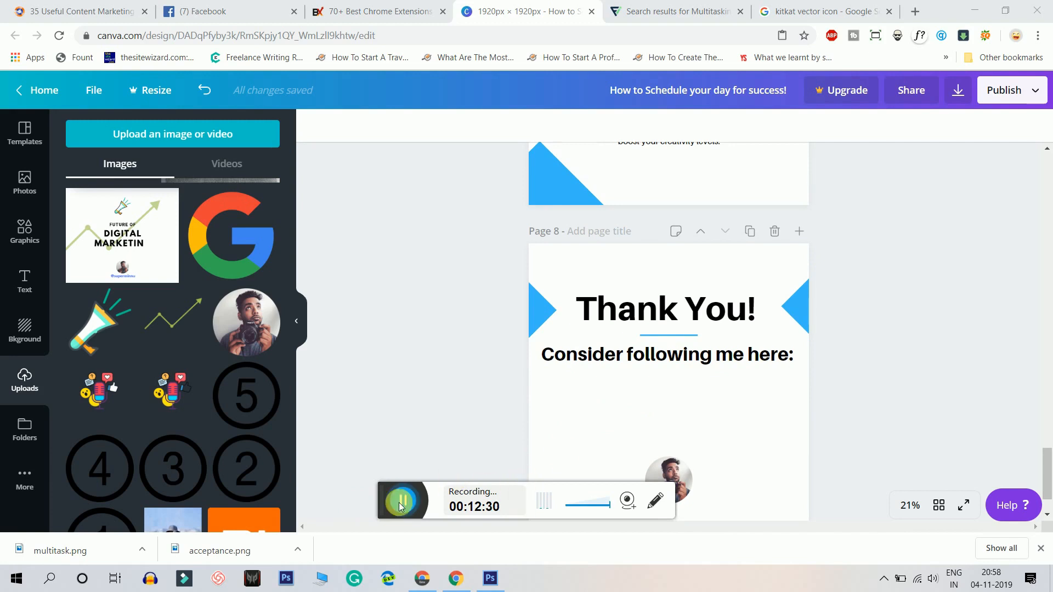
{"action": "left_click", "coordinate": [401, 500]}
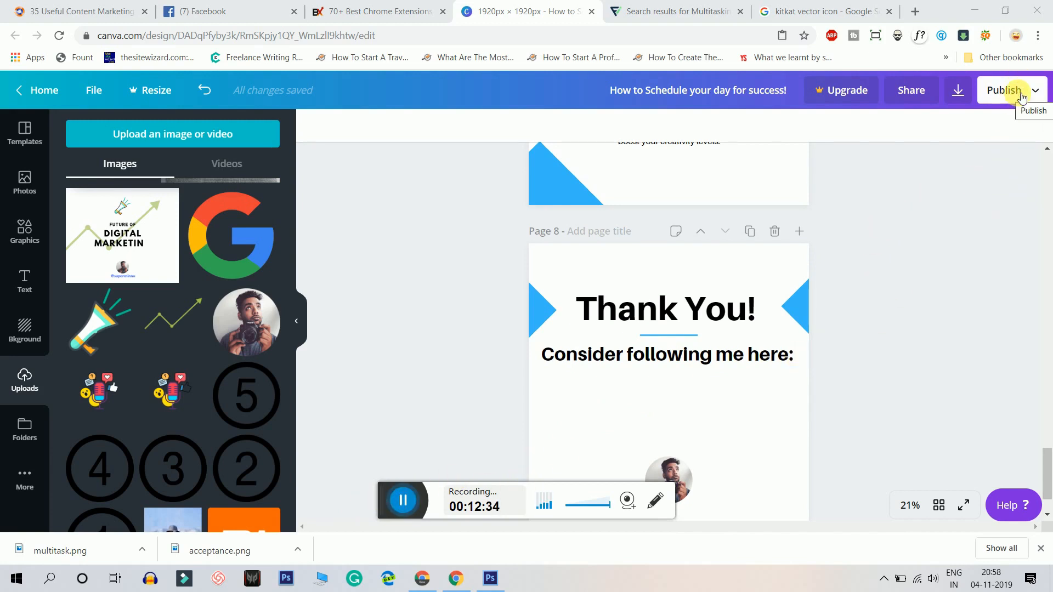
Choose PDF Print as the download file type for all 8 pages.
{"action": "left_click", "coordinate": [1004, 90]}
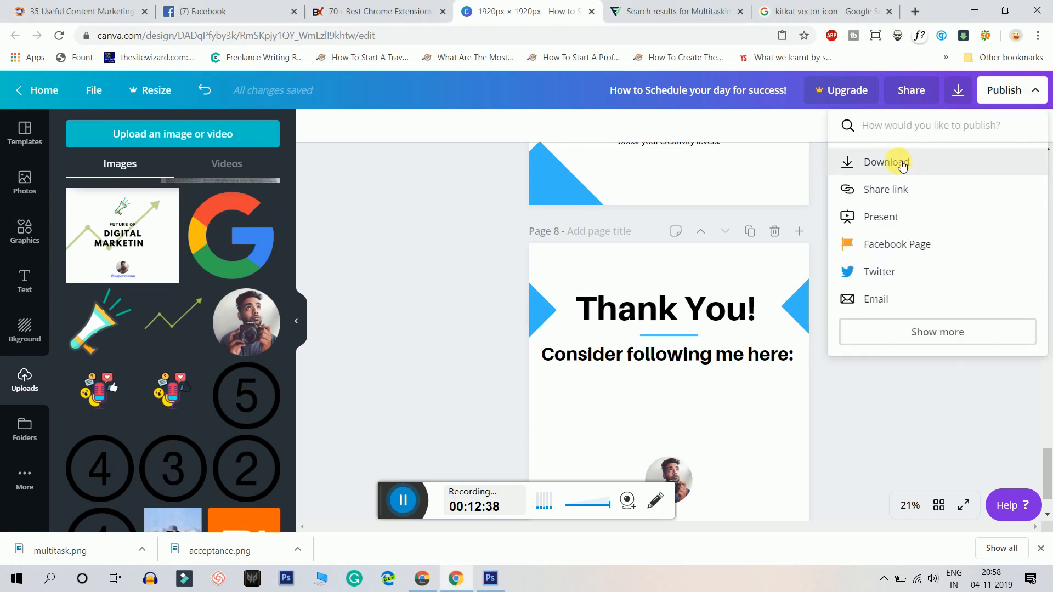
{"action": "left_click", "coordinate": [882, 162]}
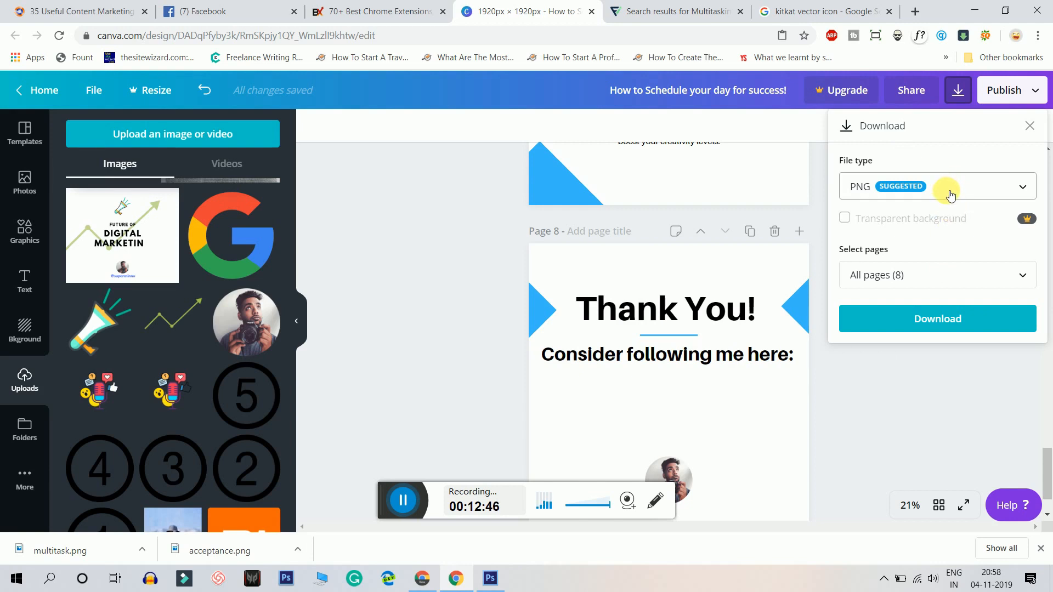
{"action": "left_click", "coordinate": [935, 185]}
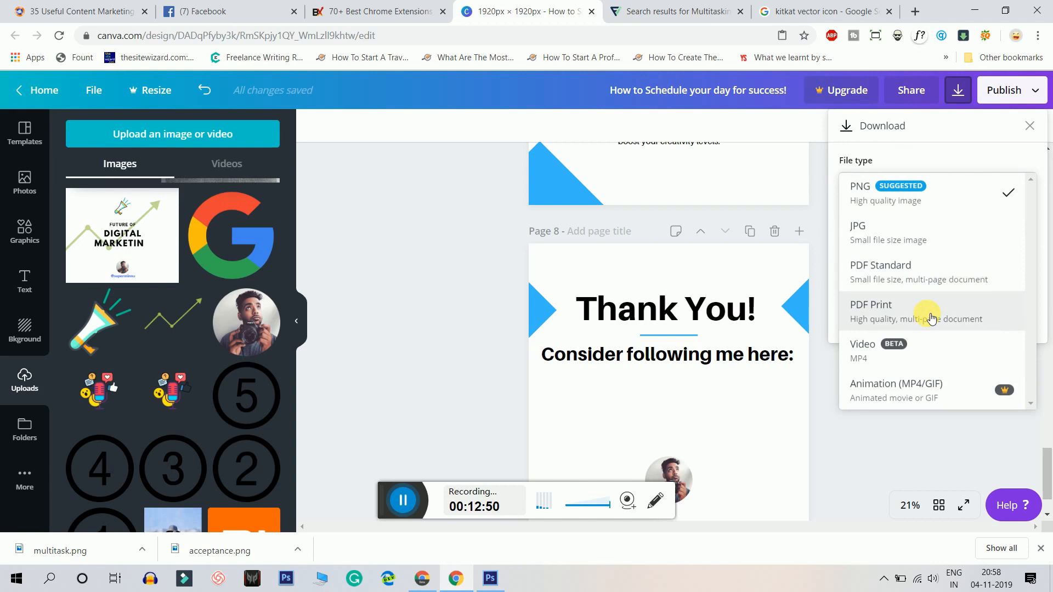
{"action": "left_click", "coordinate": [871, 305]}
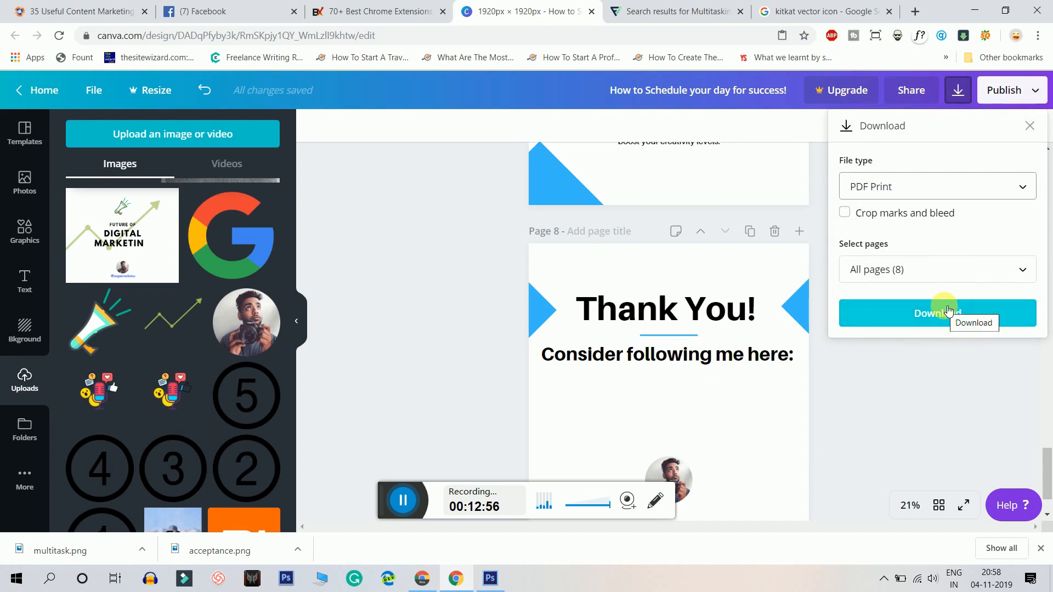
{"action": "left_click", "coordinate": [936, 186]}
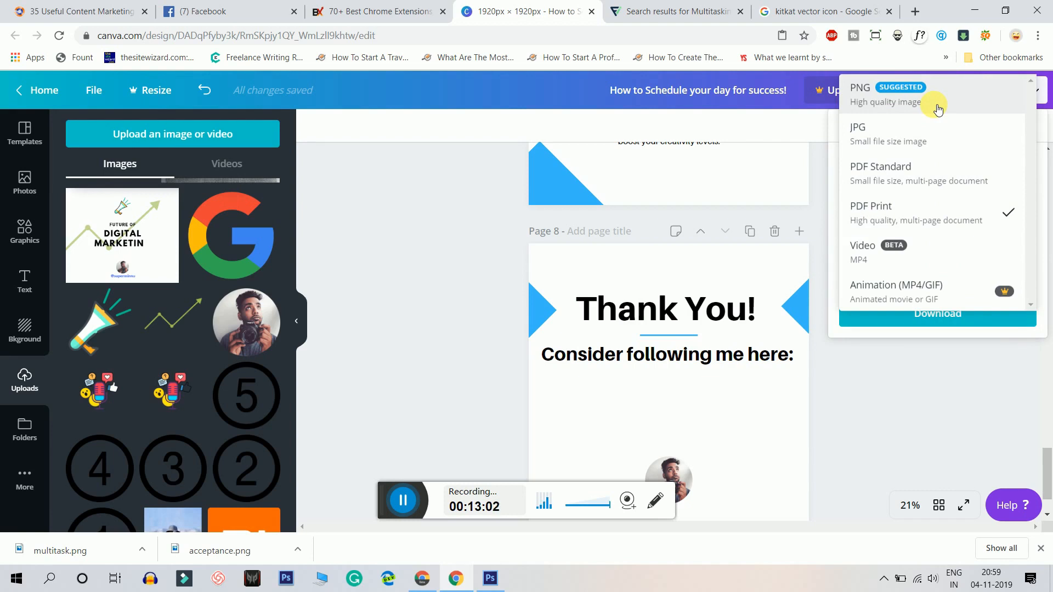
{"action": "mouse_move", "coordinate": [843, 278]}
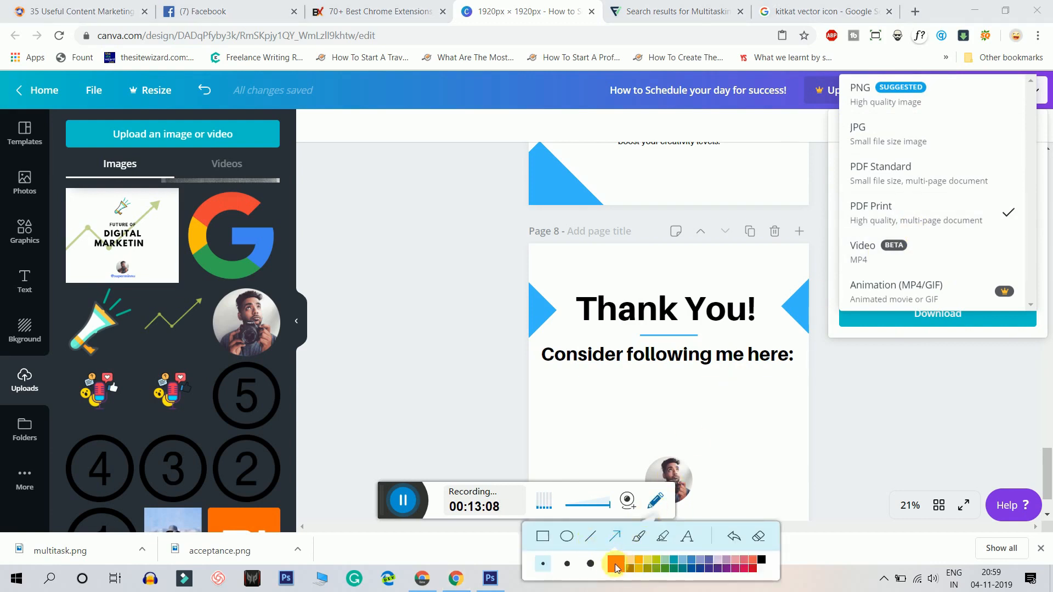
{"action": "left_click", "coordinate": [615, 563]}
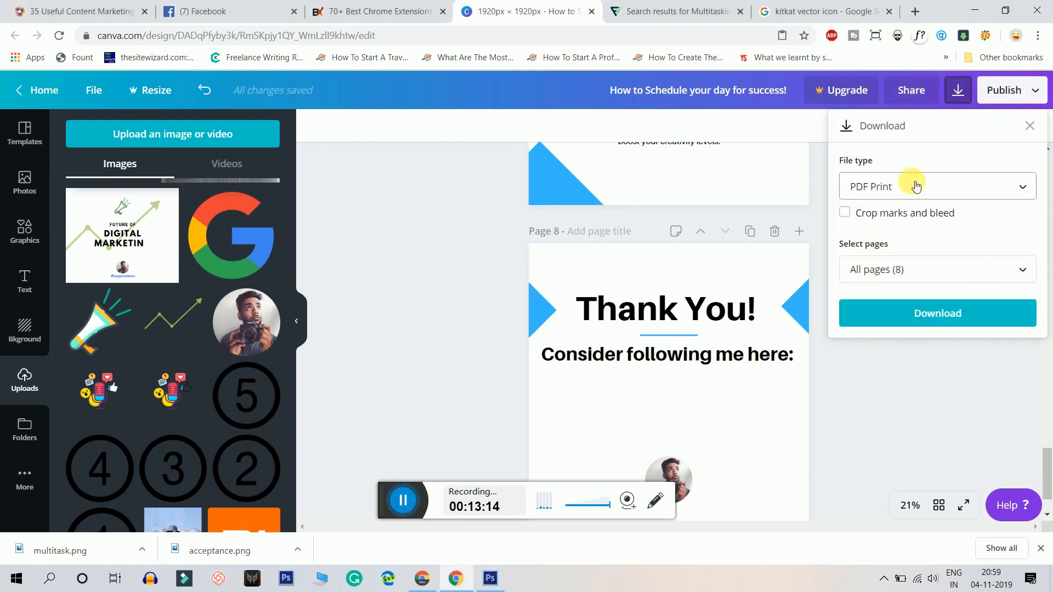
{"action": "left_click", "coordinate": [653, 500]}
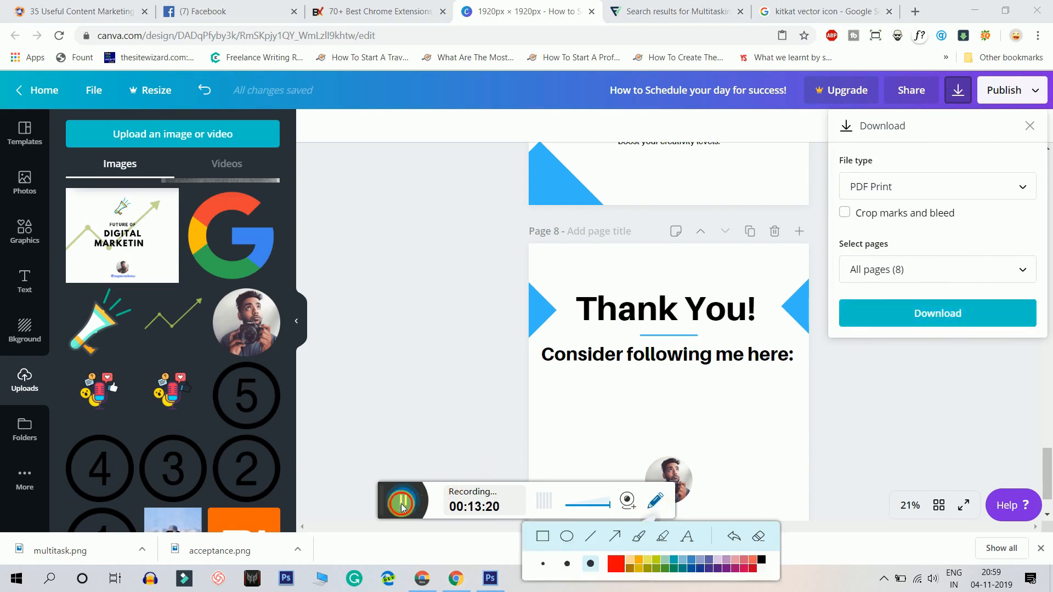
{"action": "left_click", "coordinate": [1002, 90]}
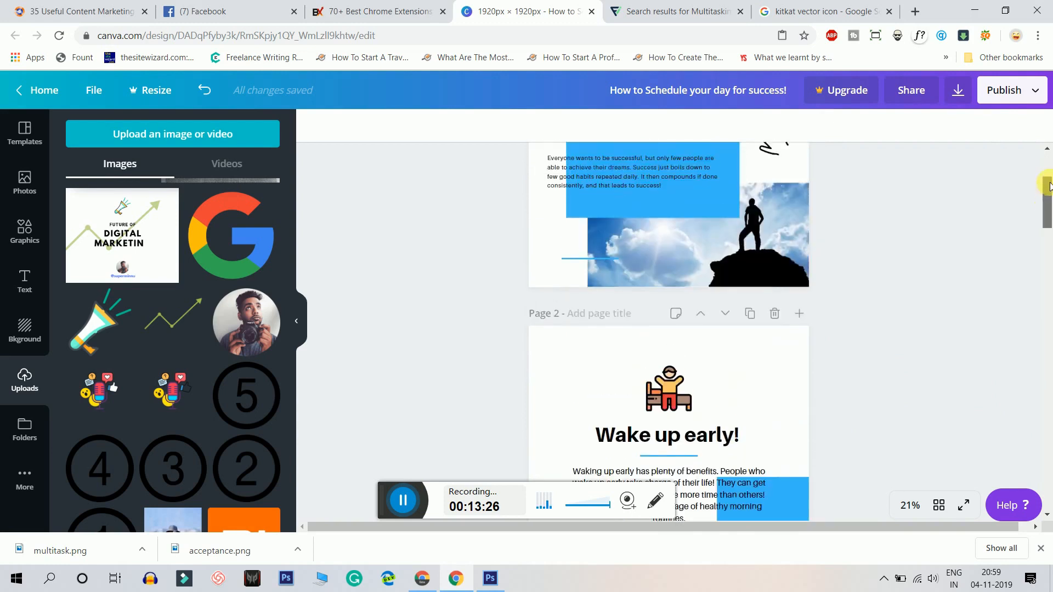
Scroll back up to the 'How to Schedule your day for success!' cover page.
{"action": "scroll", "scroll_direction": "up", "scroll_amount": 3}
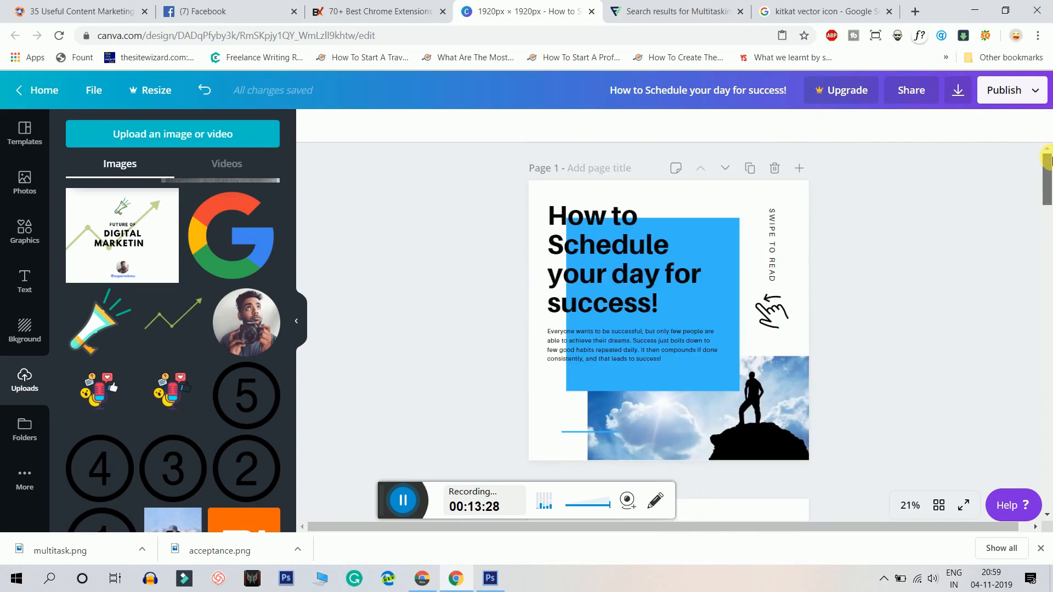